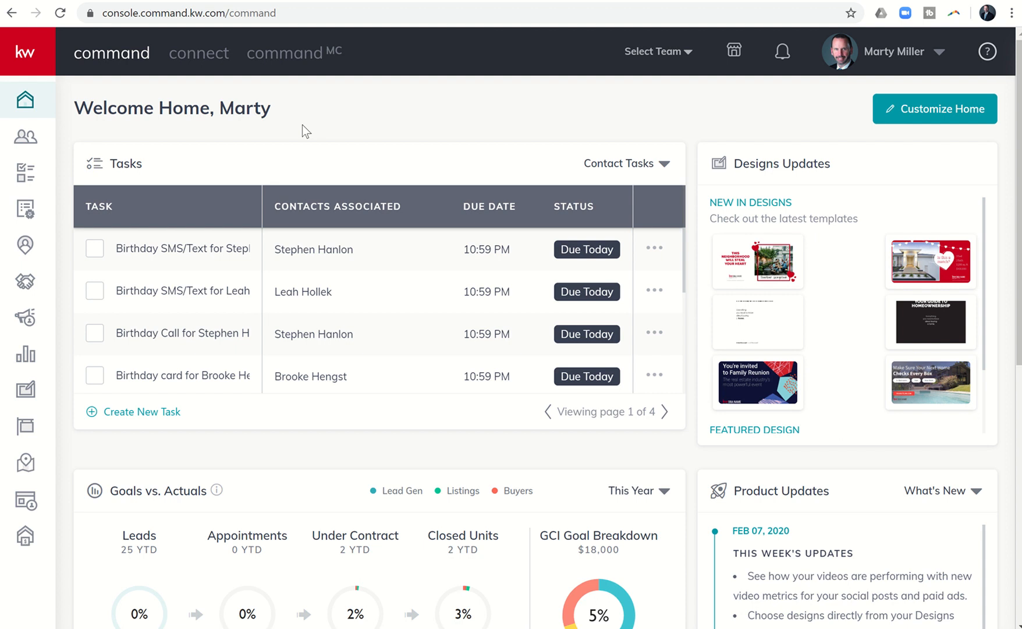
# - Go to the My SmartPlans page from the left sidebar
pyautogui.click(99, 207)
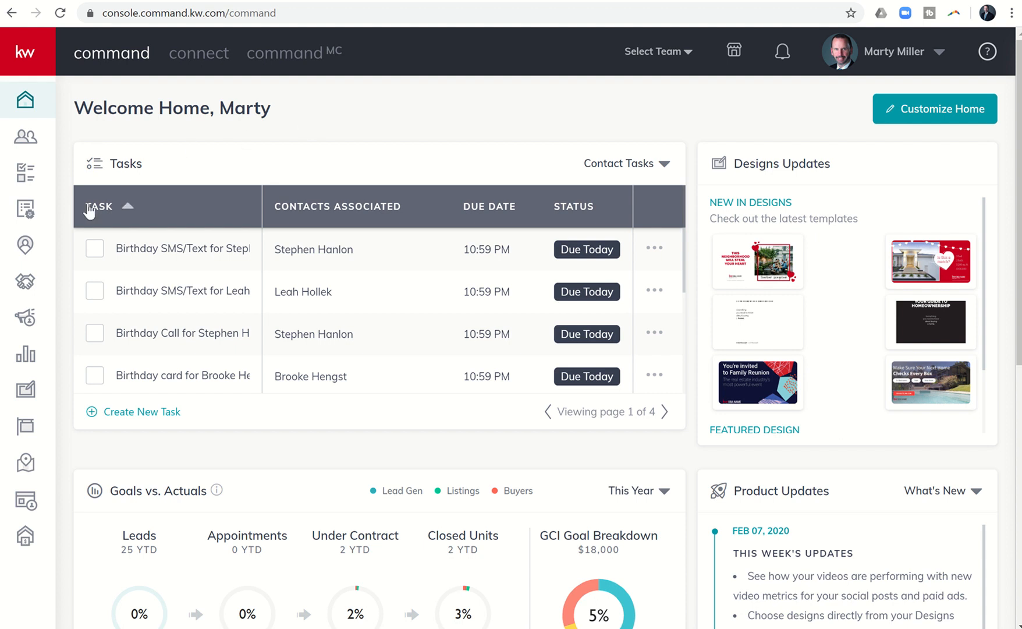
pyautogui.moveTo(24, 208)
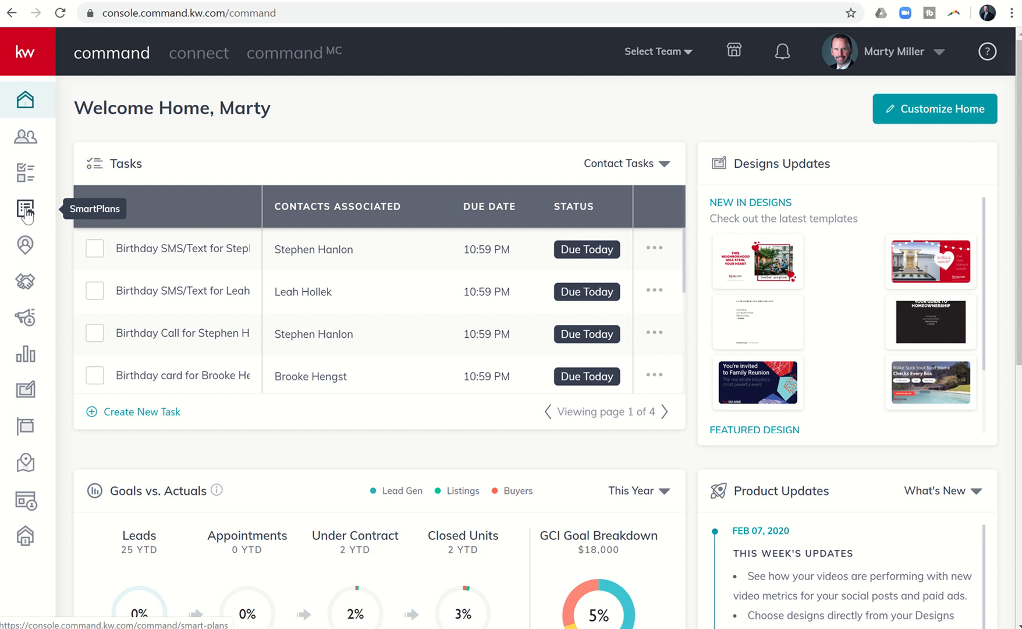
pyautogui.click(26, 209)
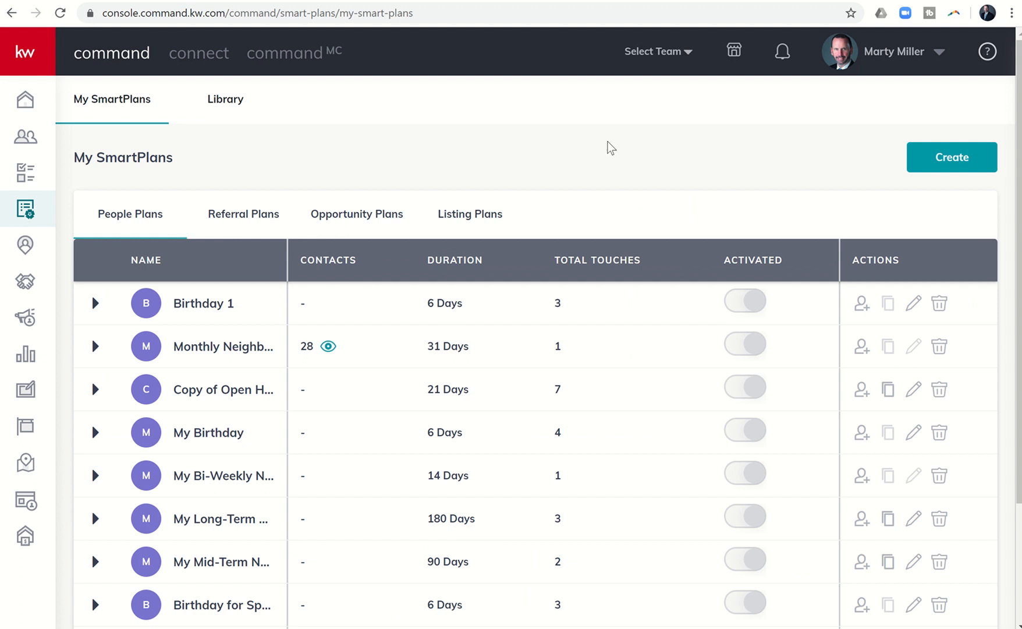
pyautogui.moveTo(933, 167)
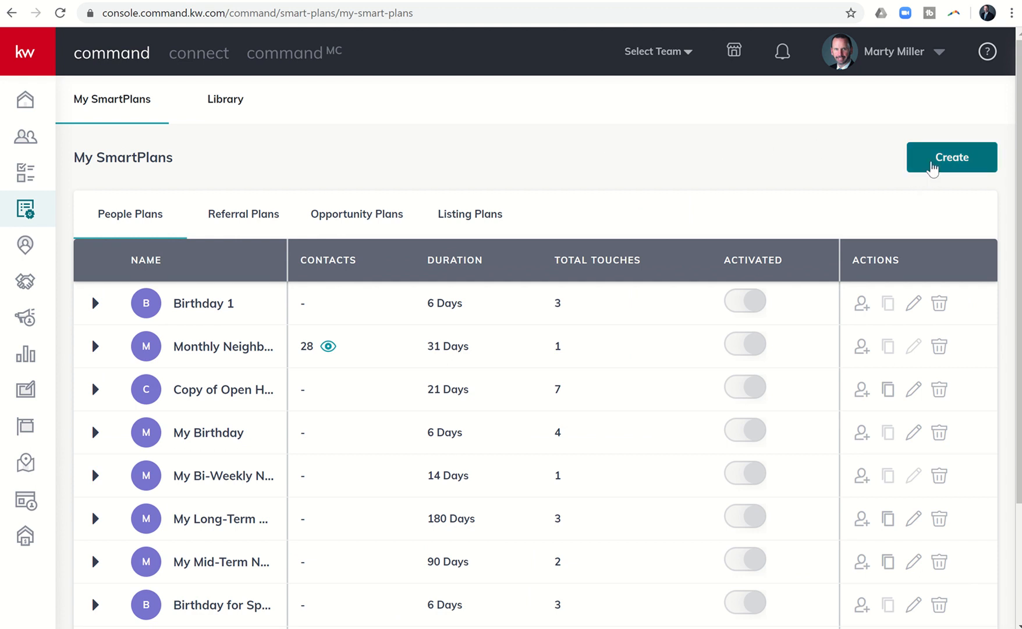
# - Create a new SmartPlan named 'DTD2 and 5-5-5' for contacts with manual add and apply it
pyautogui.click(951, 157)
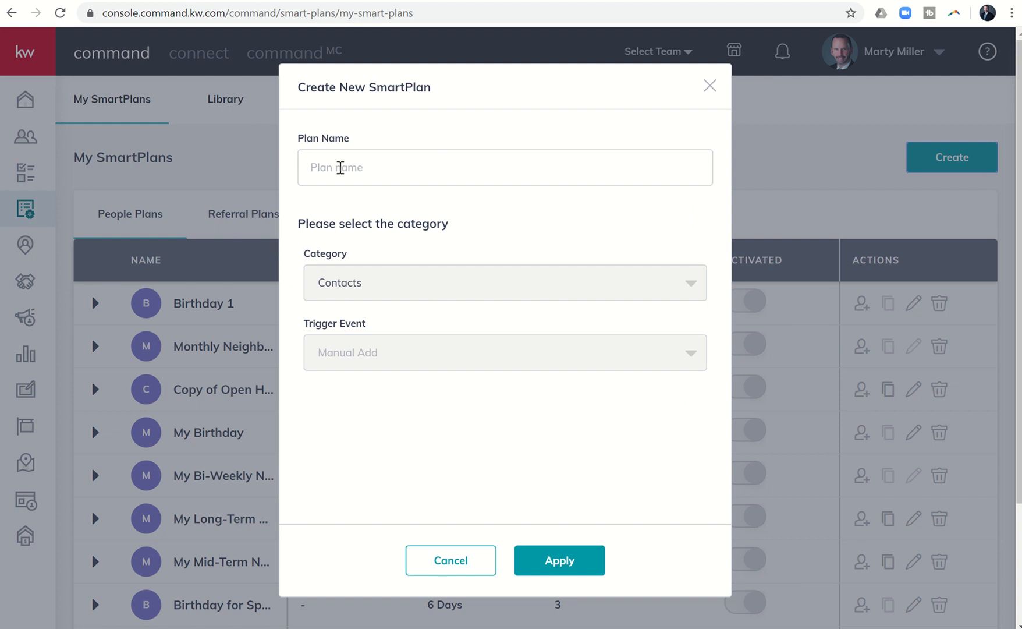
pyautogui.write('DTD2')
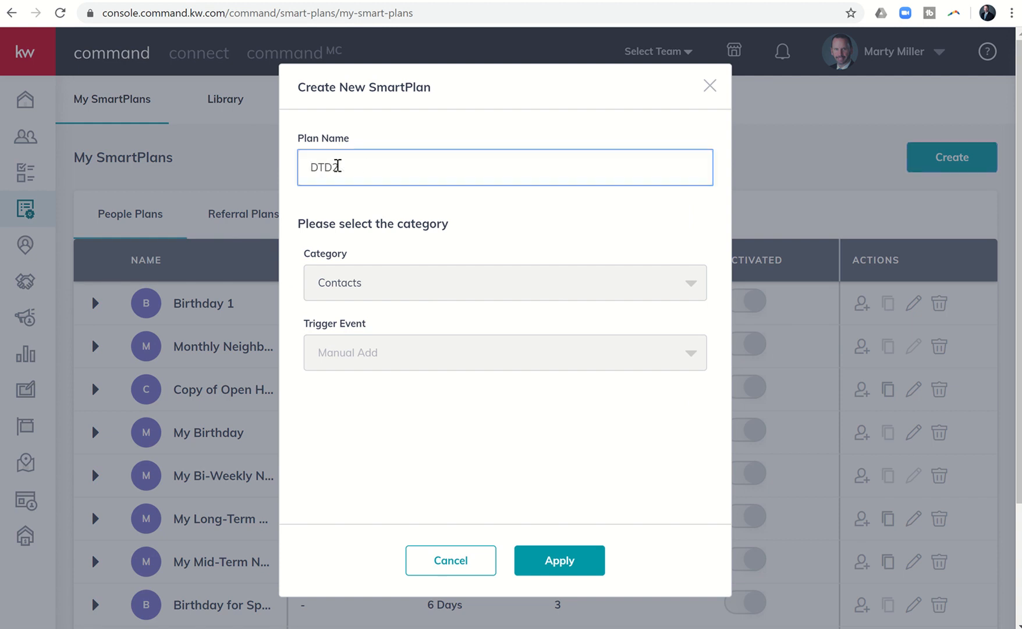
pyautogui.write('and 5-5-5')
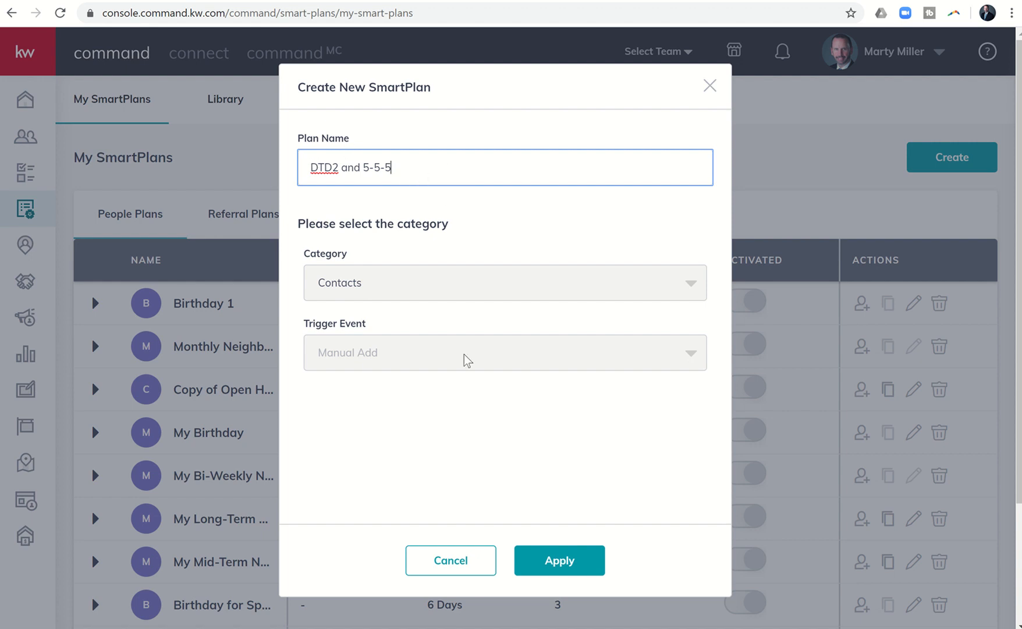
pyautogui.click(559, 560)
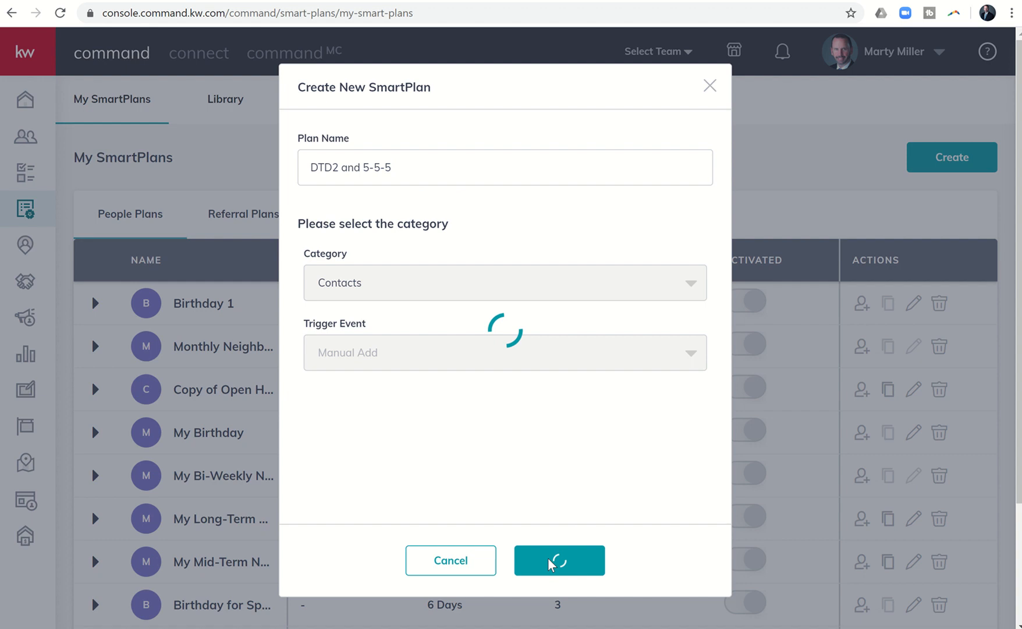
# - Add a Make a Call step titled 'Quarterly Call for {contact.first.name}{contact.last.name} - {contact.phone}'
pyautogui.click(559, 560)
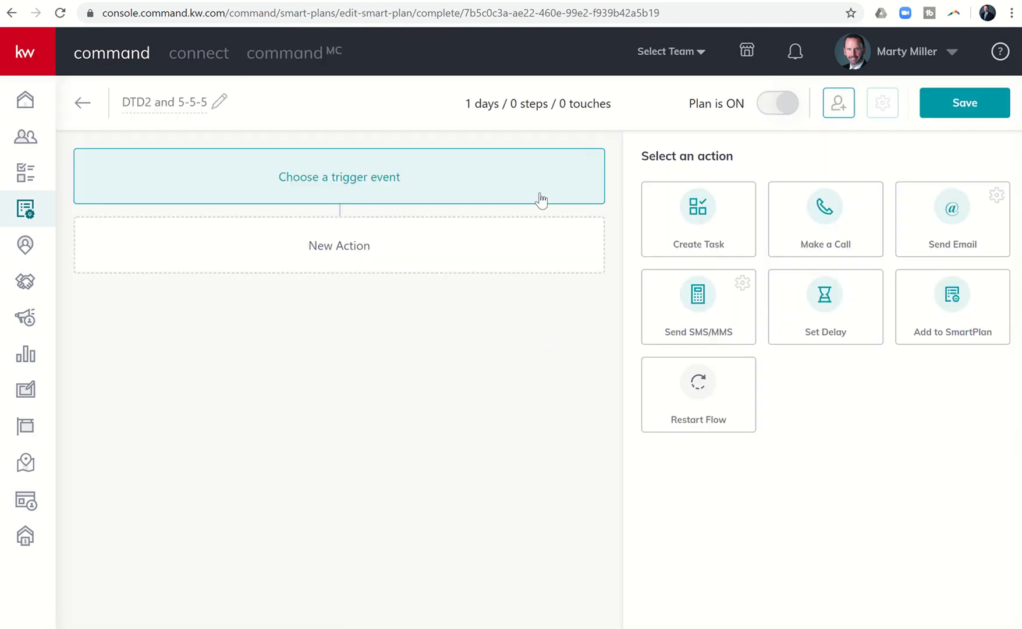
pyautogui.moveTo(663, 192)
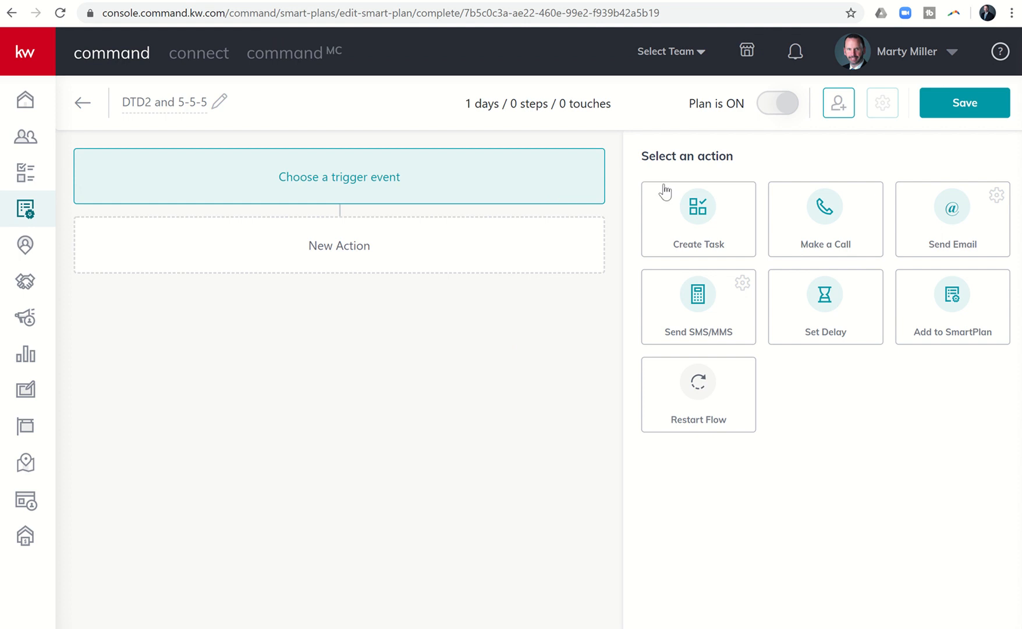
pyautogui.moveTo(816, 216)
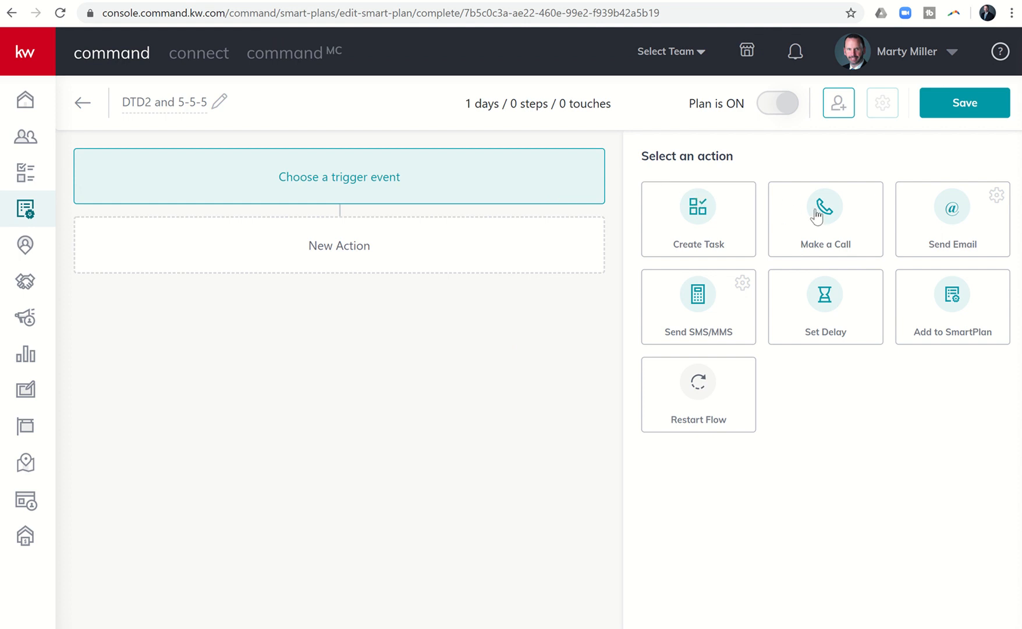
pyautogui.click(815, 219)
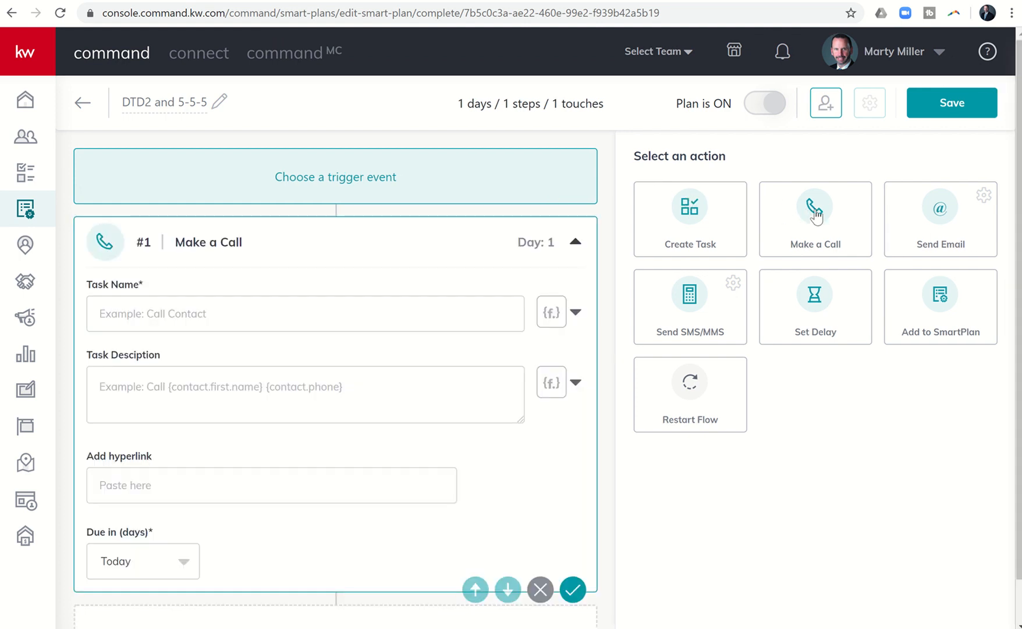
pyautogui.moveTo(324, 311)
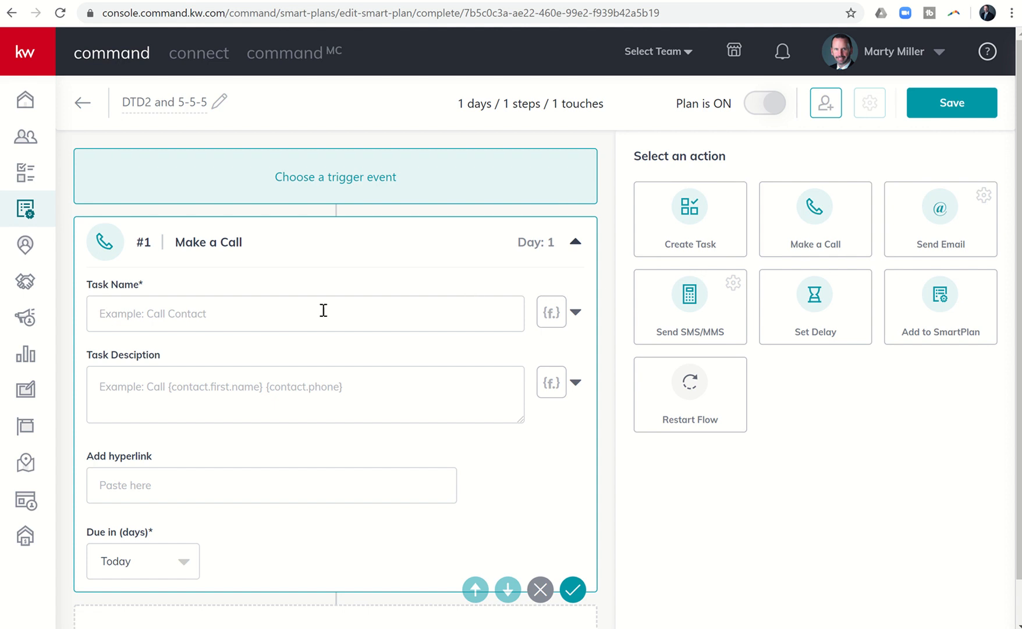
pyautogui.write('Quarterly Call for')
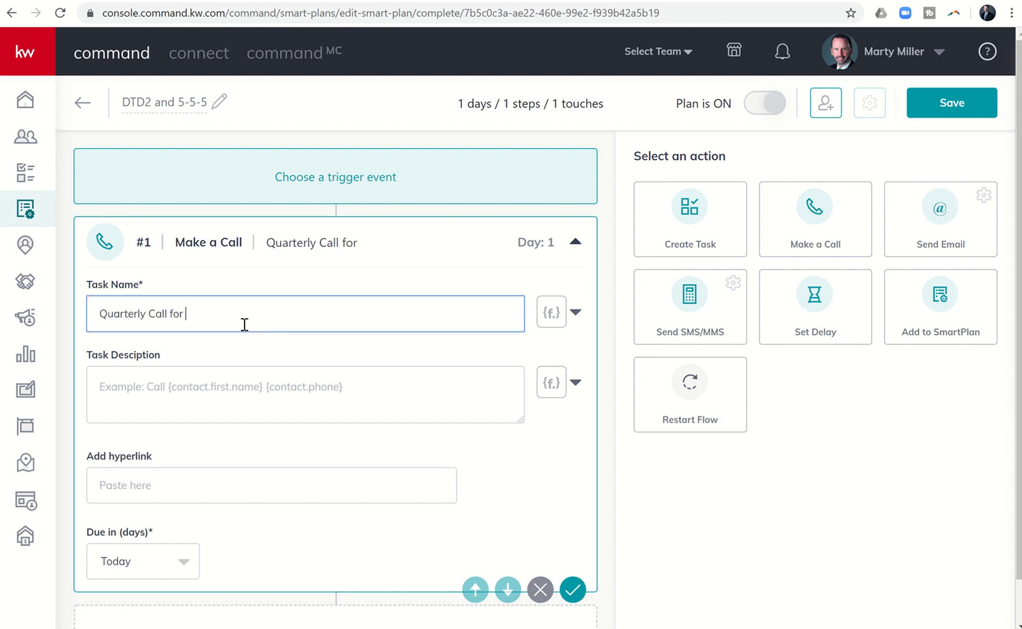
pyautogui.moveTo(552, 313)
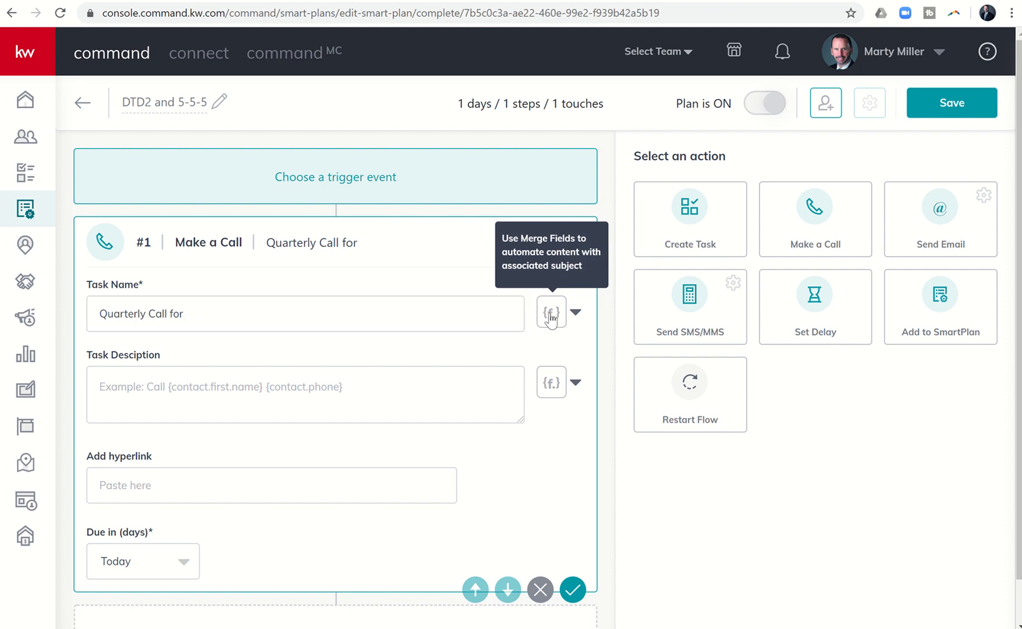
pyautogui.click(551, 312)
pyautogui.write(' {contact.first.name}{contact.last.name} -')
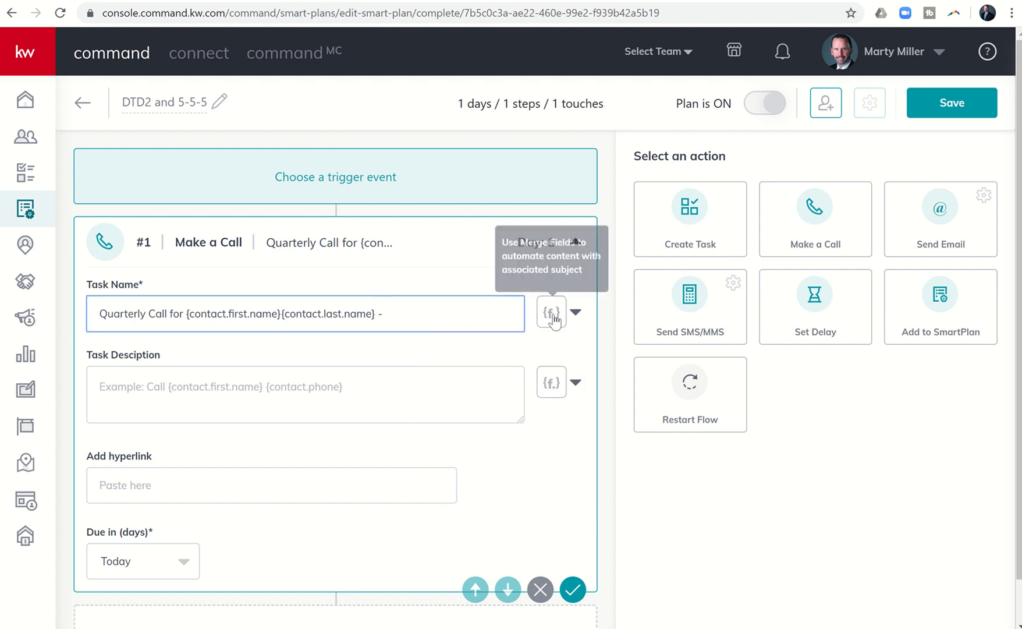
pyautogui.click(551, 312)
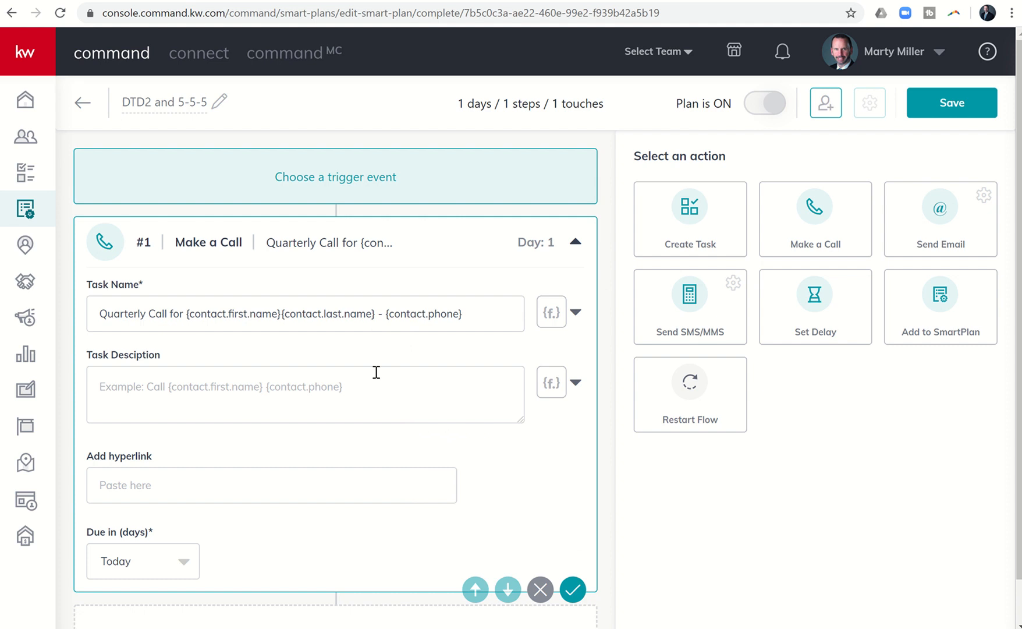
pyautogui.moveTo(353, 296)
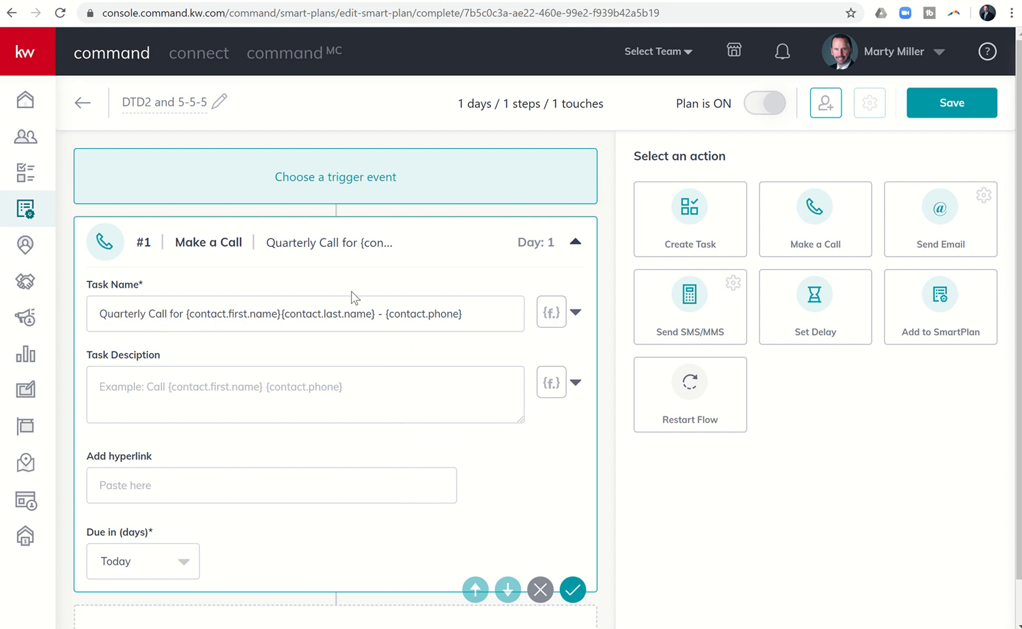
pyautogui.moveTo(184, 527)
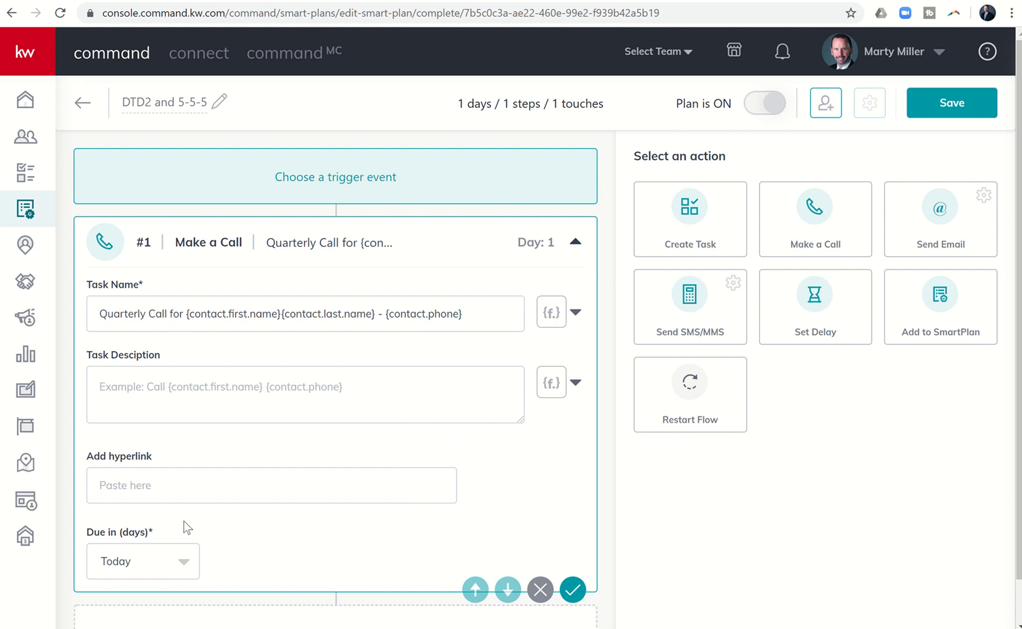
pyautogui.moveTo(298, 432)
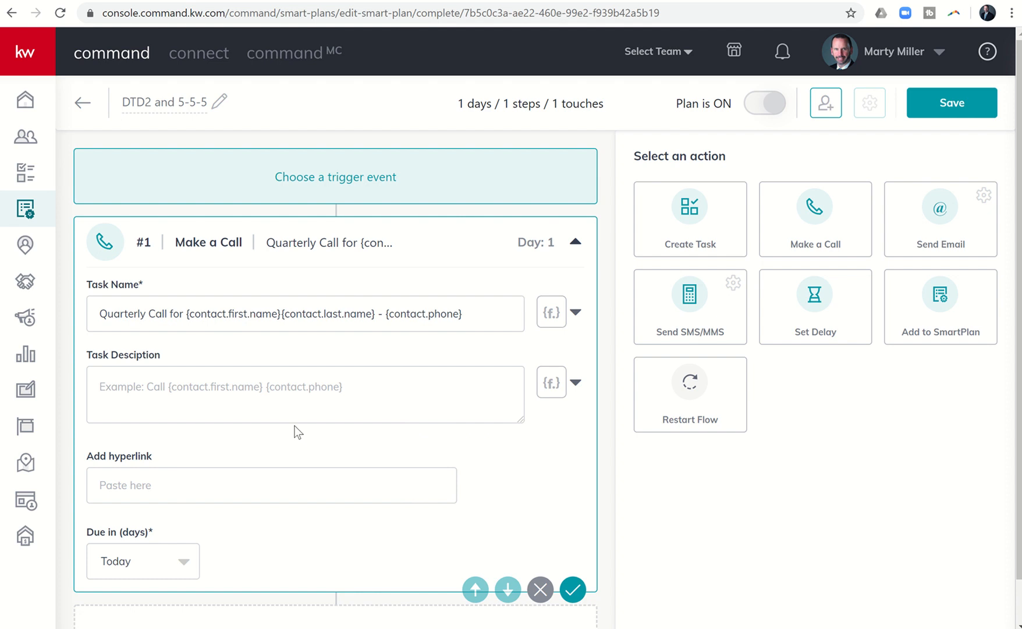
pyautogui.moveTo(274, 284)
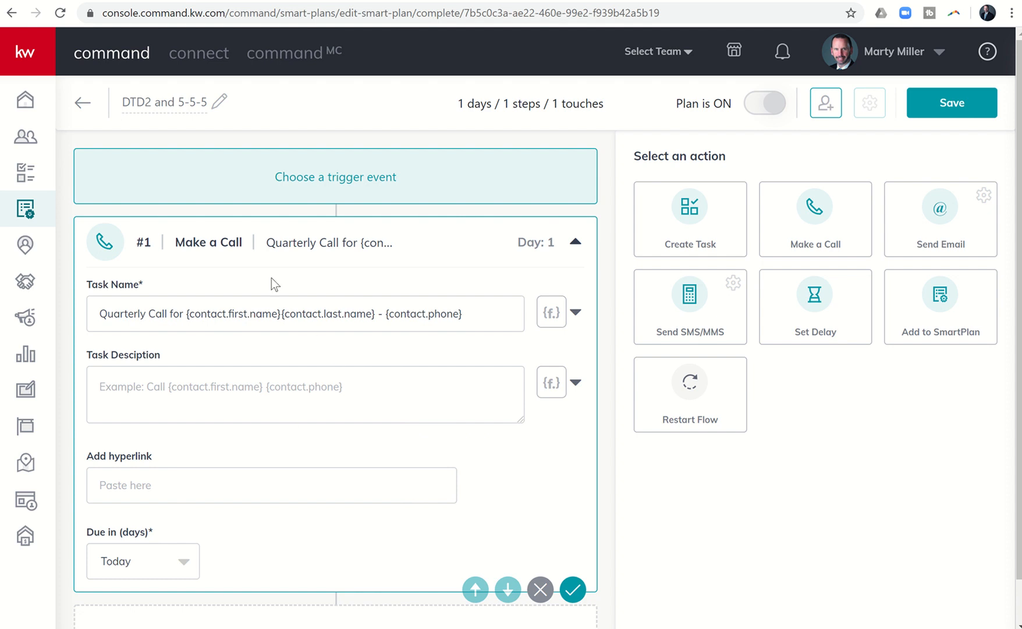
pyautogui.moveTo(343, 275)
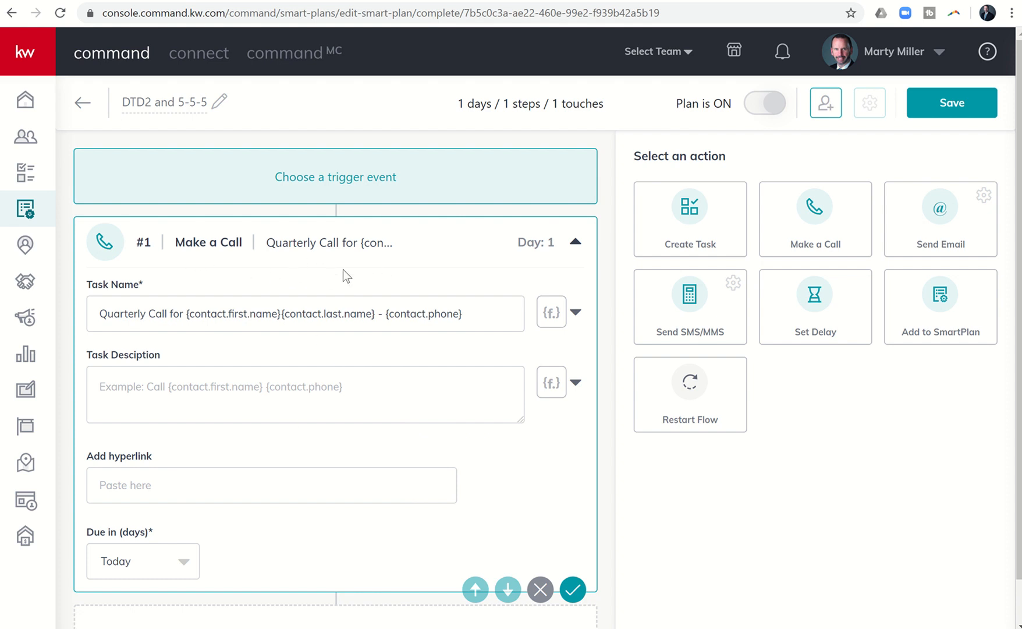
pyautogui.moveTo(726, 260)
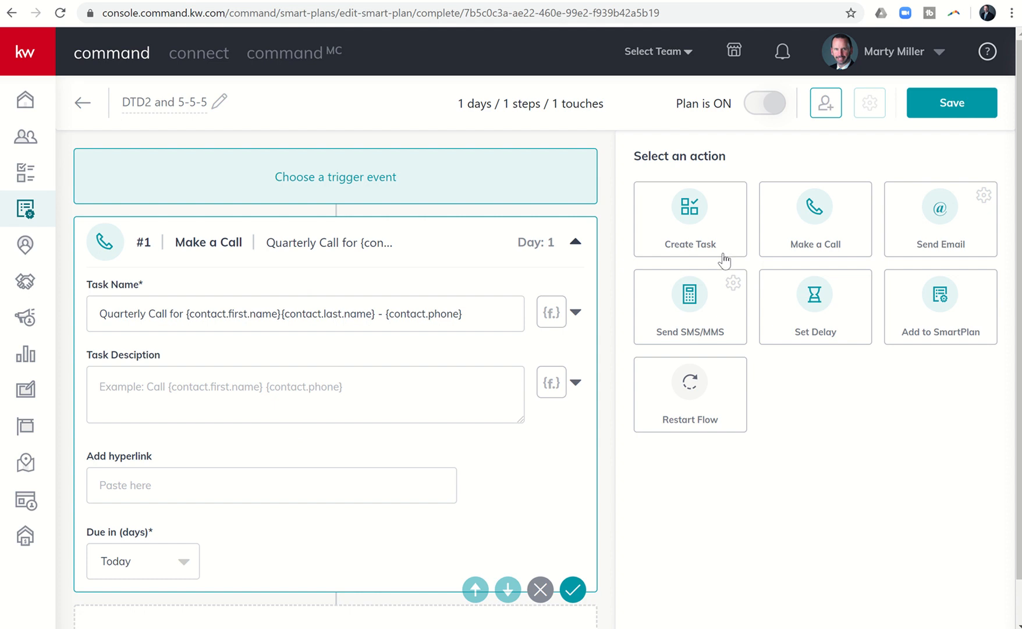
pyautogui.moveTo(815, 304)
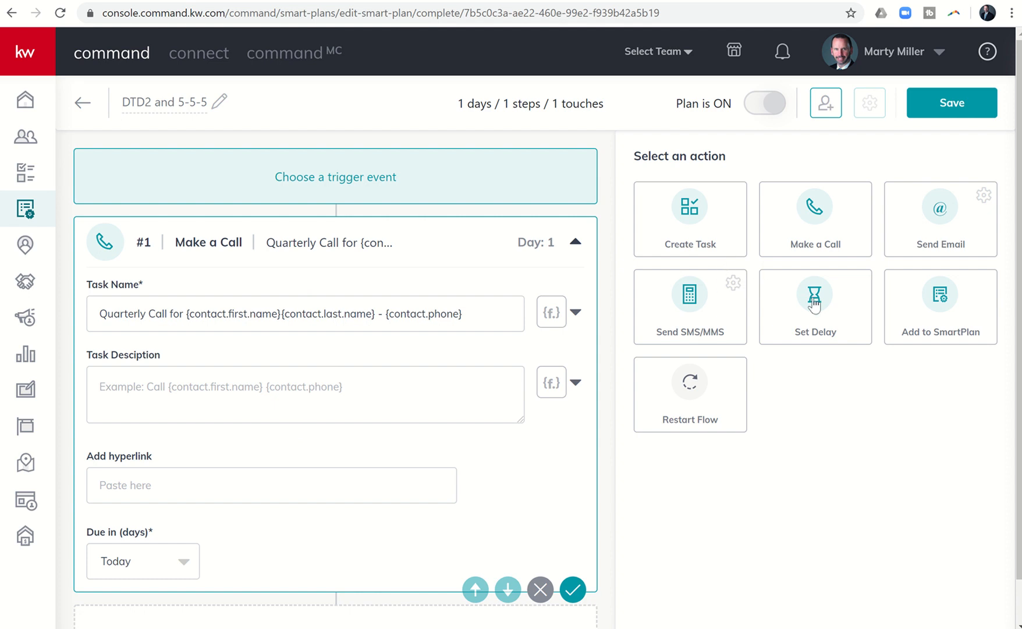
pyautogui.click(815, 307)
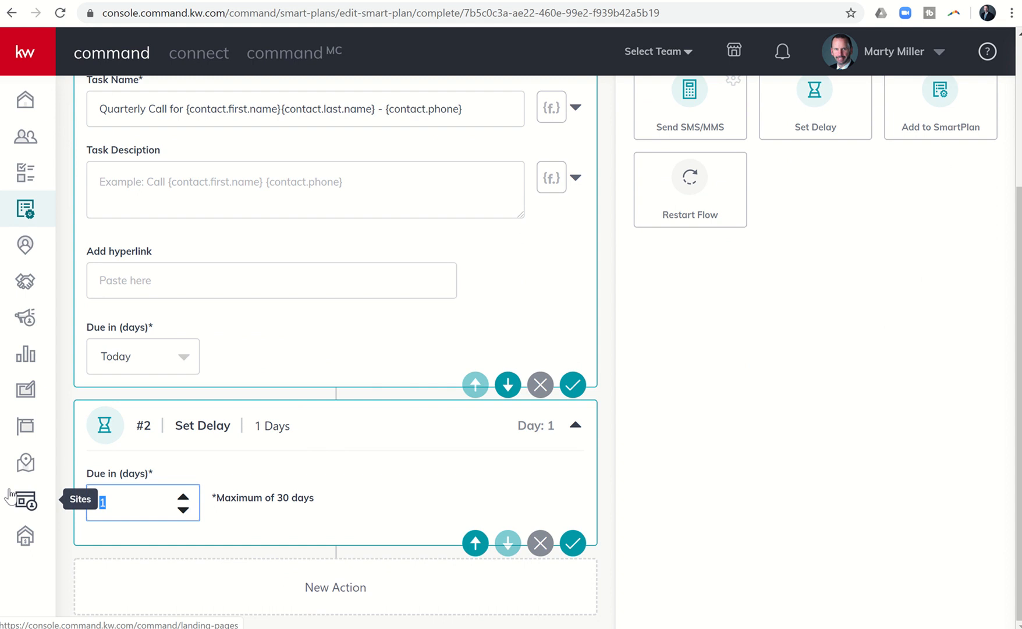
pyautogui.write('30')
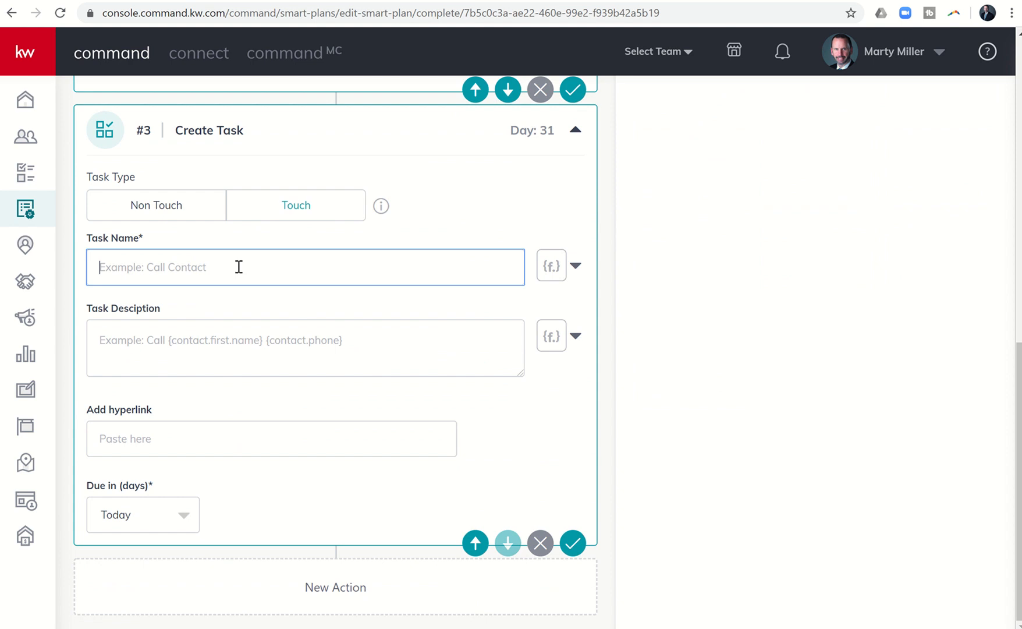
pyautogui.write('Social Me')
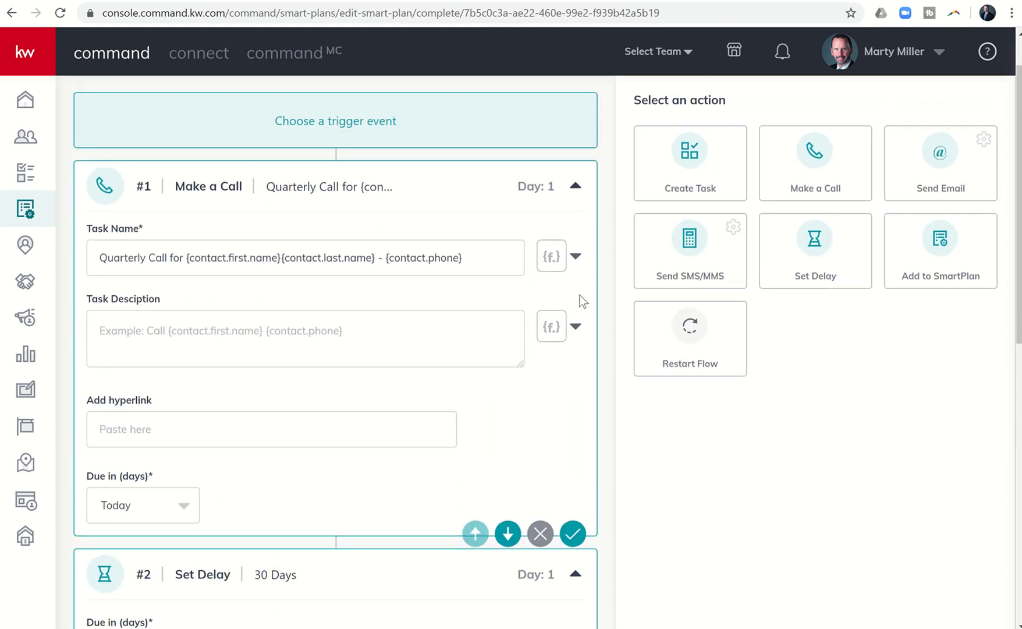
pyautogui.moveTo(546, 371)
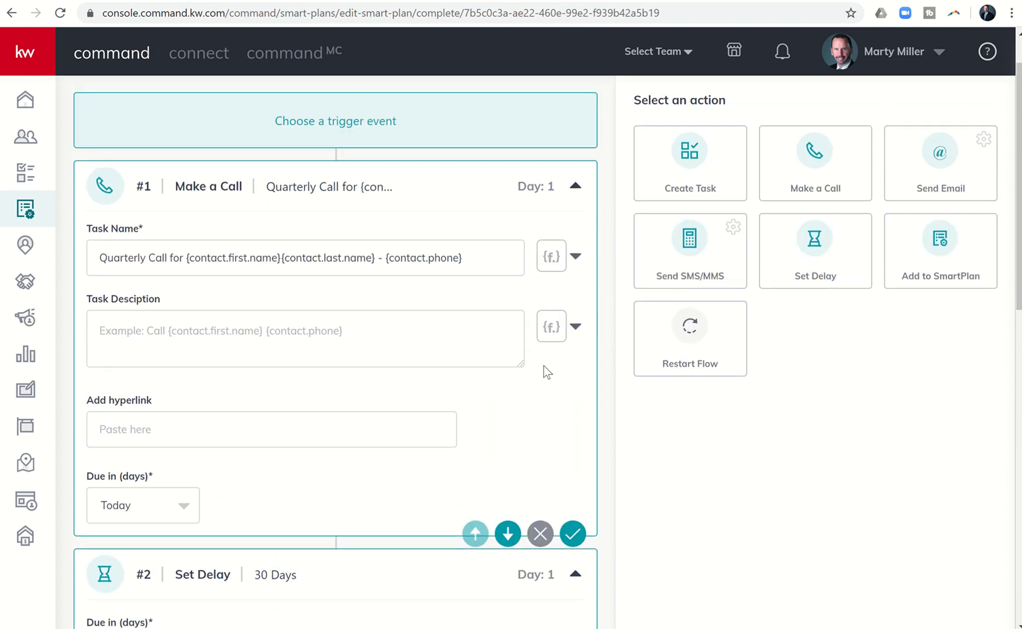
pyautogui.scroll(-3)
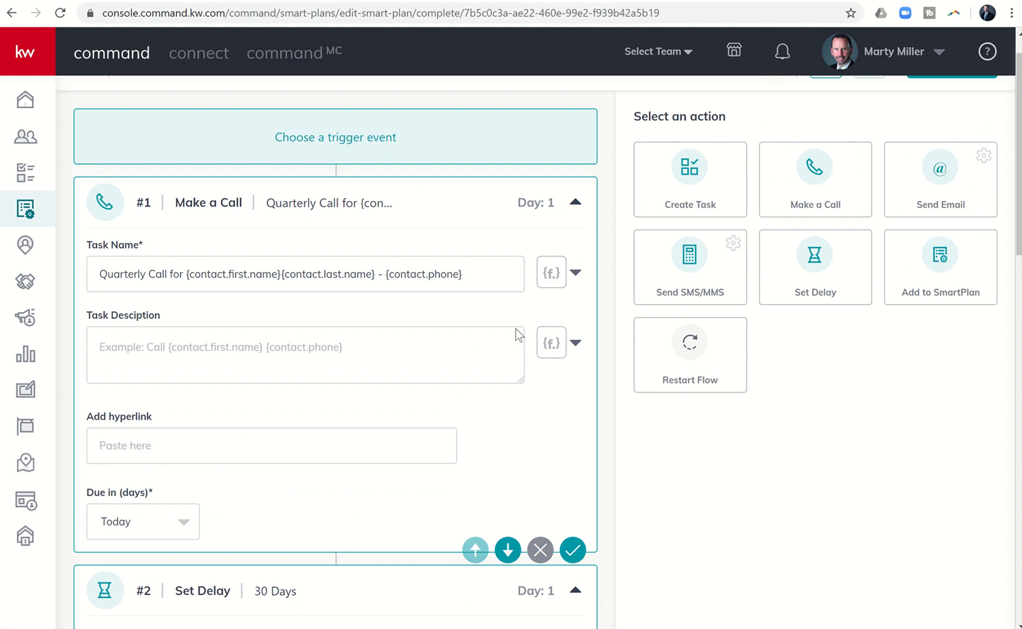
# - Try the multiple cycling messages type on the Send SMS/MMS step, then return to a single static message
pyautogui.scroll(-3)
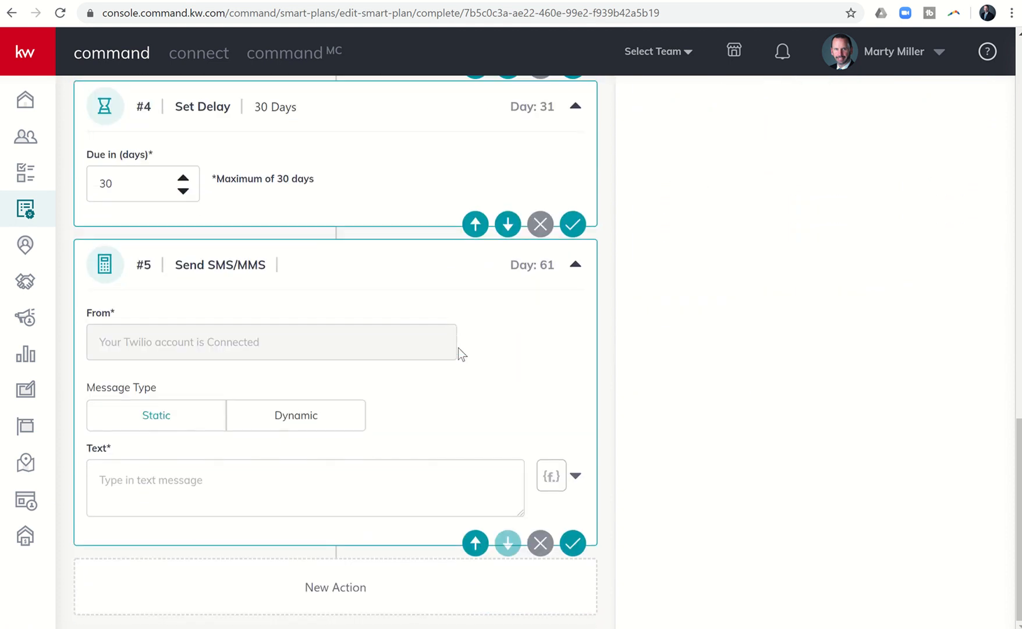
pyautogui.moveTo(250, 360)
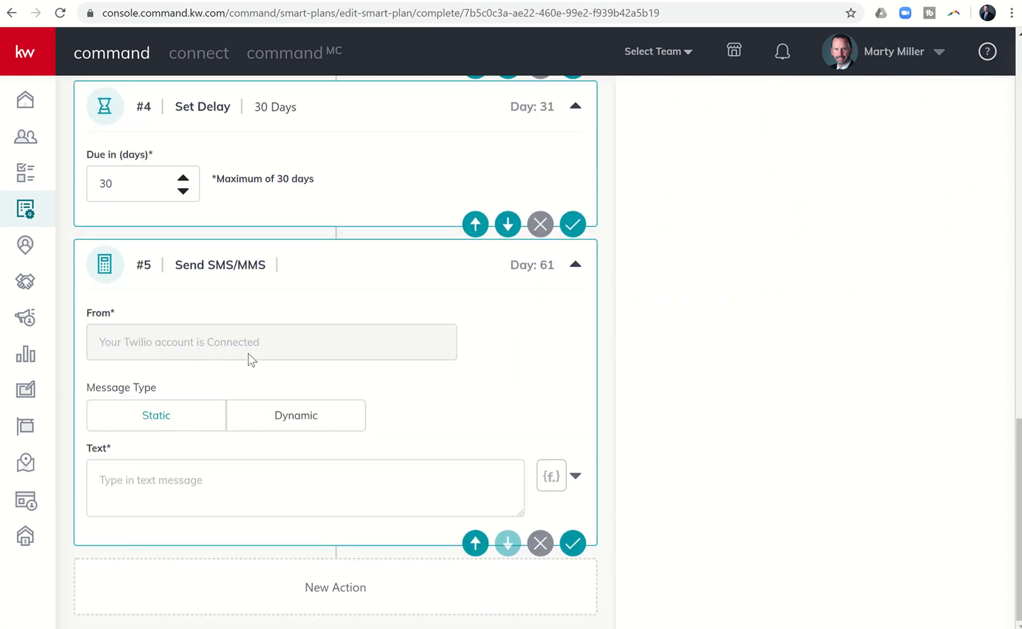
pyautogui.moveTo(165, 424)
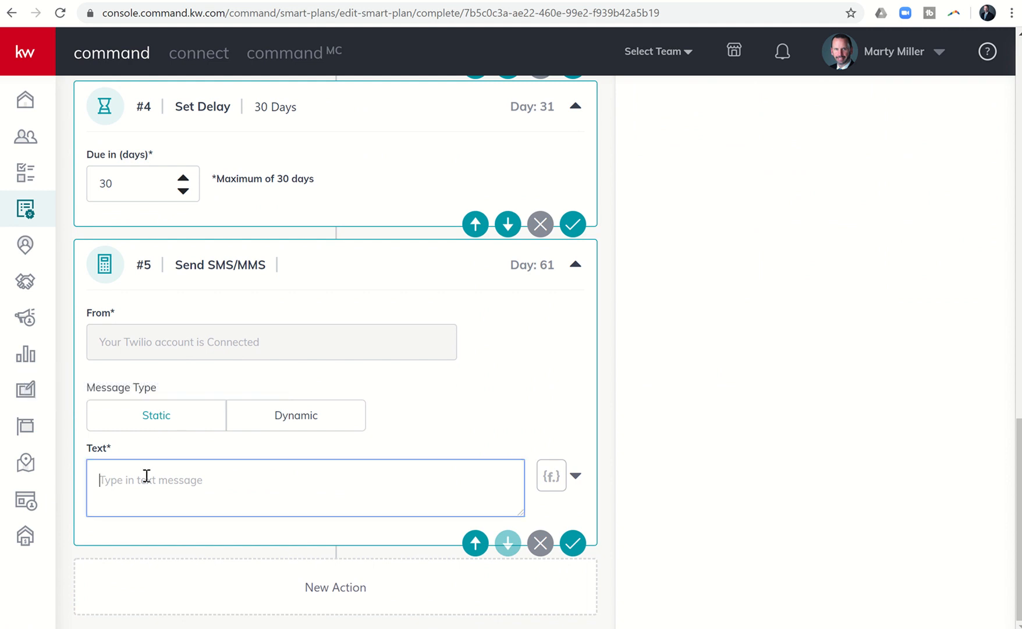
pyautogui.moveTo(302, 423)
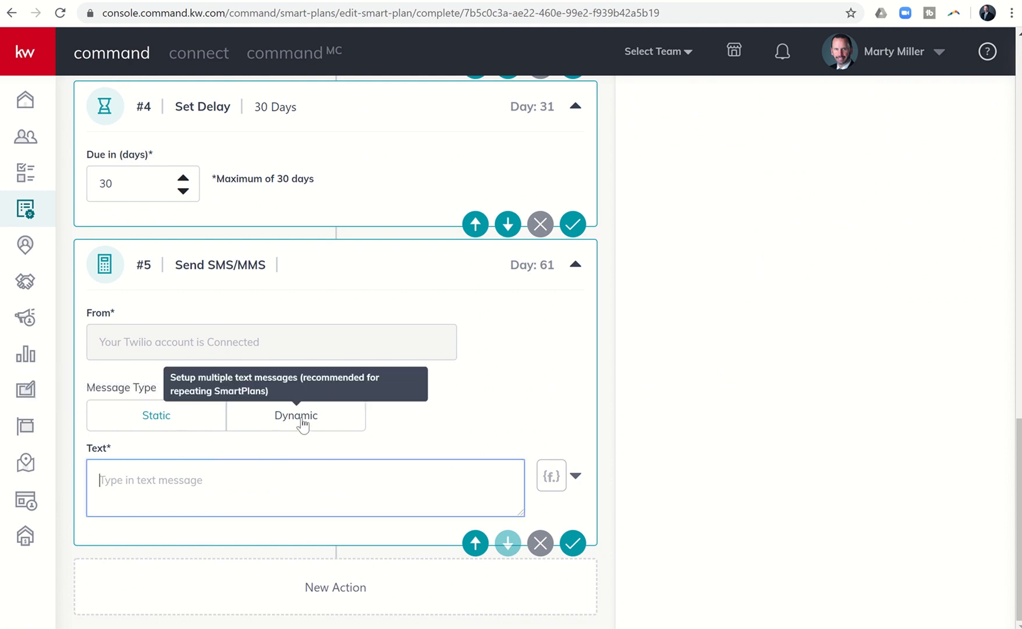
pyautogui.click(296, 415)
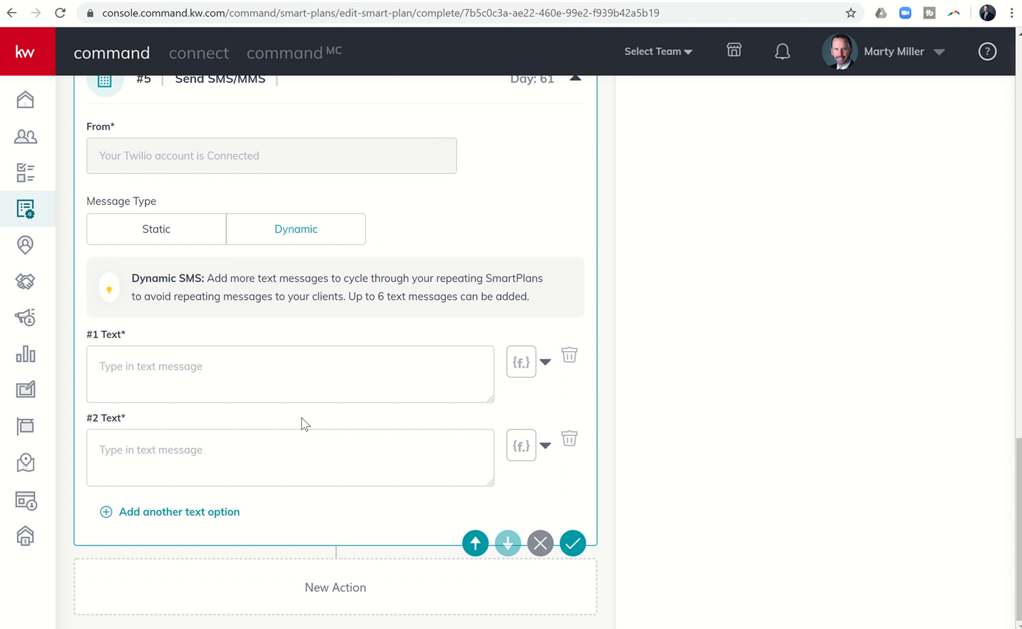
pyautogui.click(194, 376)
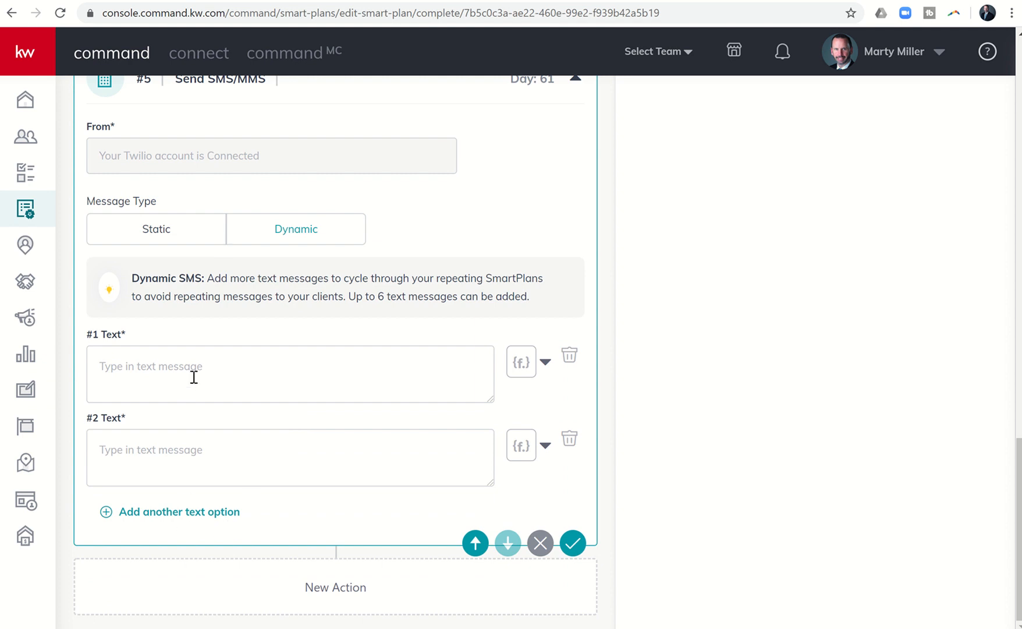
pyautogui.moveTo(142, 266)
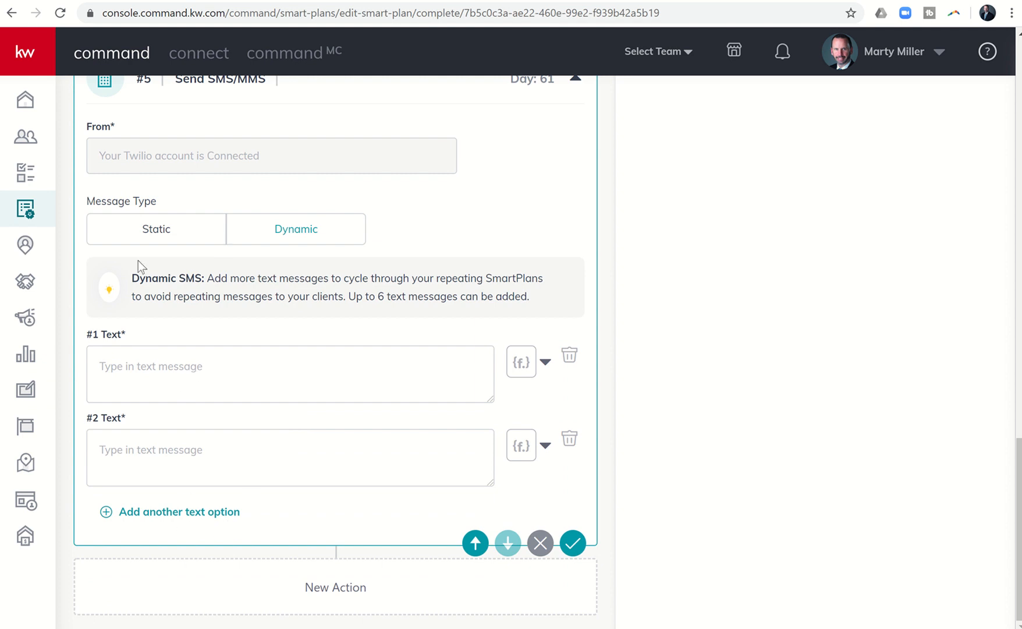
pyautogui.click(156, 230)
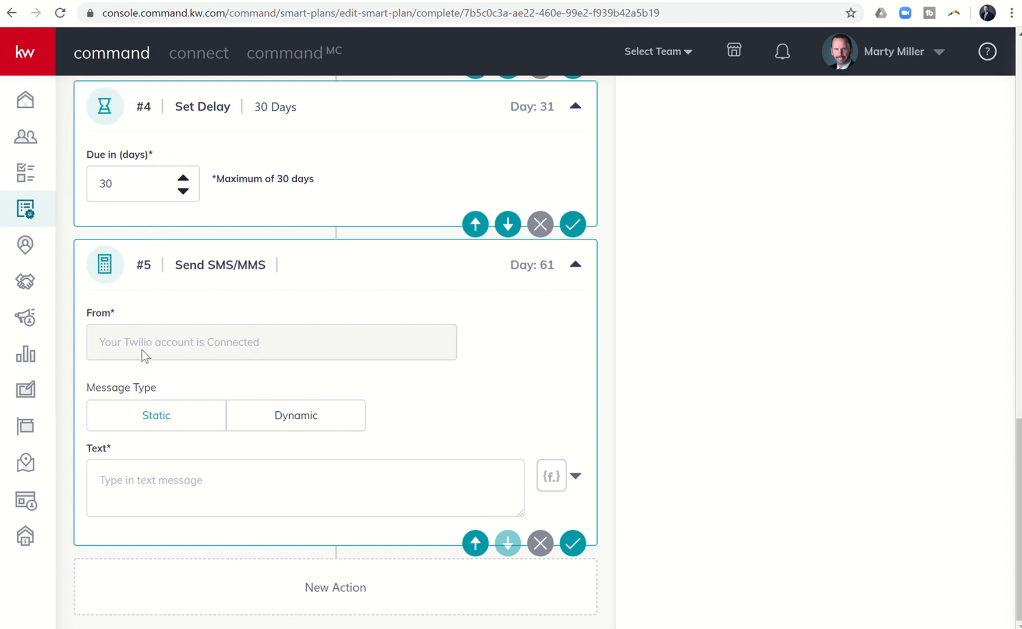
# - Write the text greeting {contact.first.name} and offering help with any real estate questions or needs
pyautogui.write('Hey')
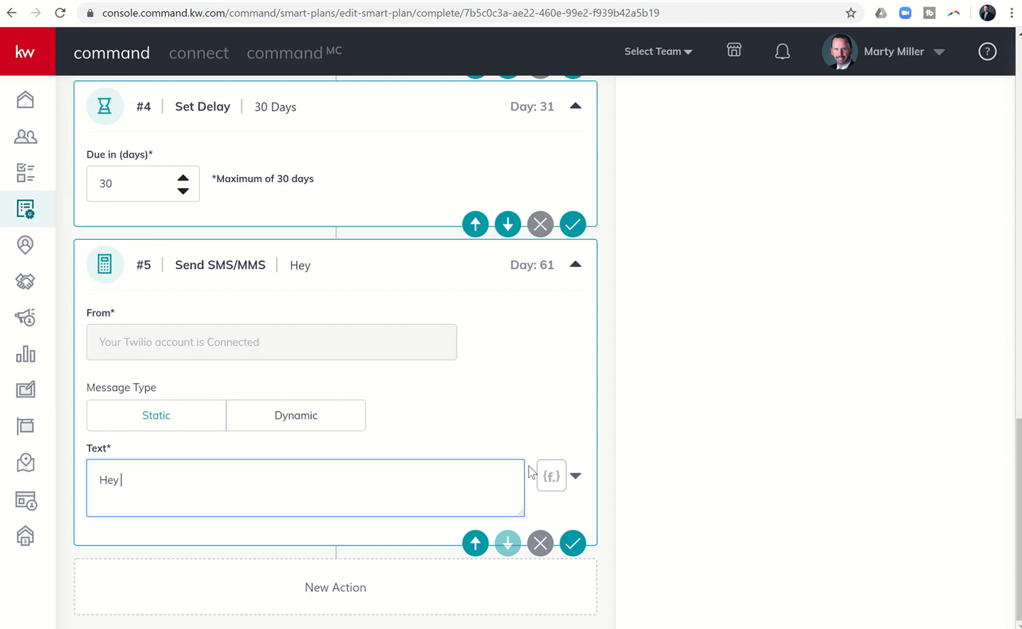
pyautogui.click(551, 476)
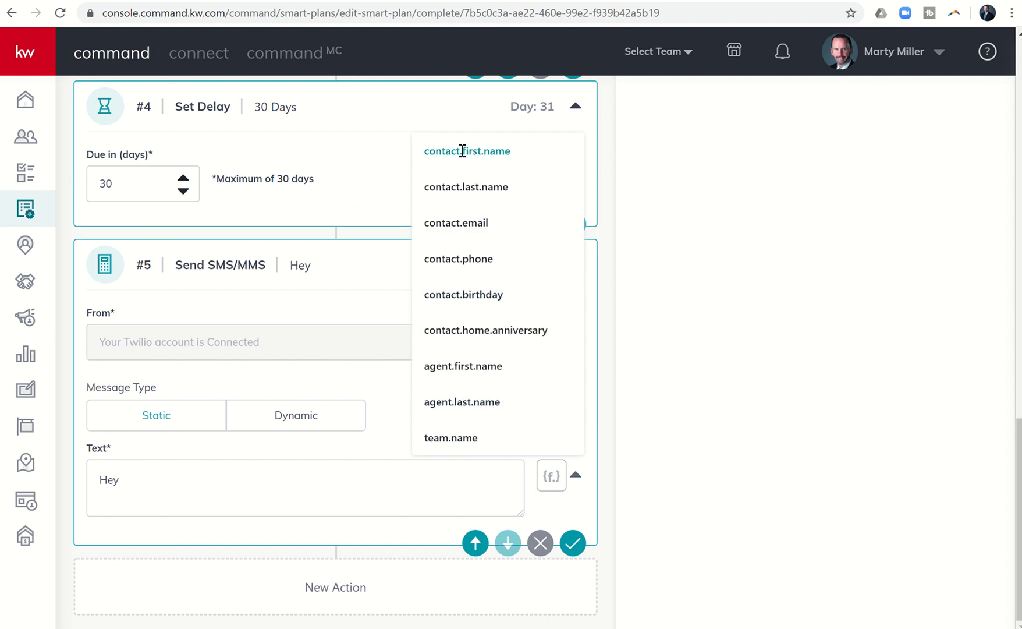
pyautogui.click(467, 151)
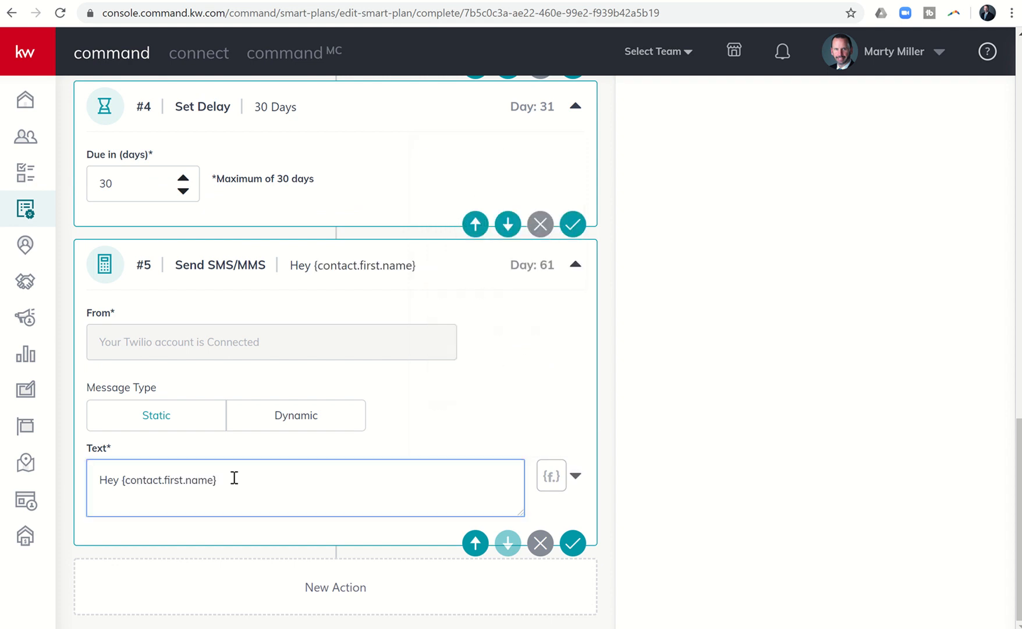
pyautogui.write(", it's Marty Miller")
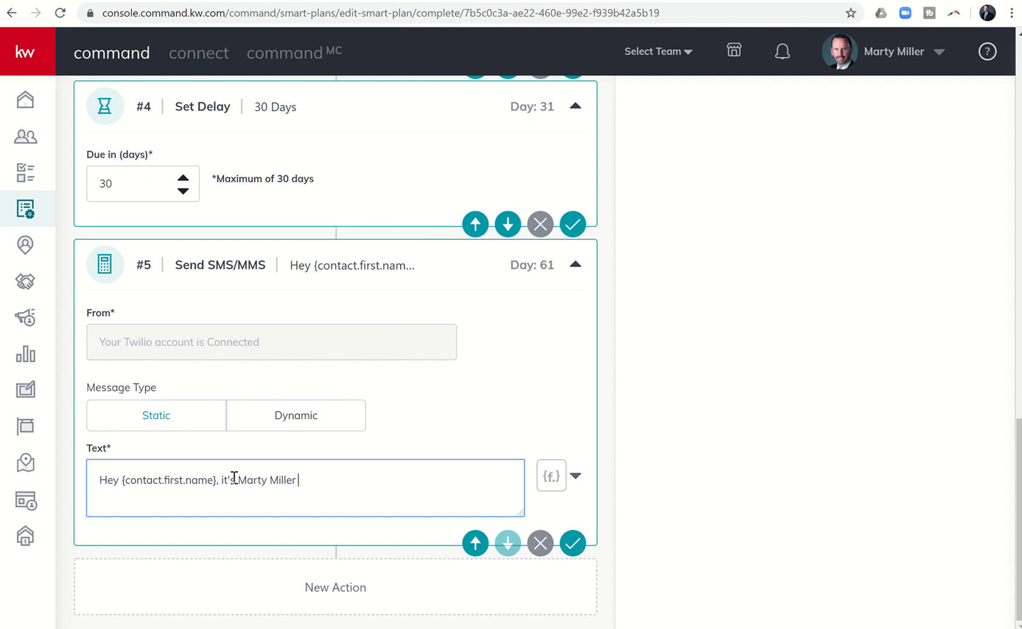
pyautogui.write('with Keller Willi')
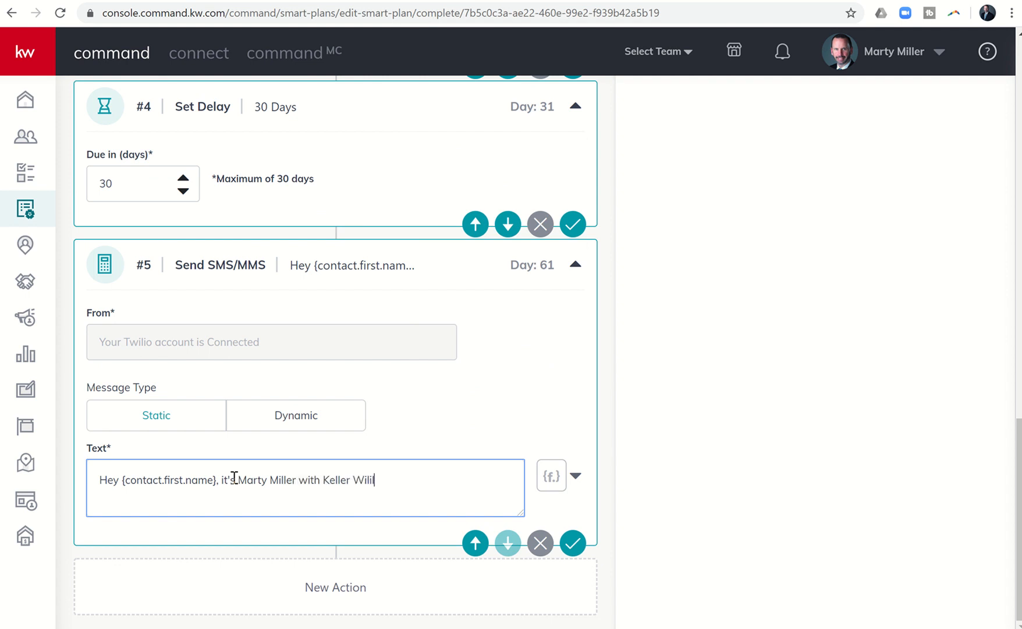
pyautogui.press('Backspace')
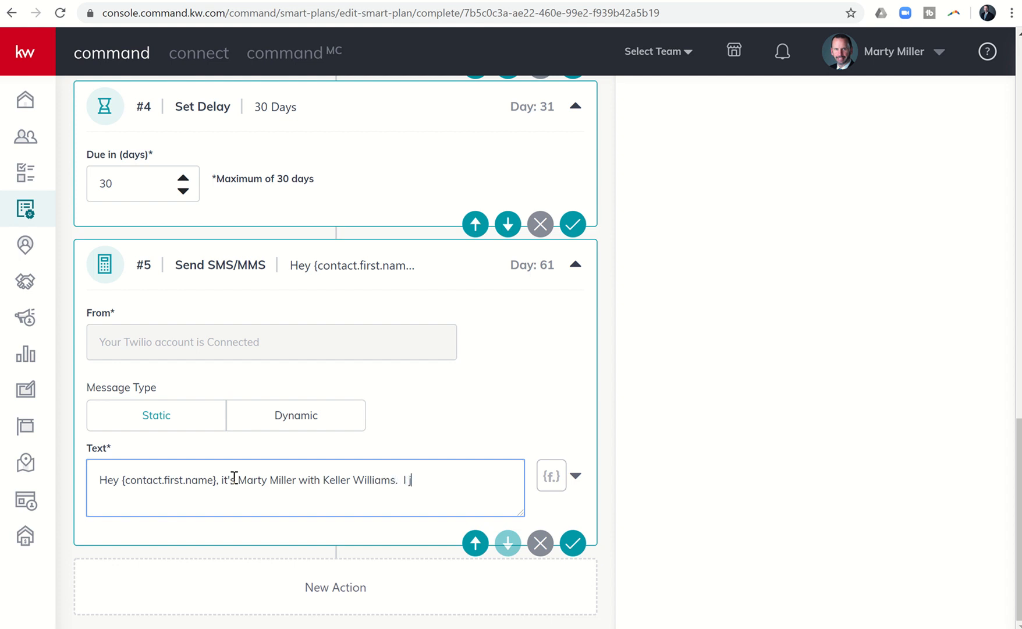
pyautogui.write('just wanted to tocuh')
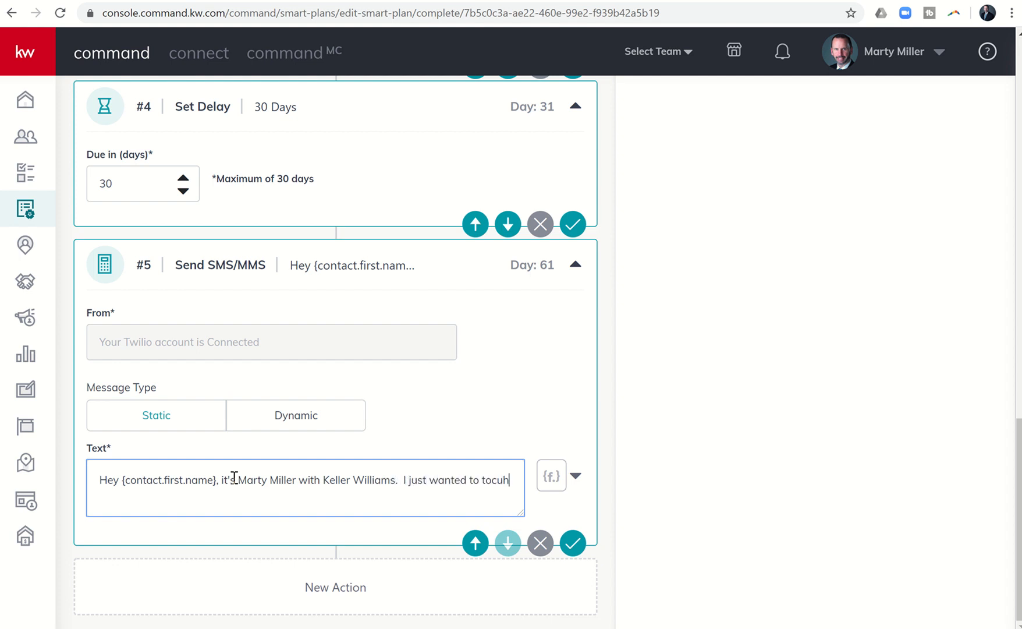
pyautogui.write('ouch base a')
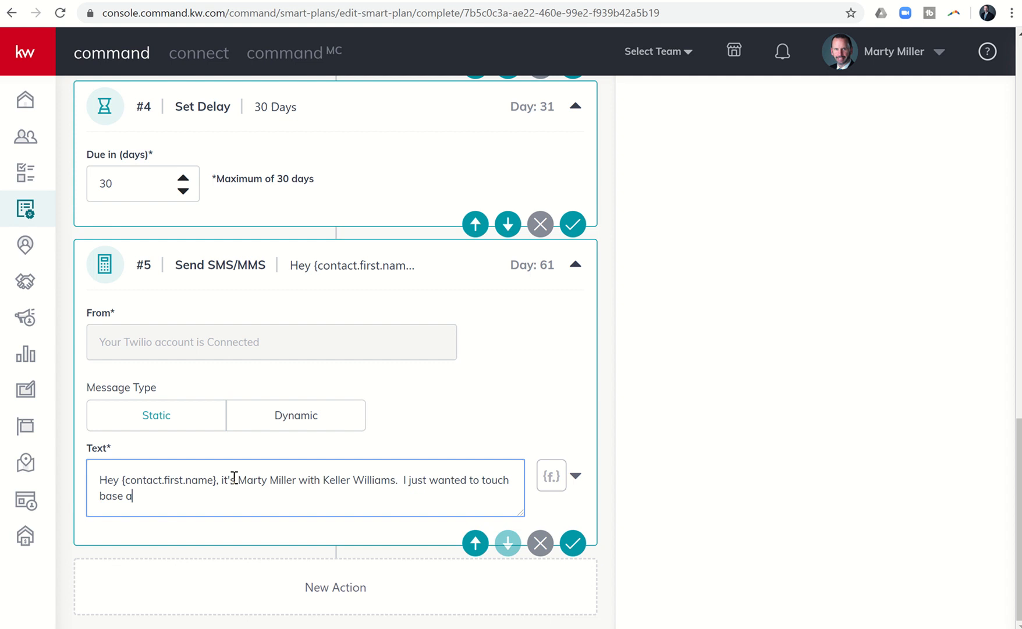
pyautogui.write('nd see if you had')
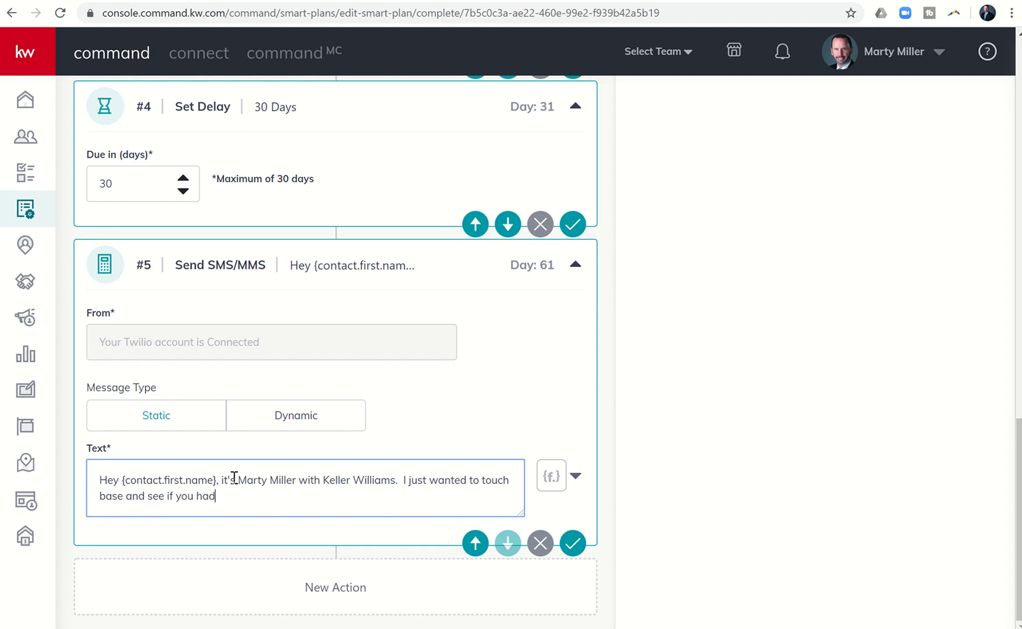
pyautogui.write('any Real Estate quest')
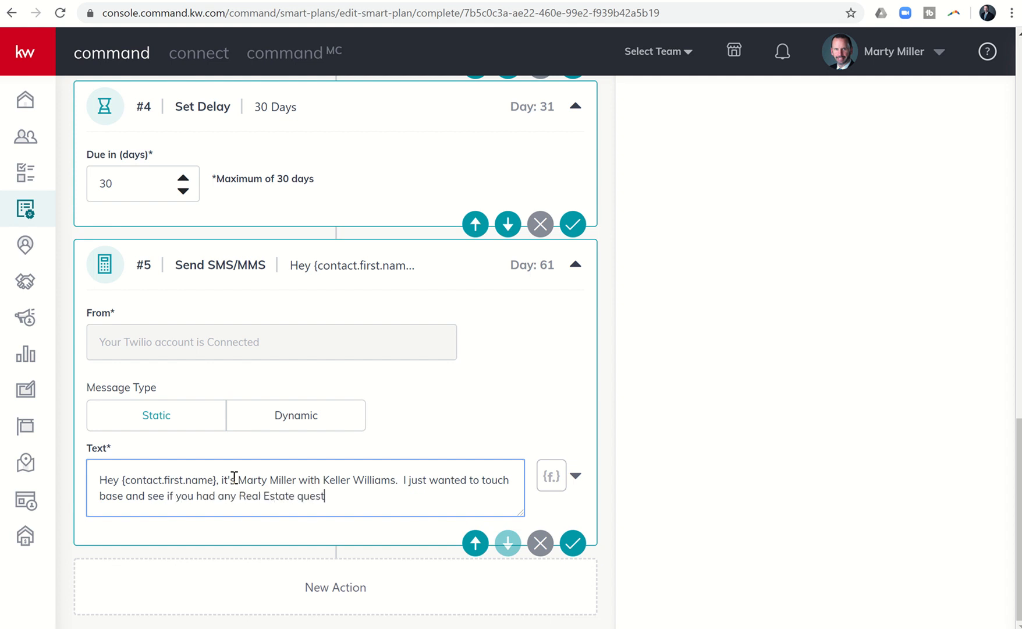
pyautogui.write('ions or needs !')
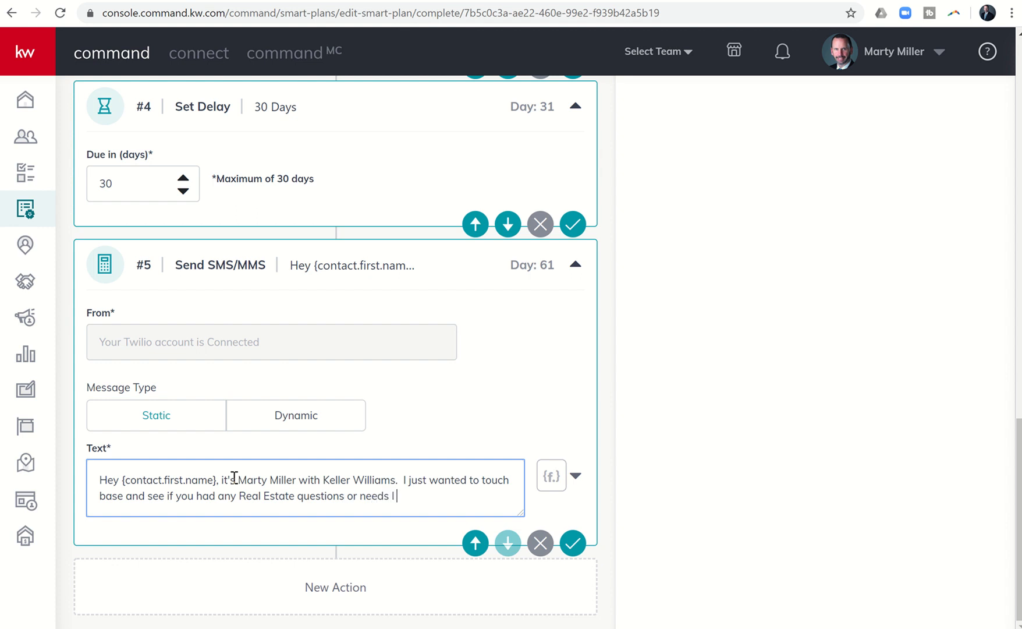
pyautogui.write('could help')
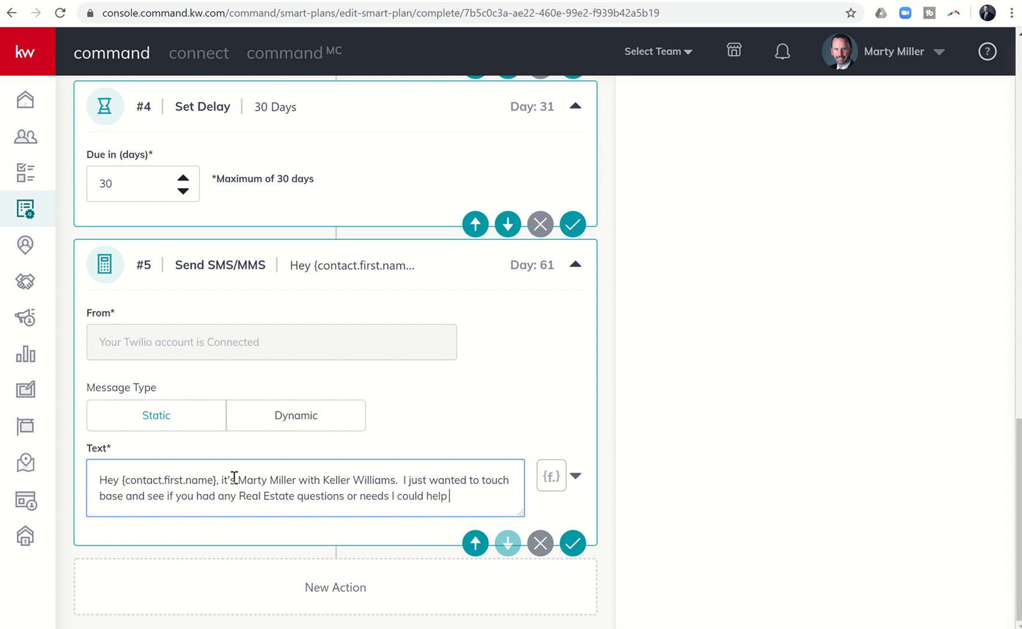
pyautogui.write('with!')
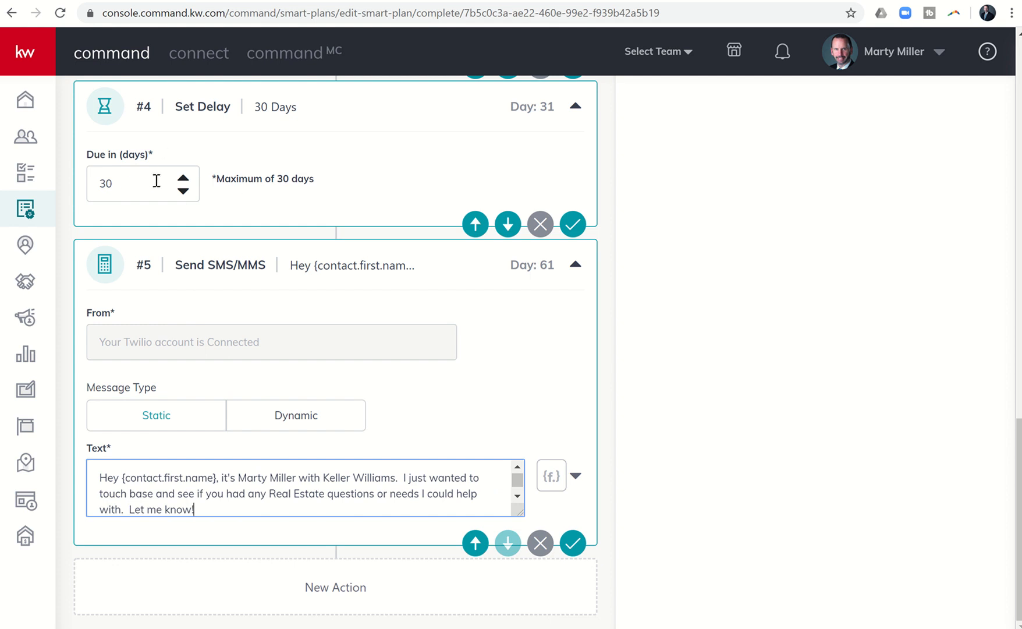
pyautogui.moveTo(238, 458)
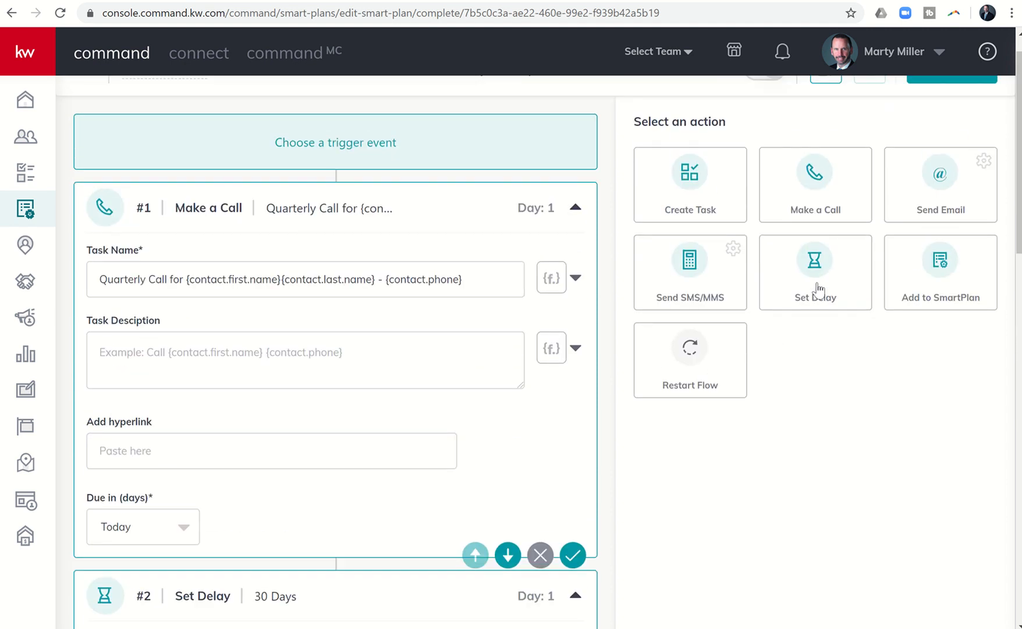
# - Set the sixth step's delay to 30 days ahead of the Restart Flow step
pyautogui.scroll(-3)
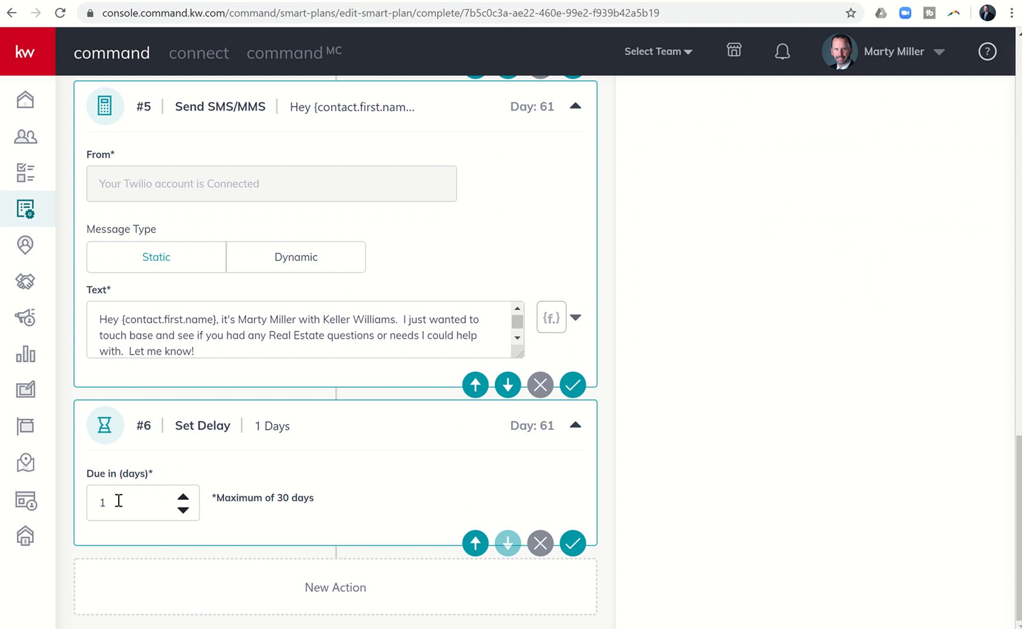
pyautogui.write('30')
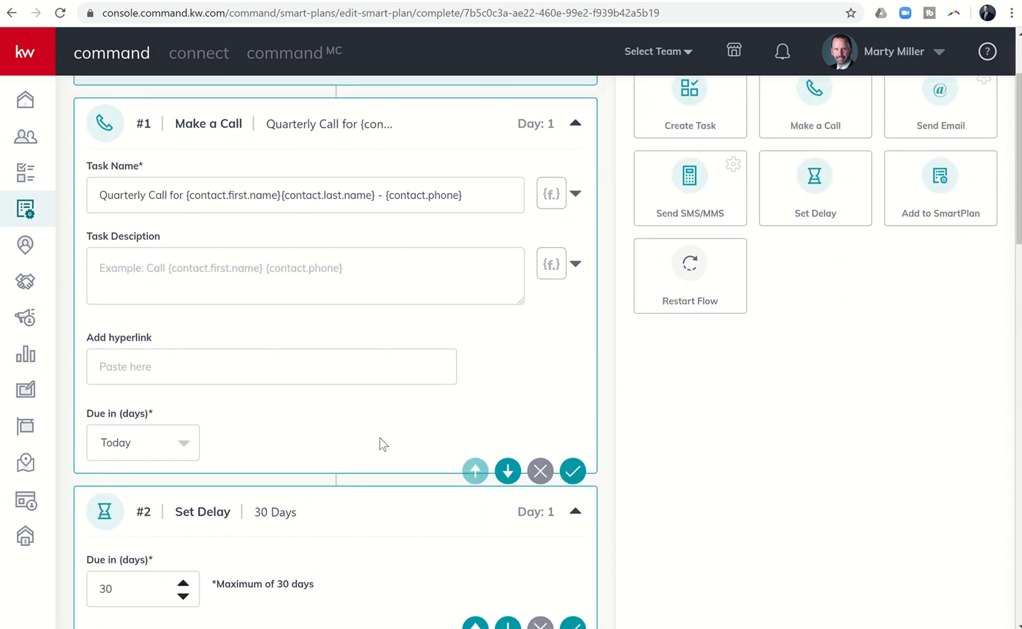
pyautogui.scroll(-3)
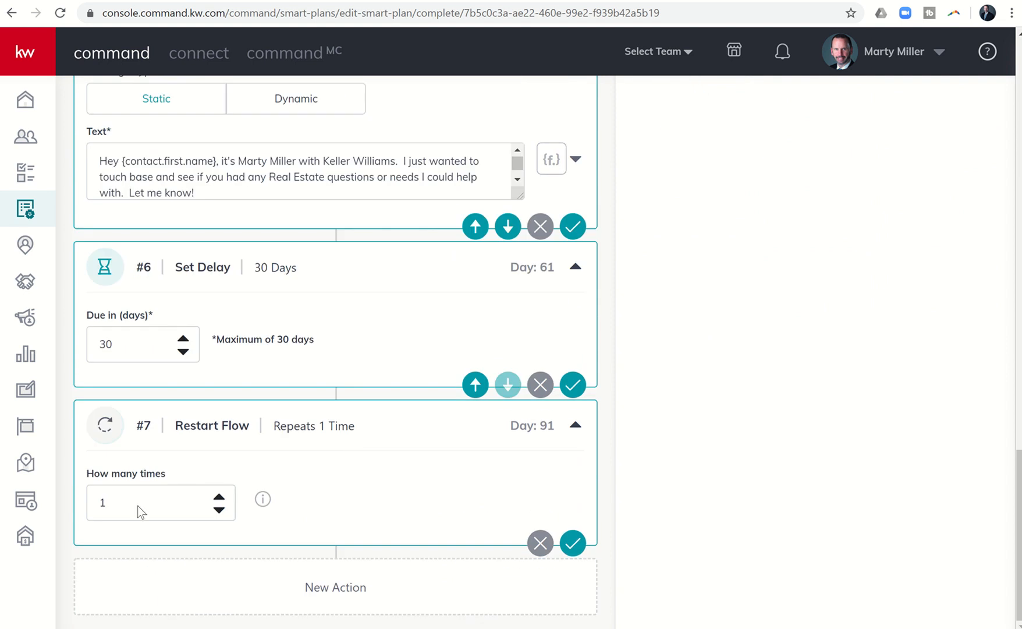
pyautogui.moveTo(128, 499)
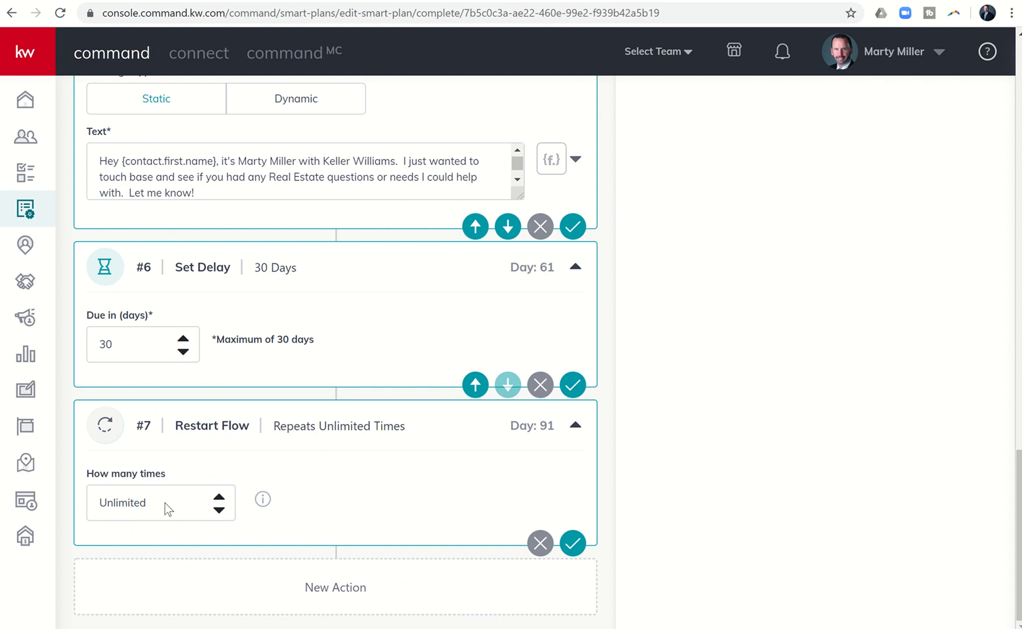
pyautogui.moveTo(204, 522)
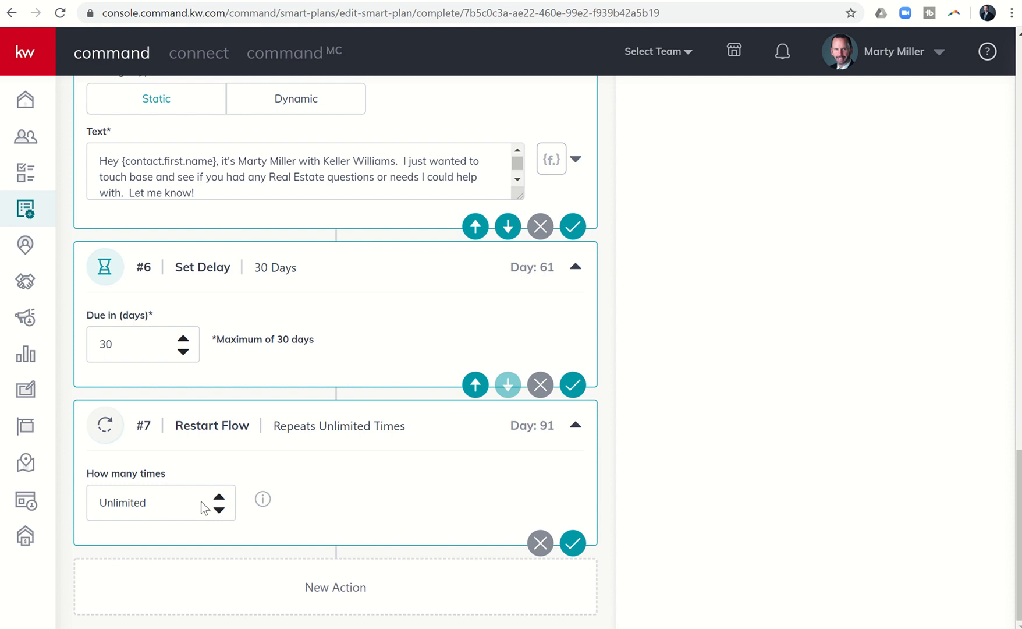
pyautogui.moveTo(306, 403)
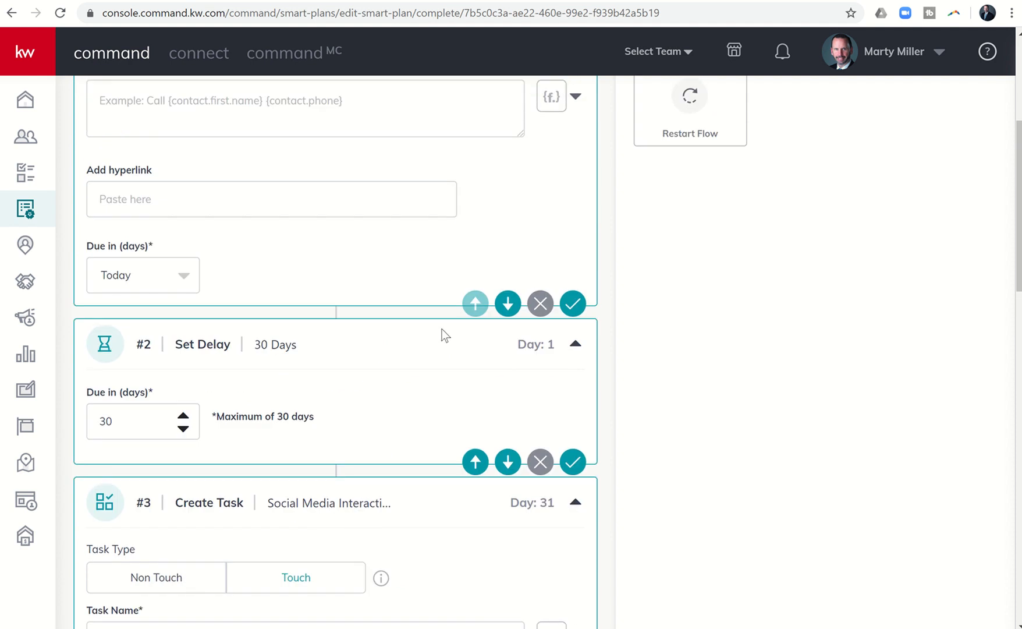
pyautogui.moveTo(475, 304)
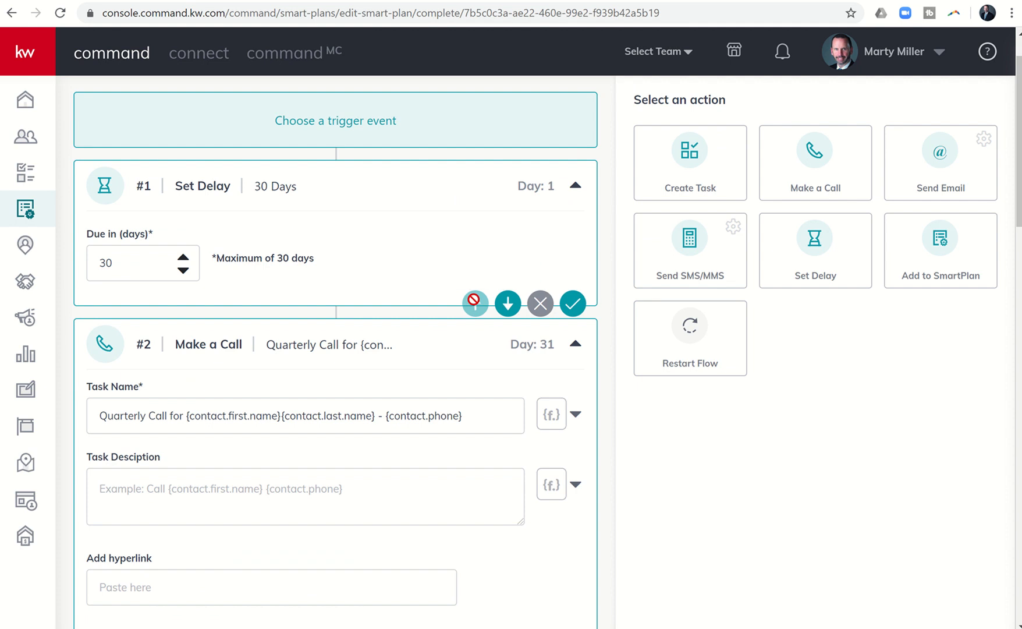
pyautogui.moveTo(573, 304)
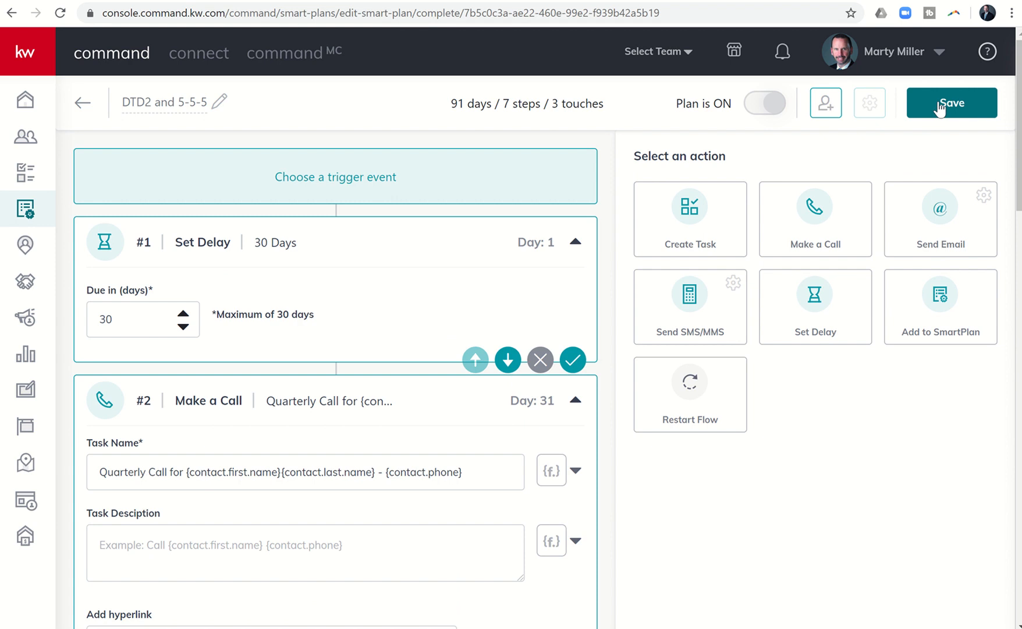
# - Attempt to save, dismiss the 90-day limit error, and review the steps totalling 91 days
pyautogui.click(951, 104)
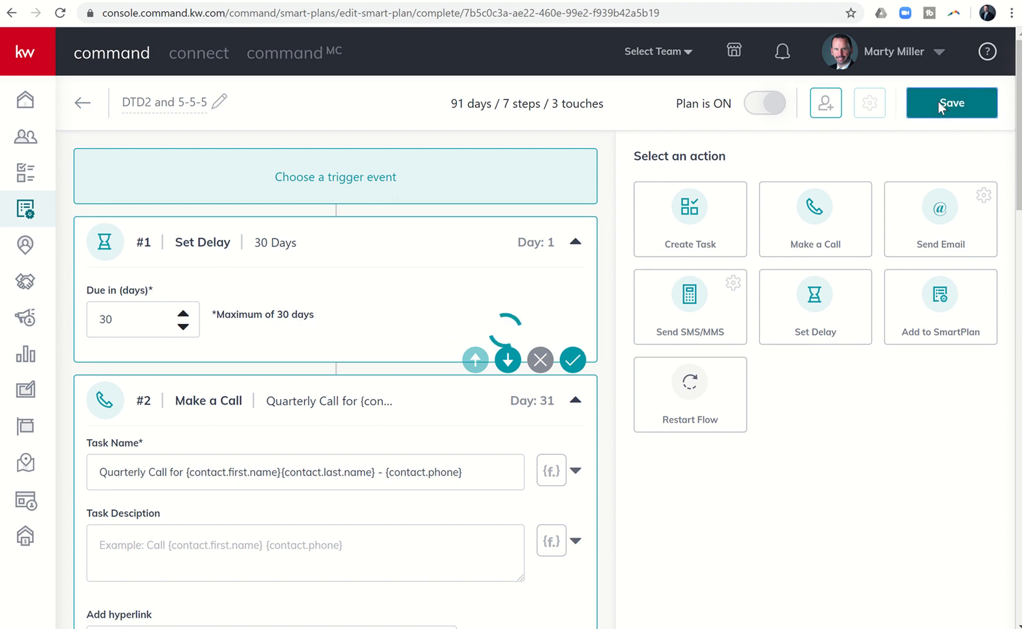
pyautogui.click(951, 104)
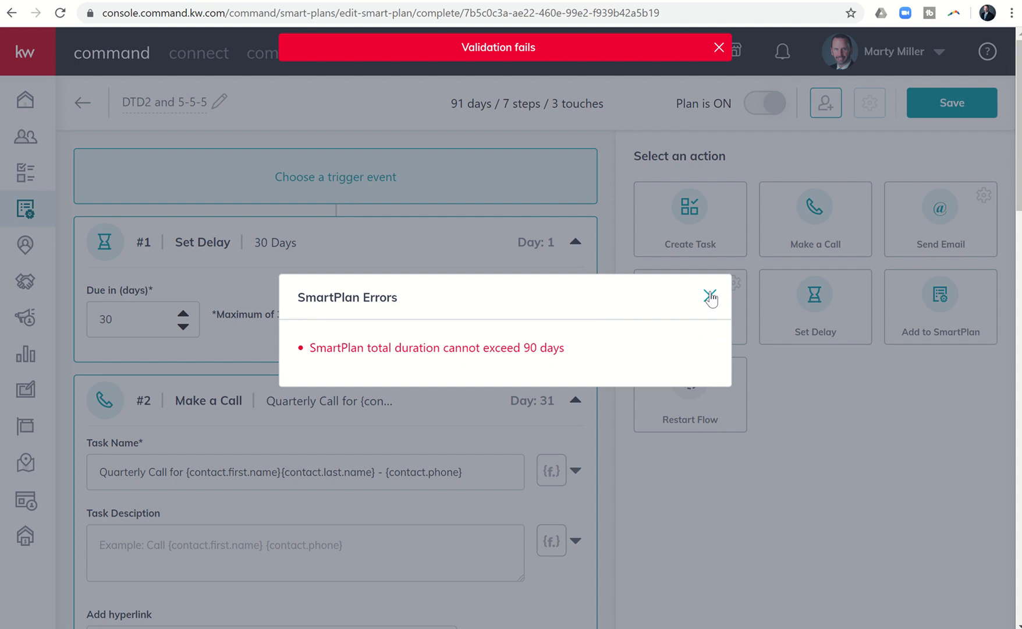
pyautogui.click(710, 296)
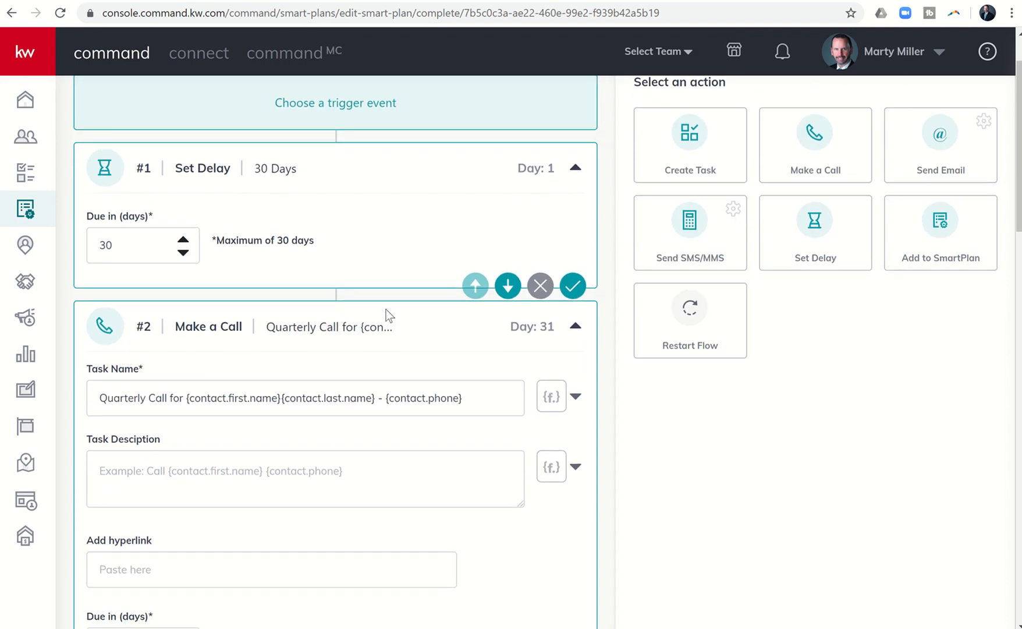
pyautogui.scroll(-3)
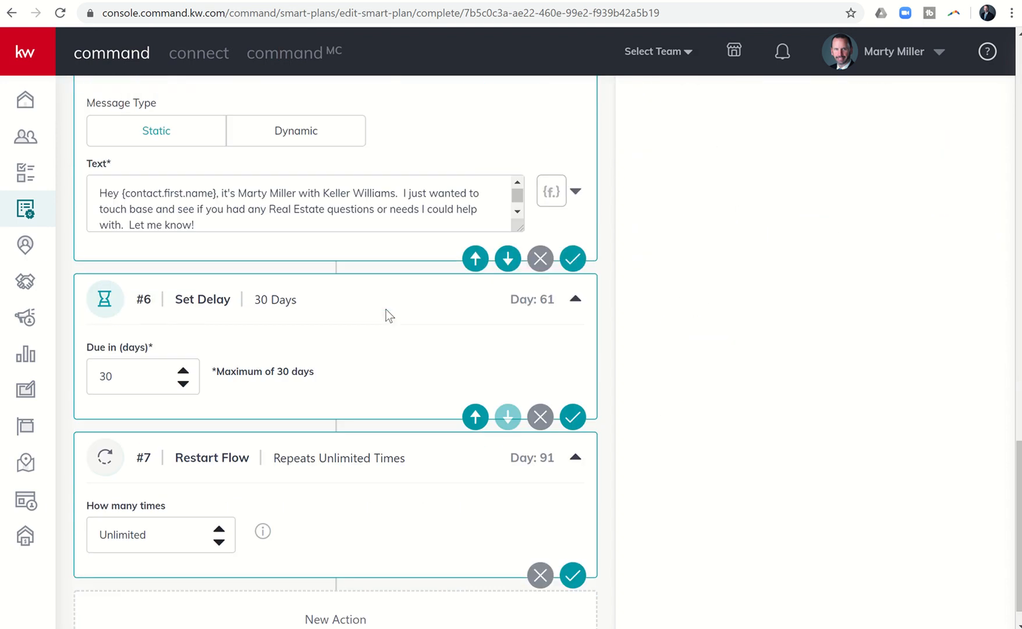
pyautogui.scroll(-3)
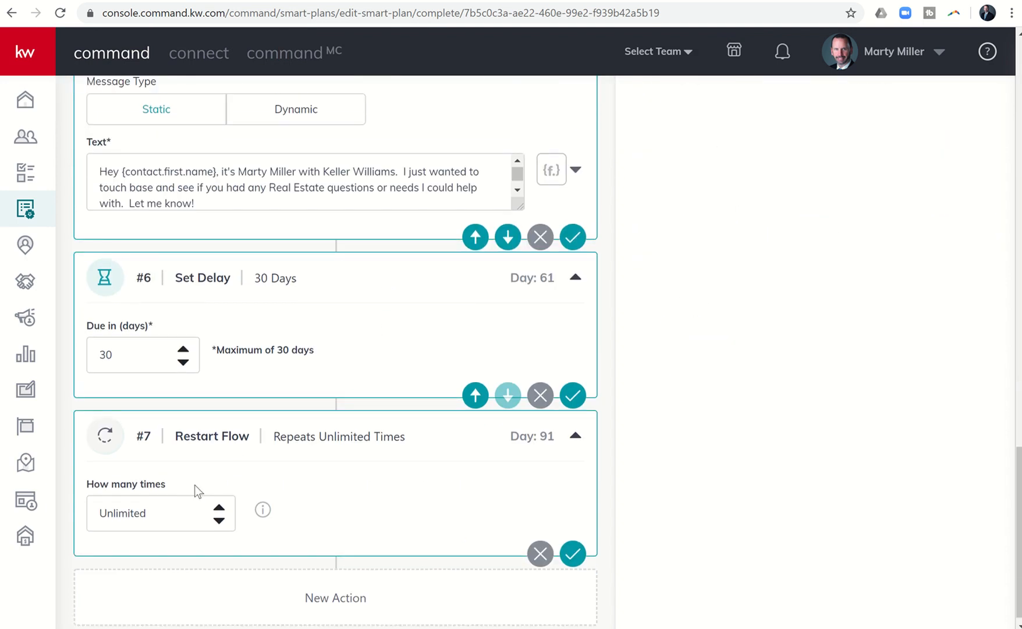
pyautogui.moveTo(130, 361)
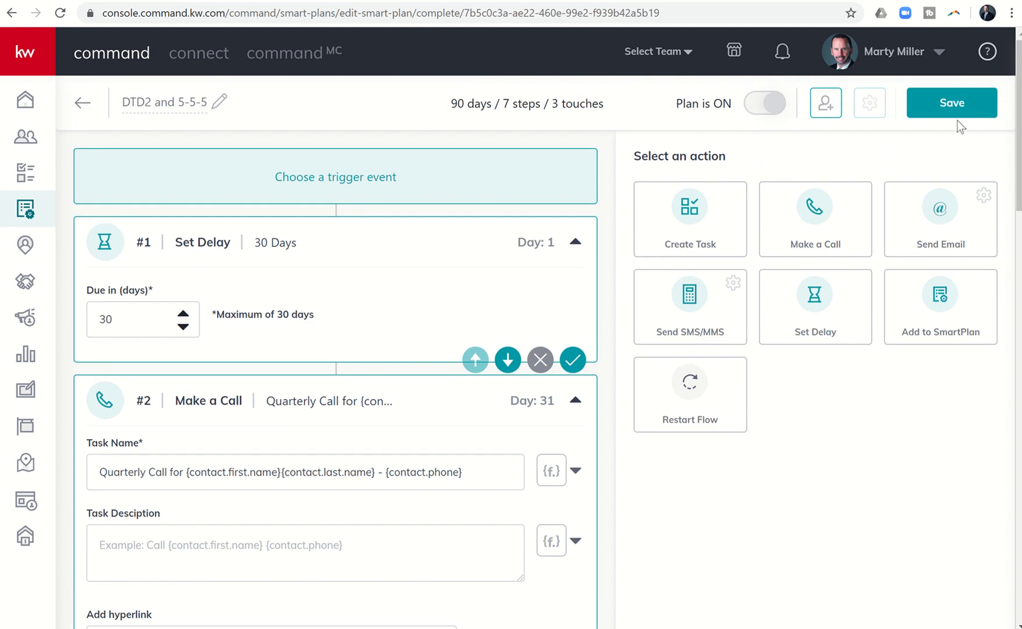
# - Save the 90-day plan and return to the SmartPlans list
pyautogui.click(952, 103)
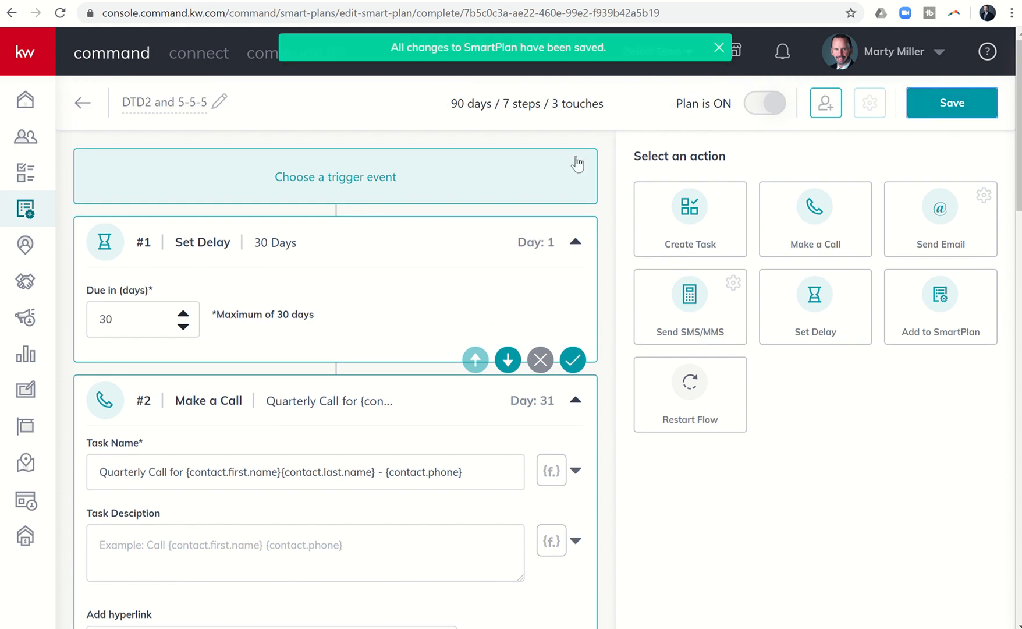
pyautogui.moveTo(586, 74)
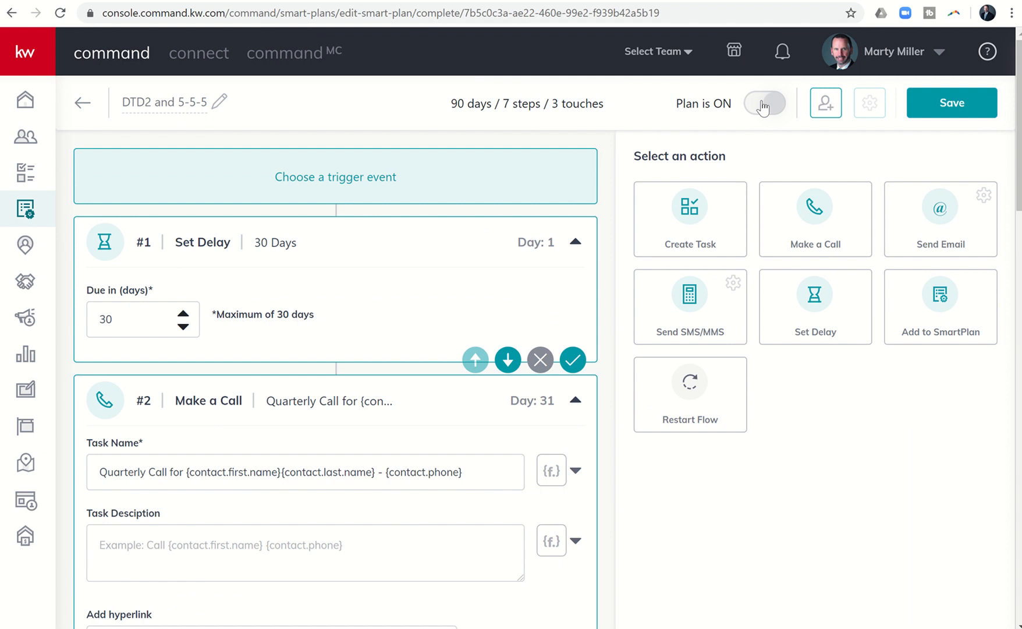
pyautogui.moveTo(25, 209)
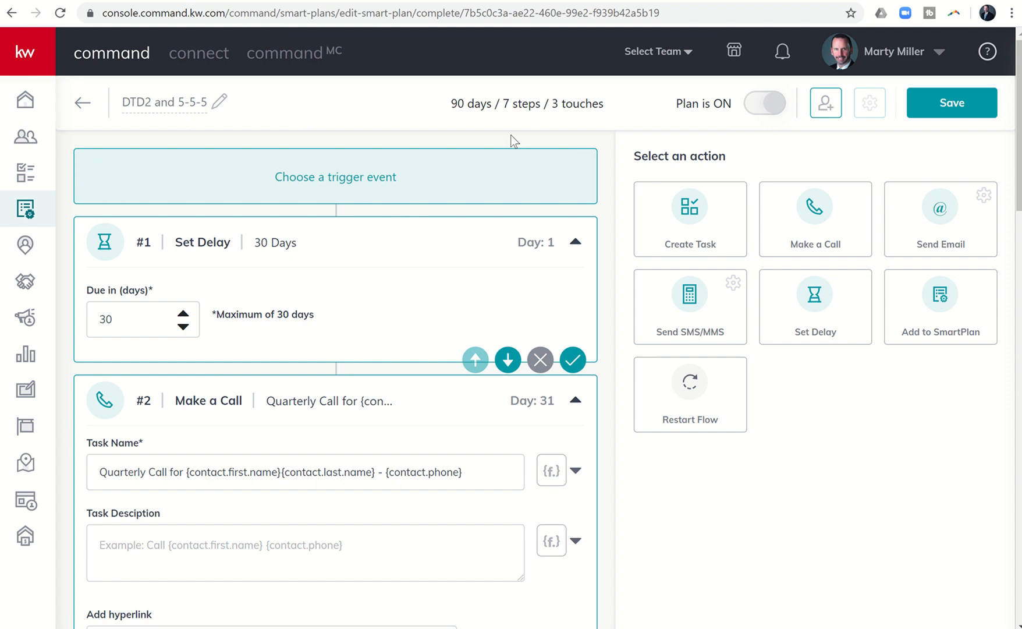
pyautogui.moveTo(531, 109)
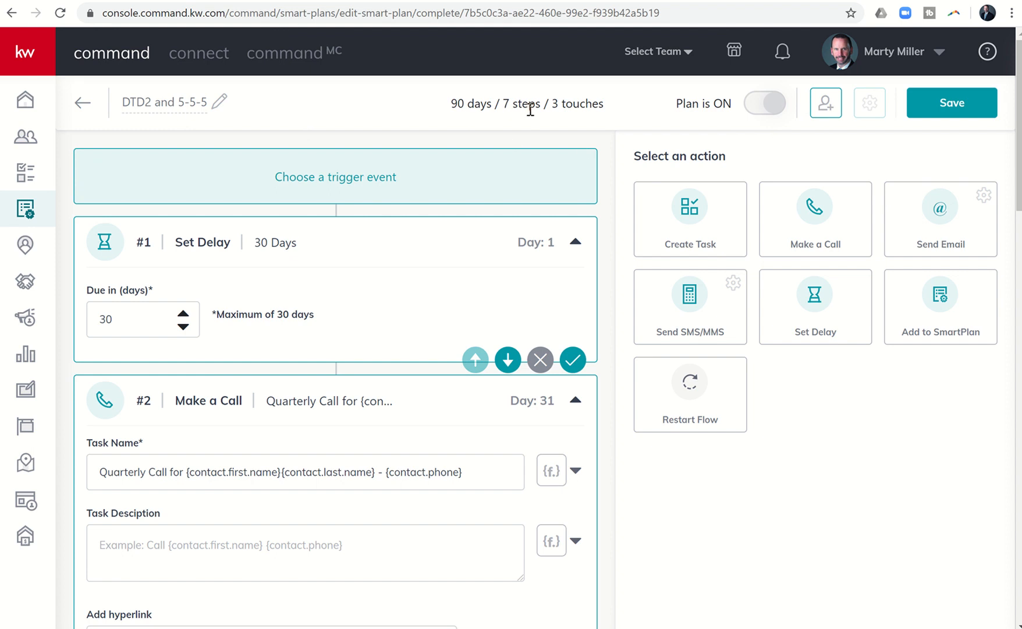
pyautogui.moveTo(456, 252)
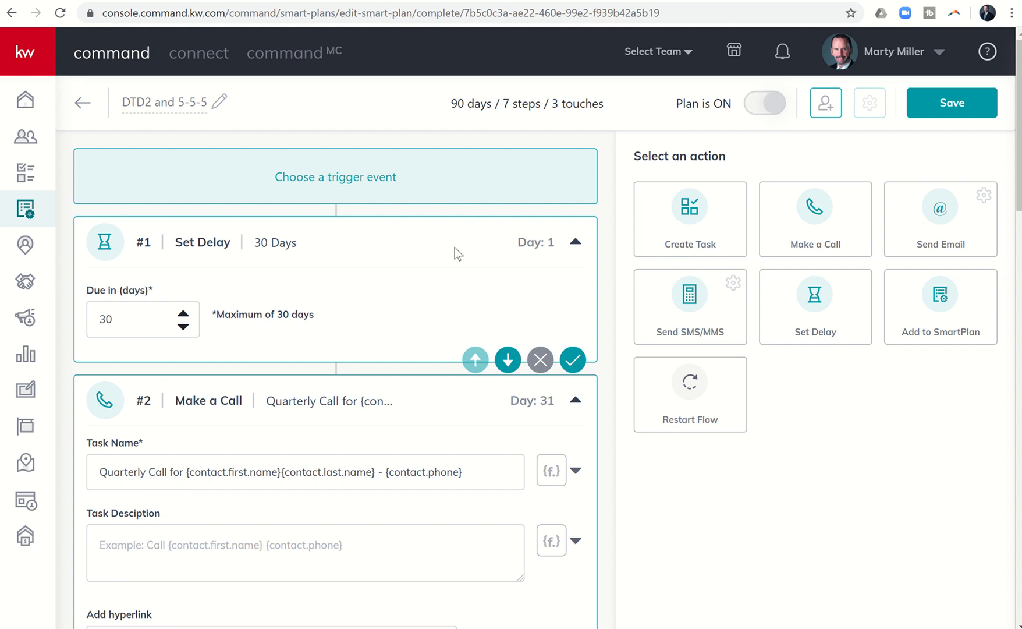
pyautogui.moveTo(941, 208)
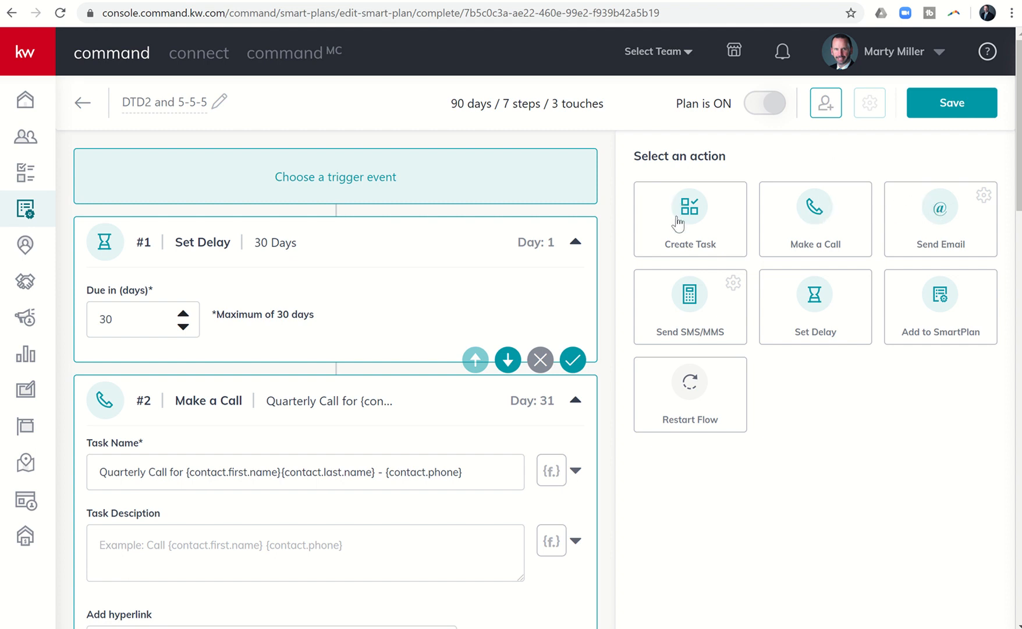
pyautogui.moveTo(935, 299)
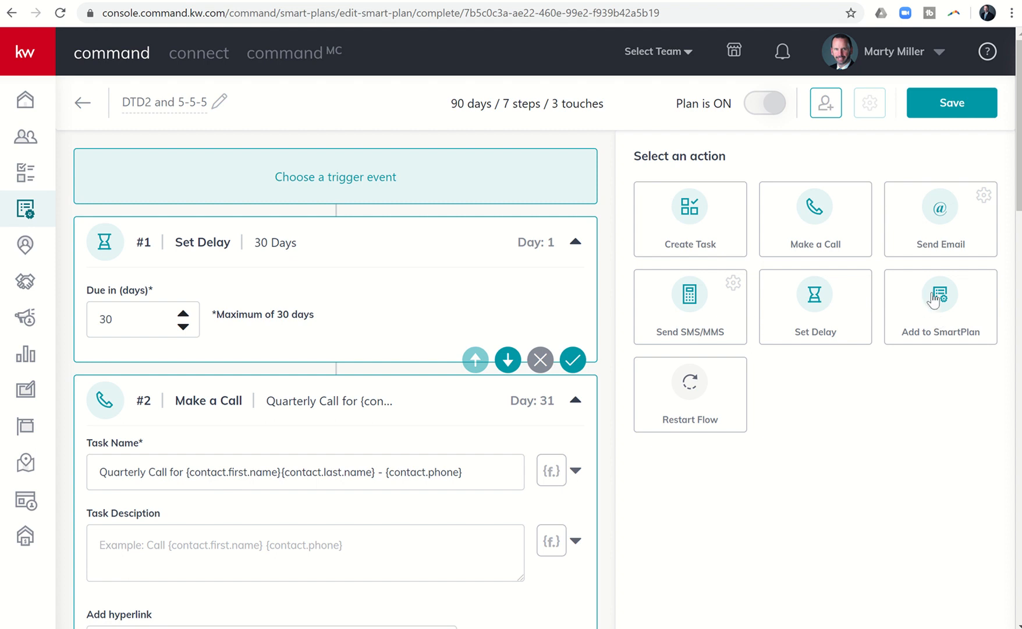
pyautogui.moveTo(908, 316)
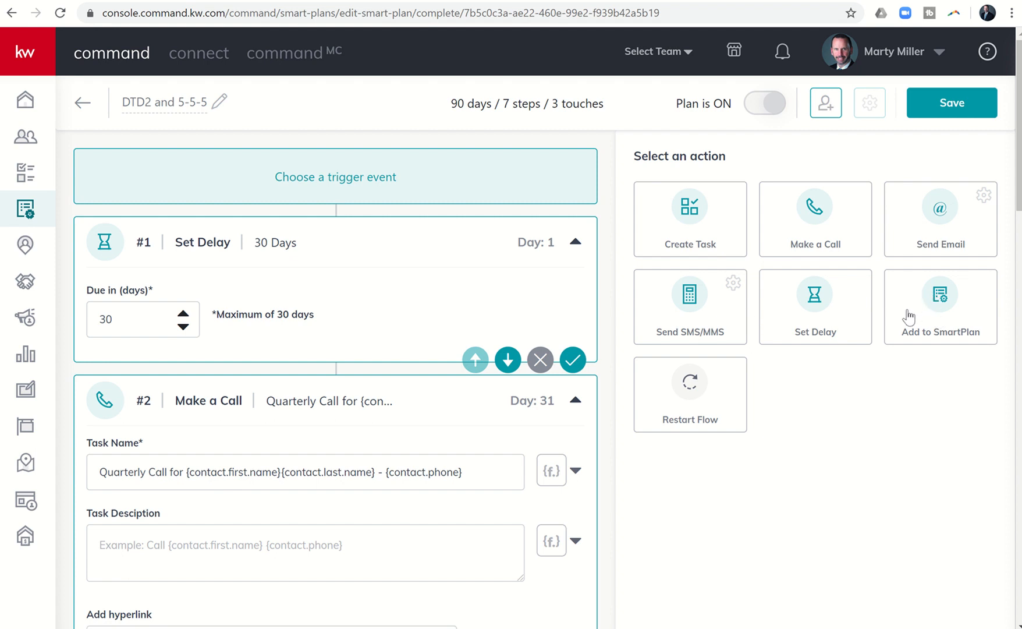
pyautogui.moveTo(423, 241)
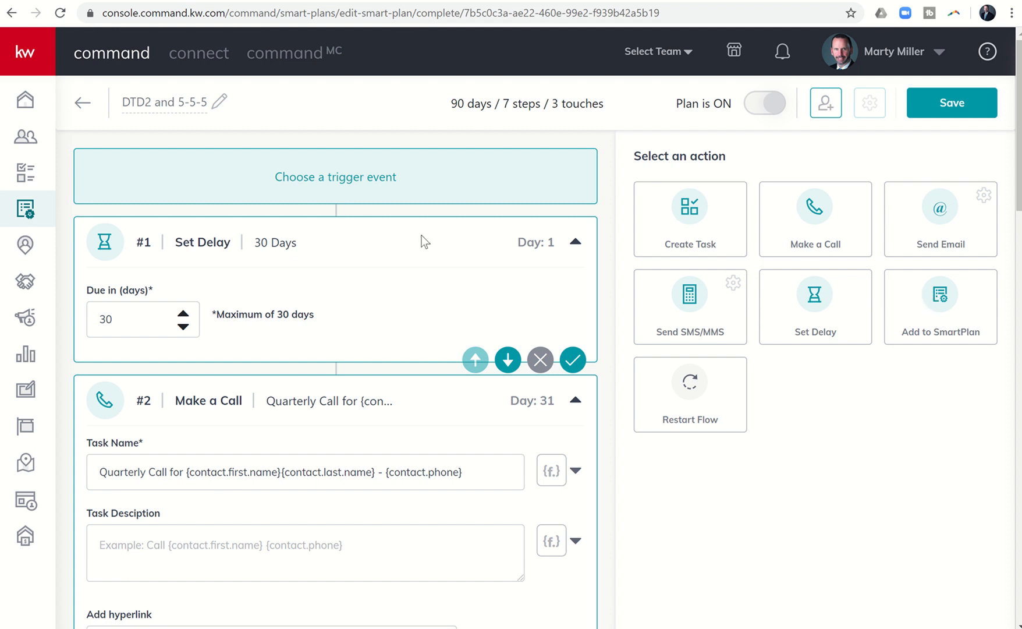
pyautogui.click(24, 208)
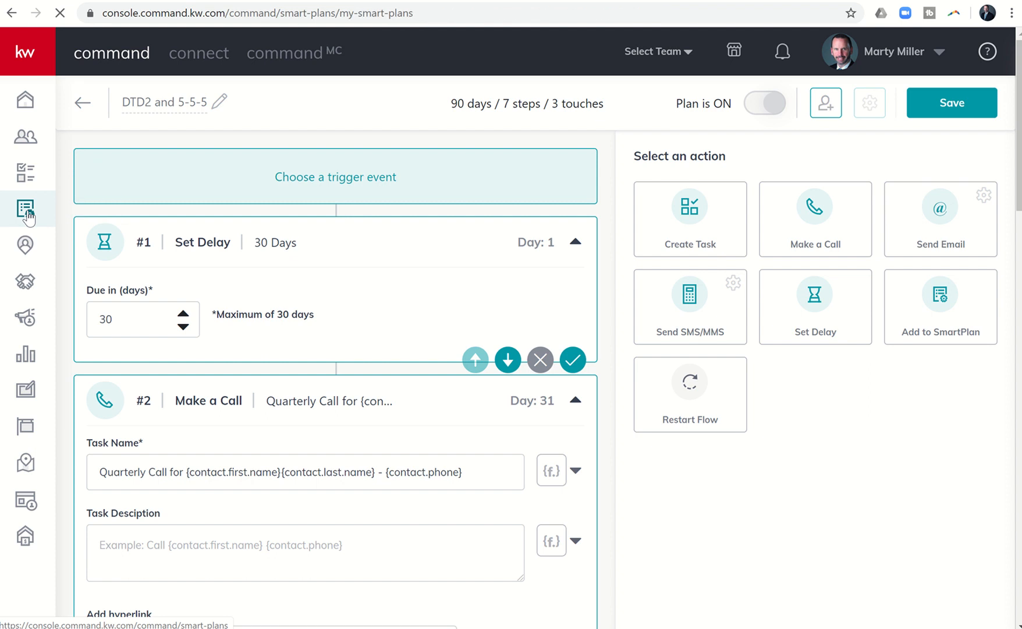
pyautogui.click(84, 101)
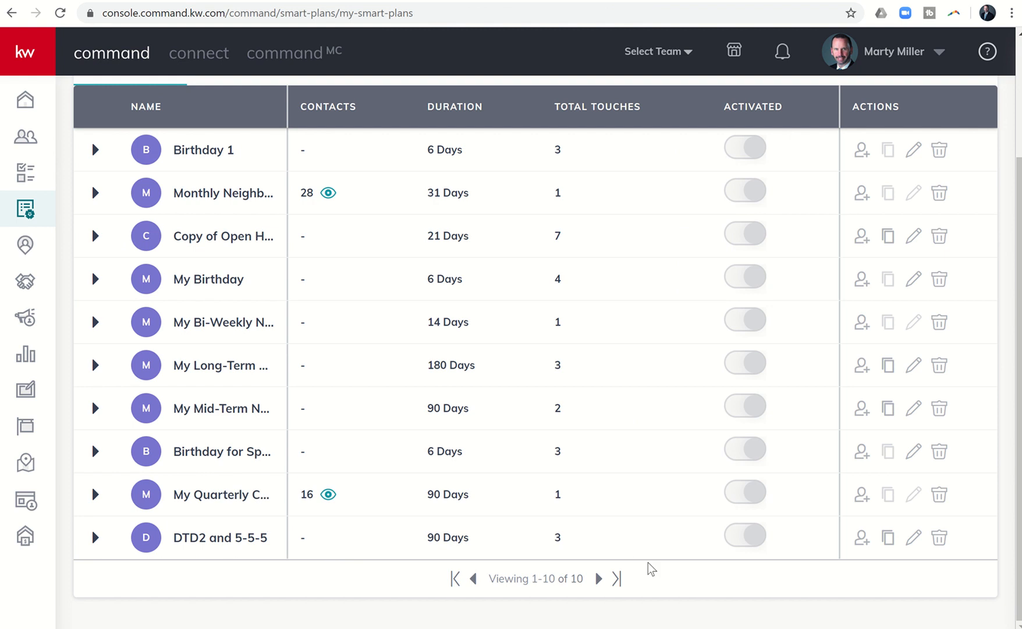
pyautogui.moveTo(743, 544)
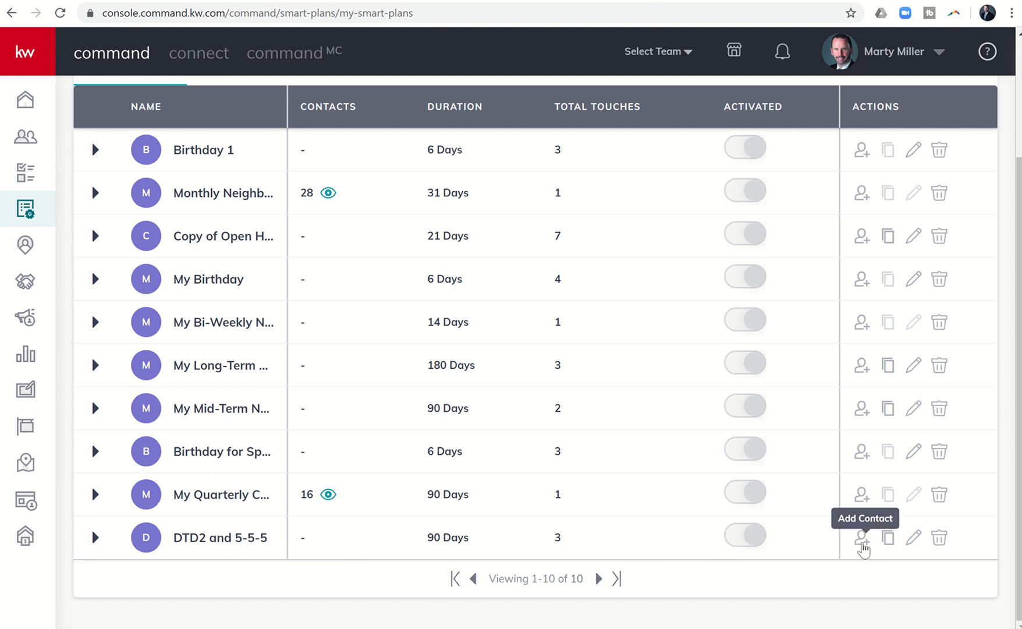
pyautogui.click(862, 538)
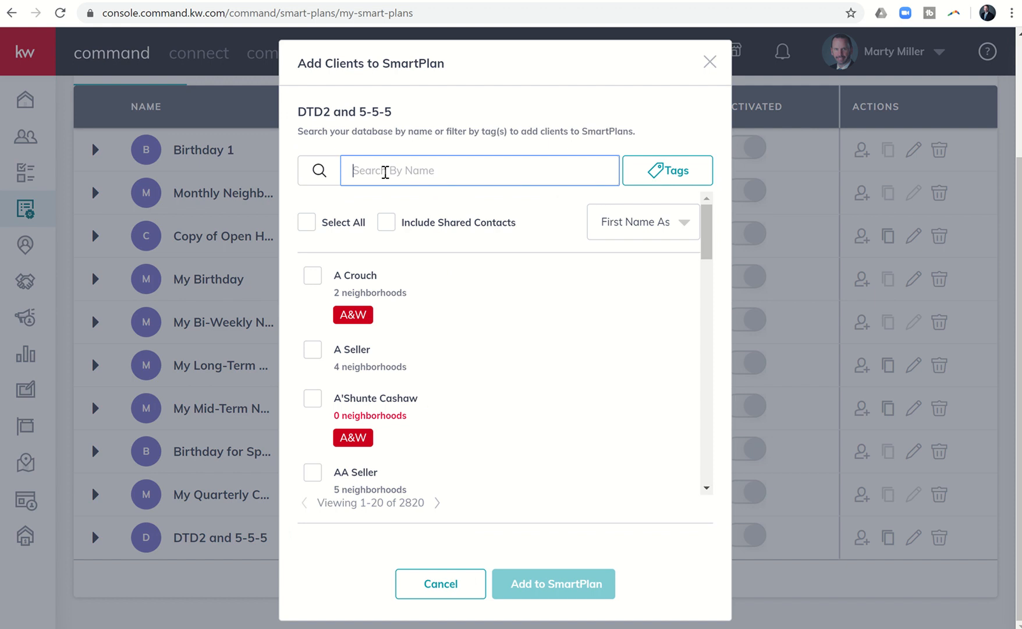
pyautogui.write('Marty')
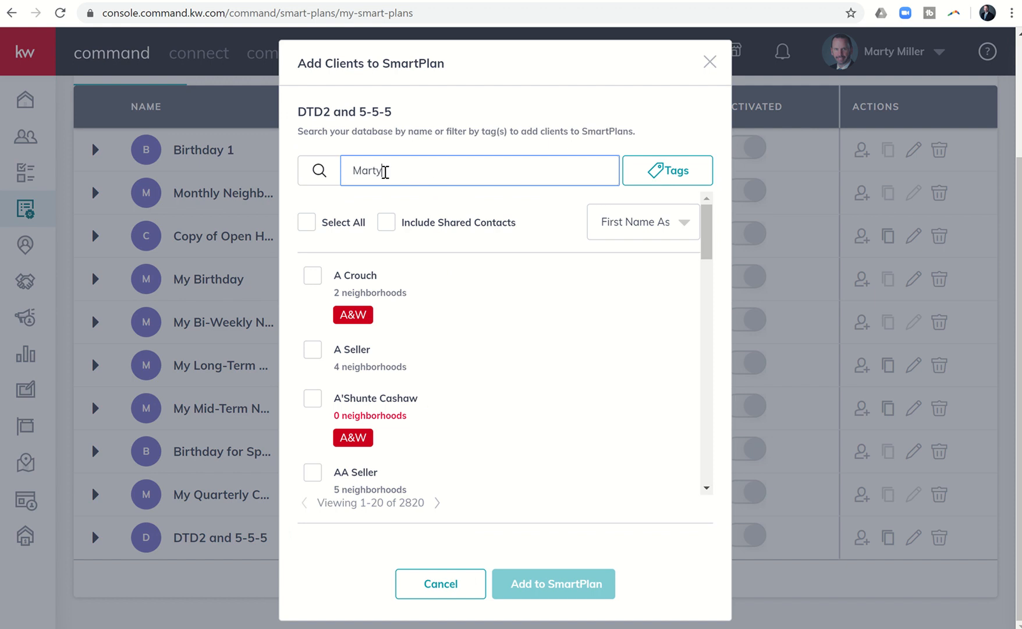
pyautogui.write('Marty')
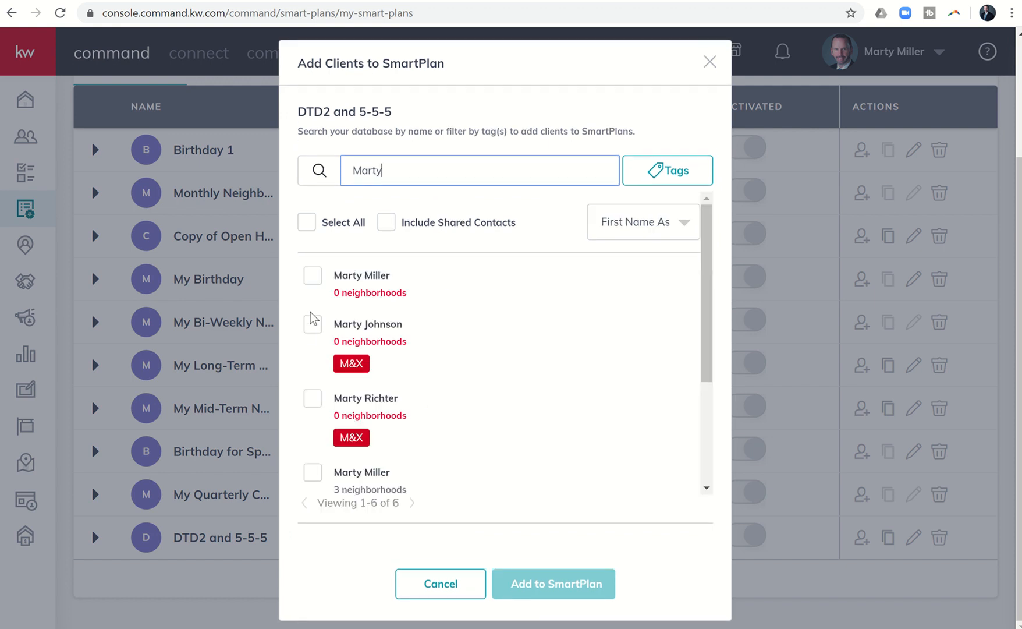
pyautogui.click(312, 276)
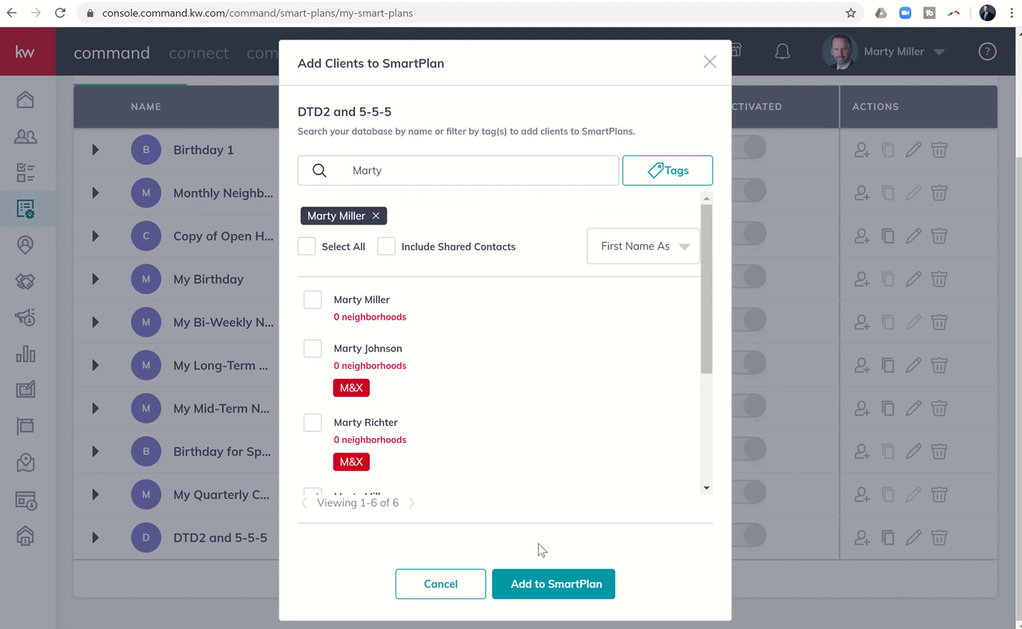
pyautogui.moveTo(666, 183)
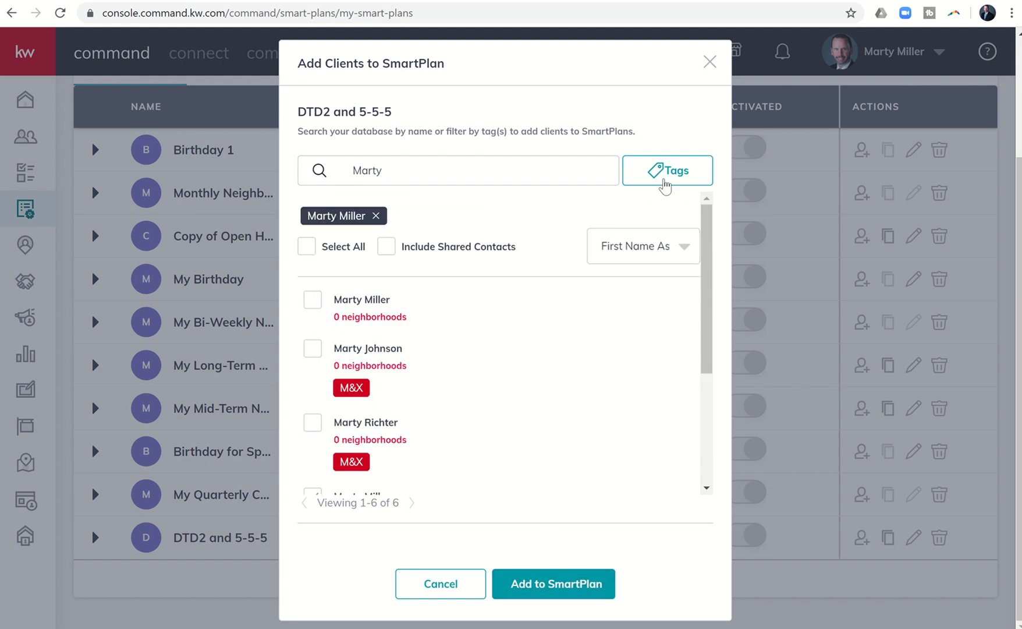
pyautogui.moveTo(554, 585)
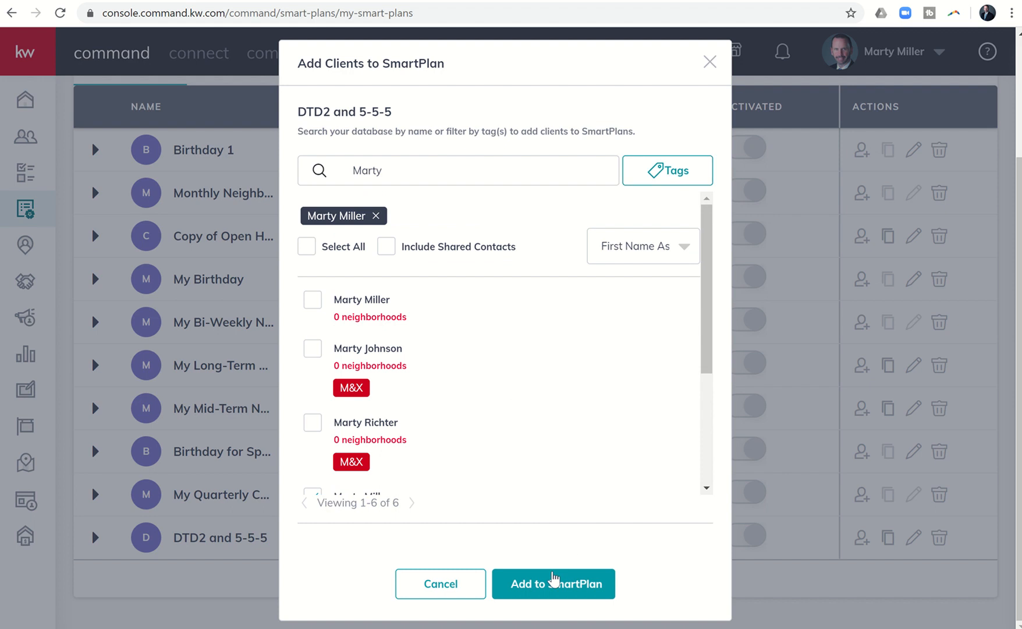
pyautogui.click(554, 583)
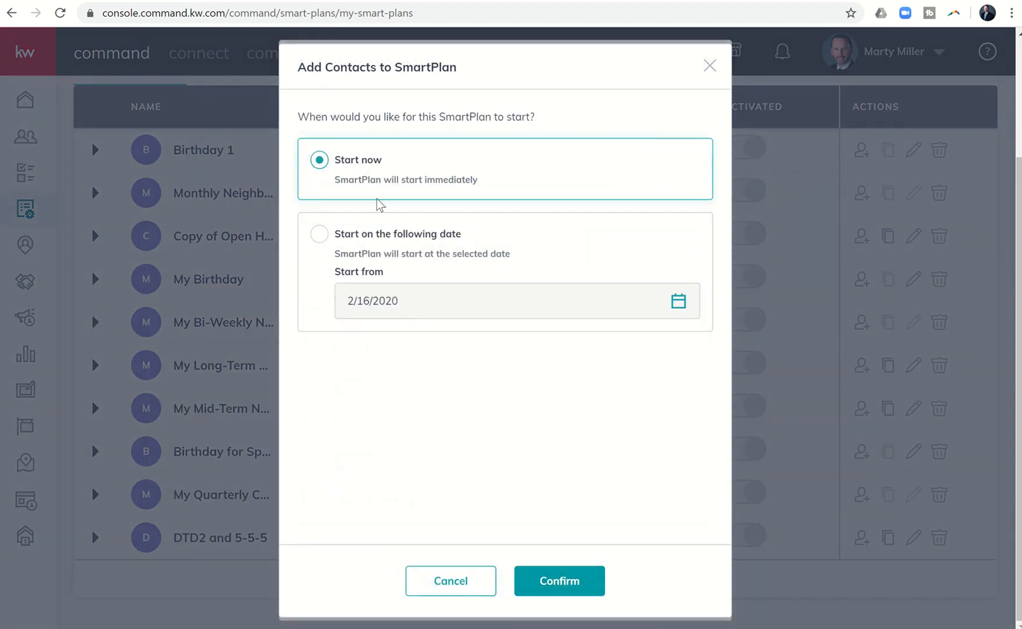
pyautogui.moveTo(380, 179)
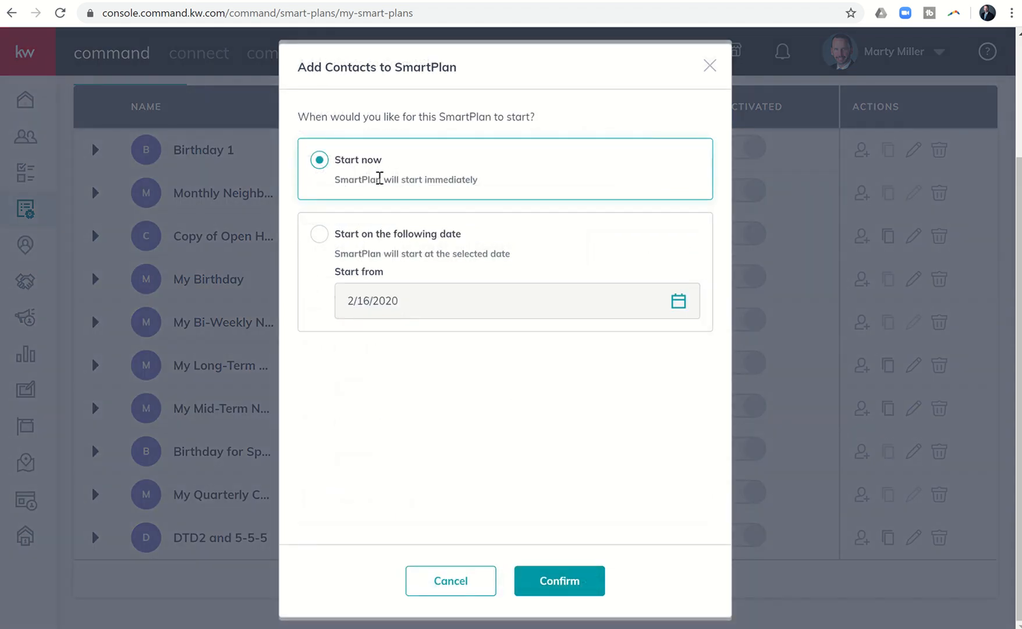
pyautogui.moveTo(545, 601)
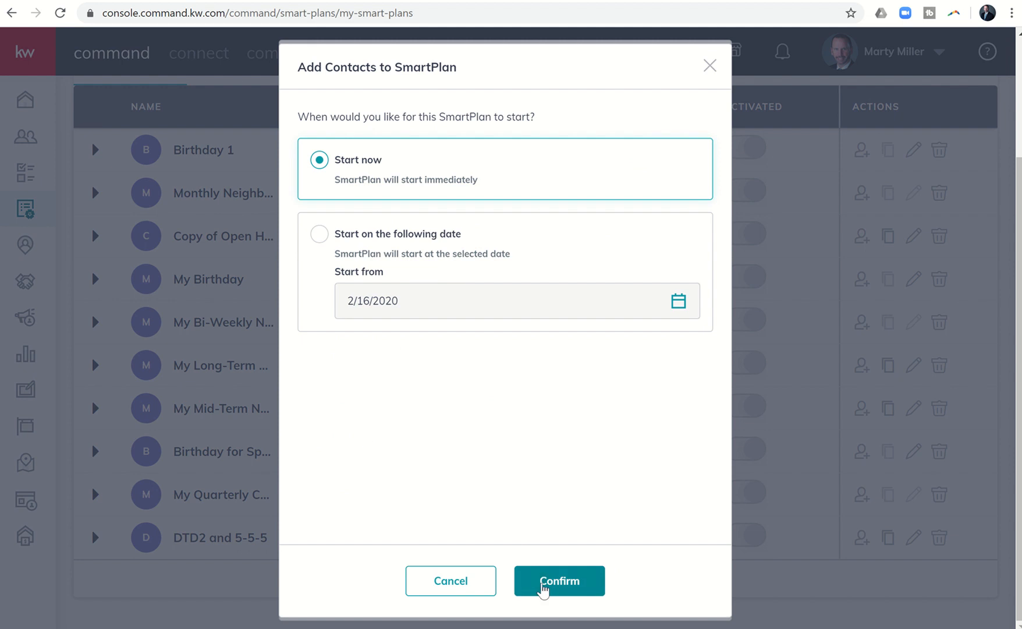
pyautogui.click(559, 581)
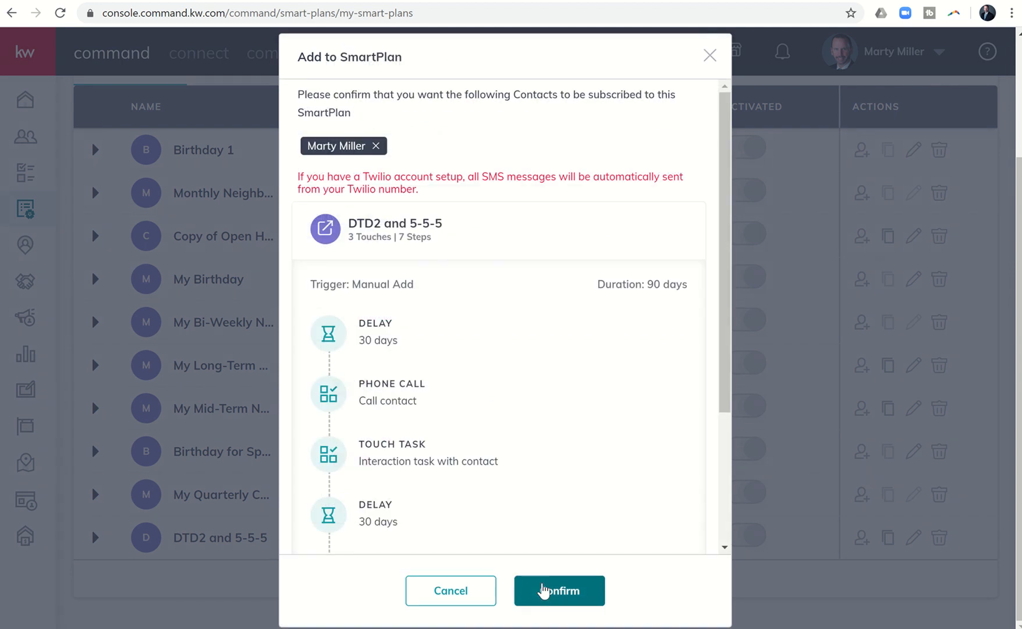
# - Review the plan summary in the confirmation and cancel back to the Add Clients dialog
pyautogui.scroll(-3)
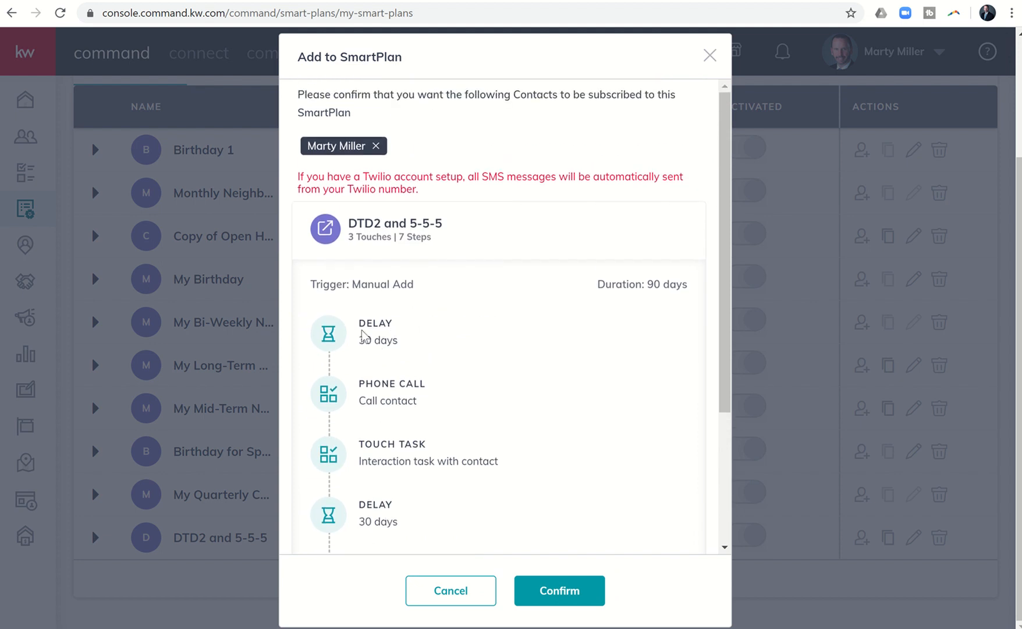
pyautogui.scroll(-3)
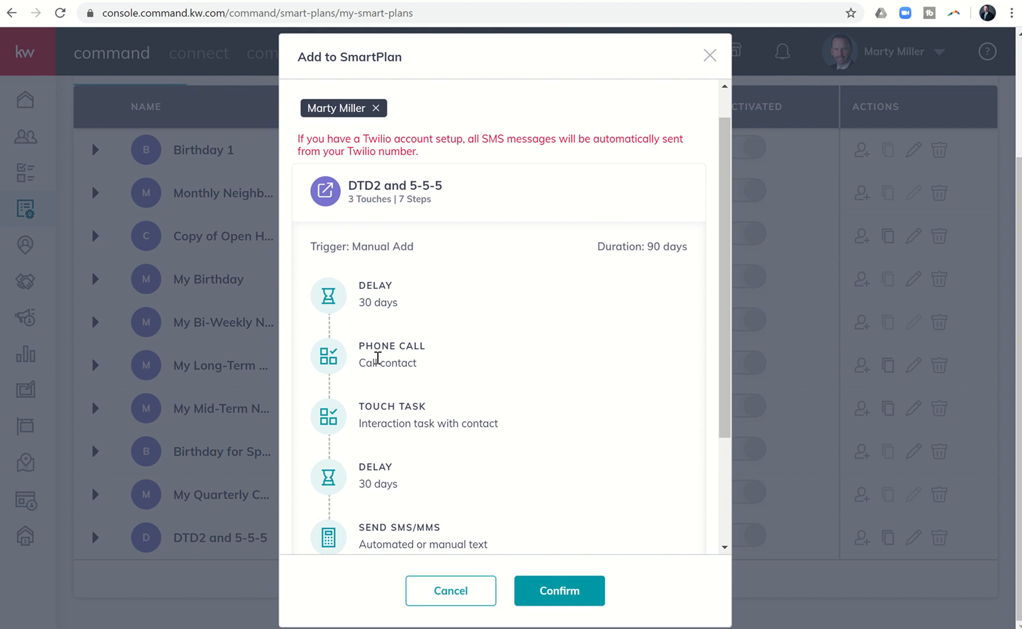
pyautogui.scroll(-3)
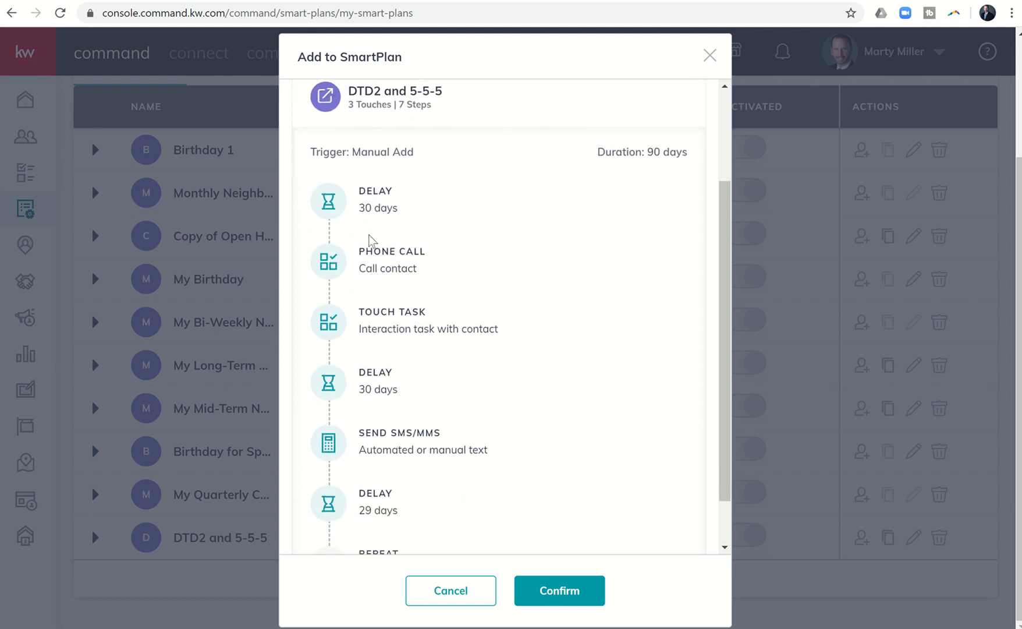
pyautogui.moveTo(377, 218)
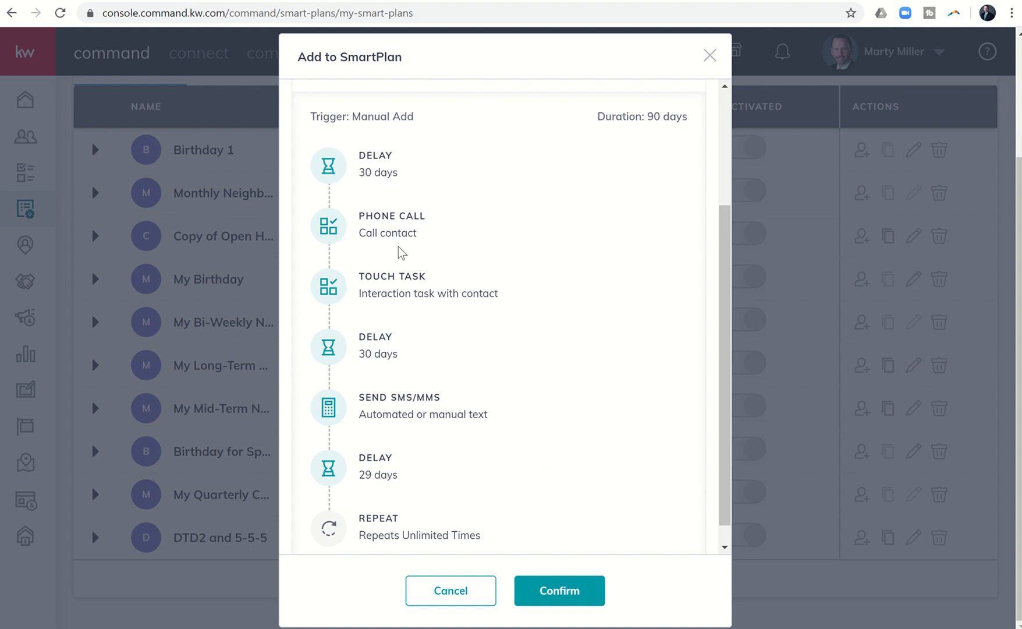
pyautogui.click(559, 591)
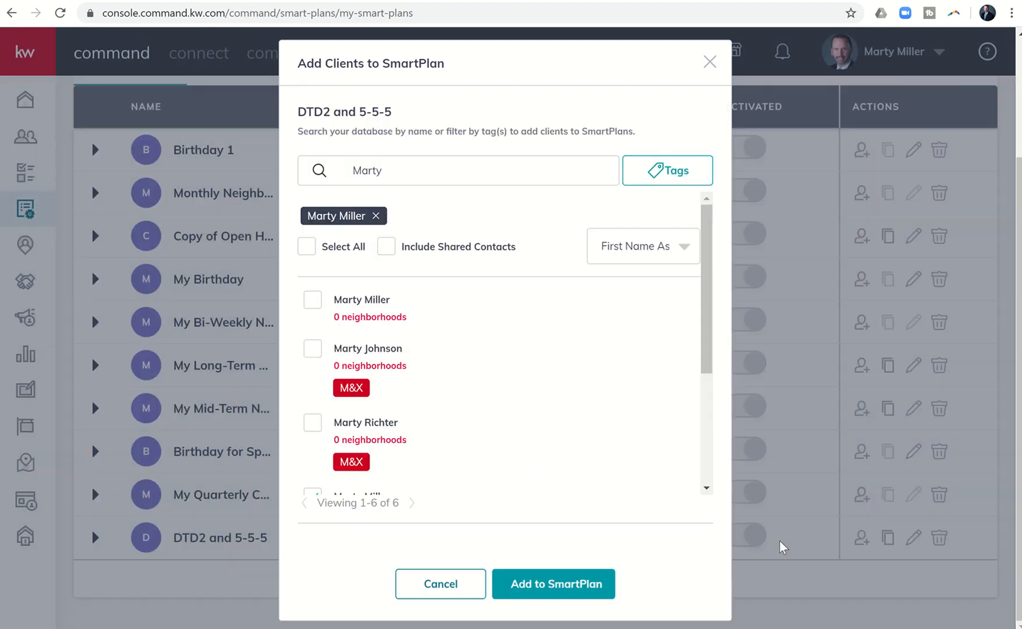
# - Leave the Add Clients dialog, move the Quarterly Call above the 30-day delay, and save the plan
pyautogui.click(440, 584)
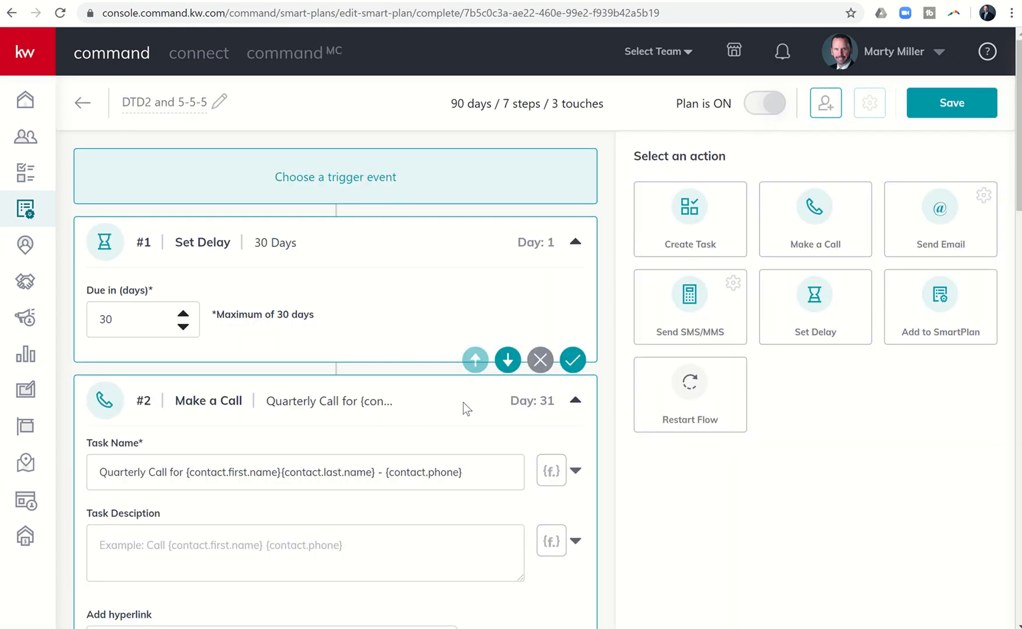
pyautogui.scroll(-3)
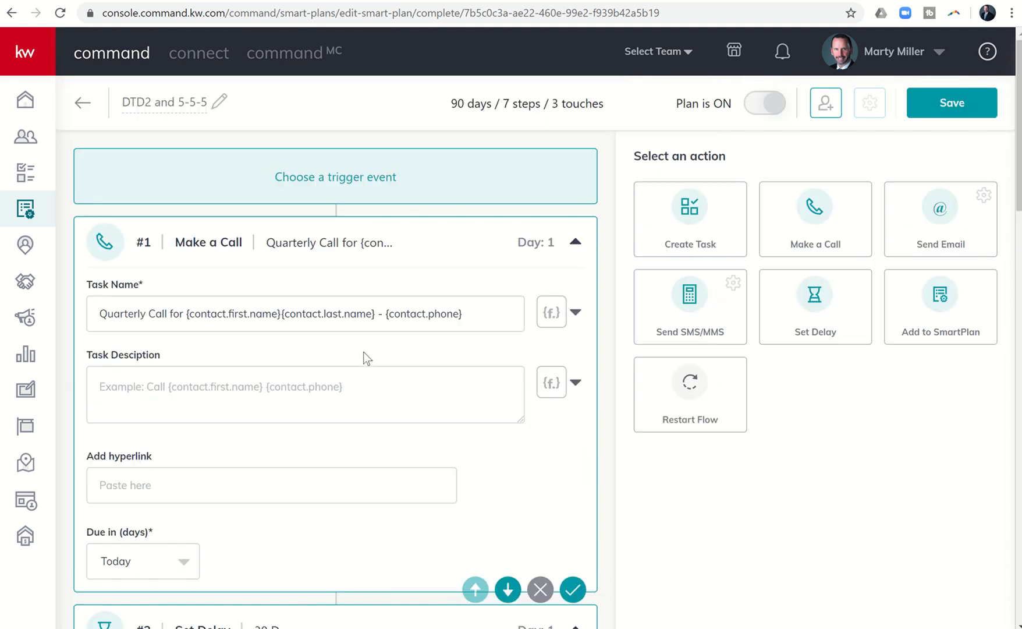
pyautogui.moveTo(880, 150)
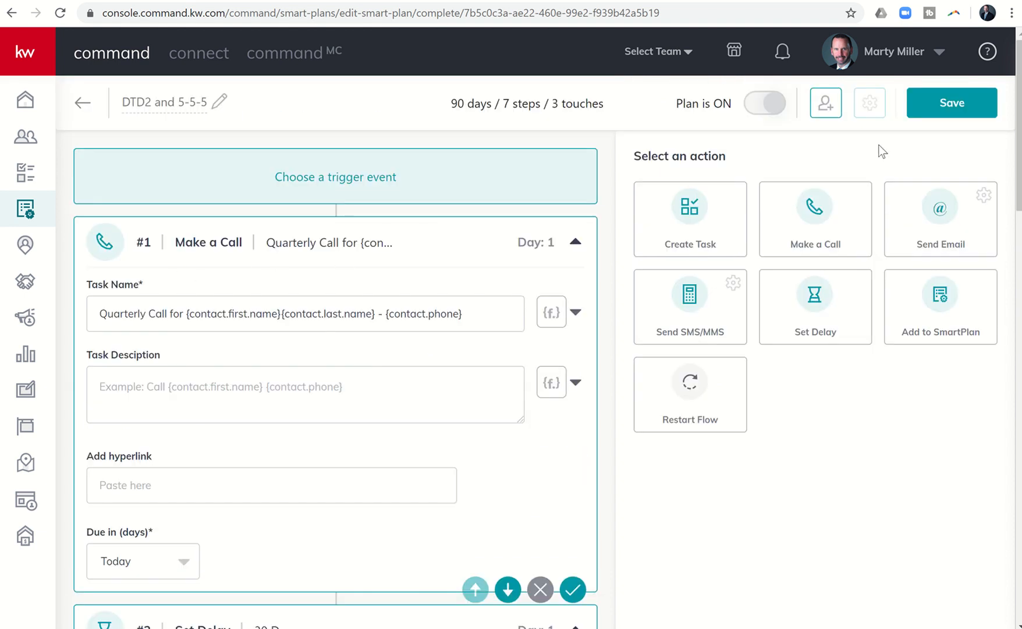
pyautogui.click(952, 103)
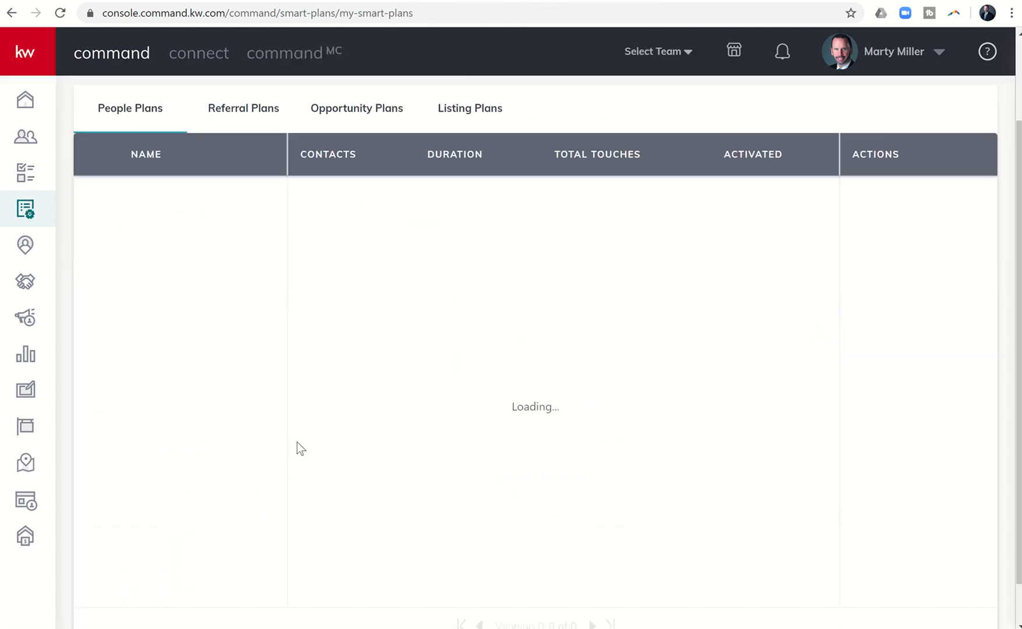
pyautogui.scroll(-3)
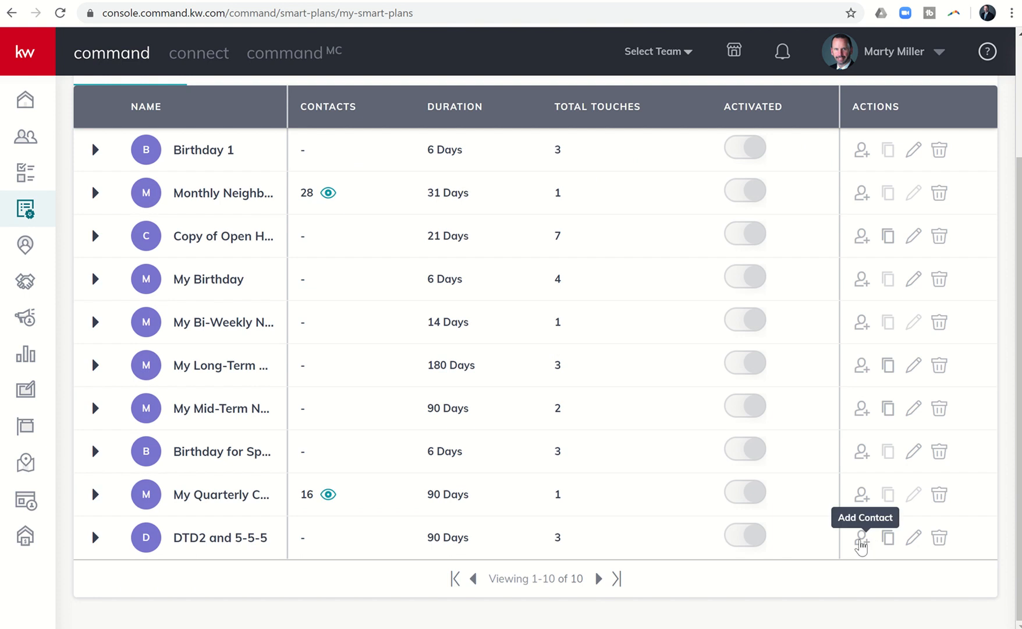
pyautogui.click(861, 540)
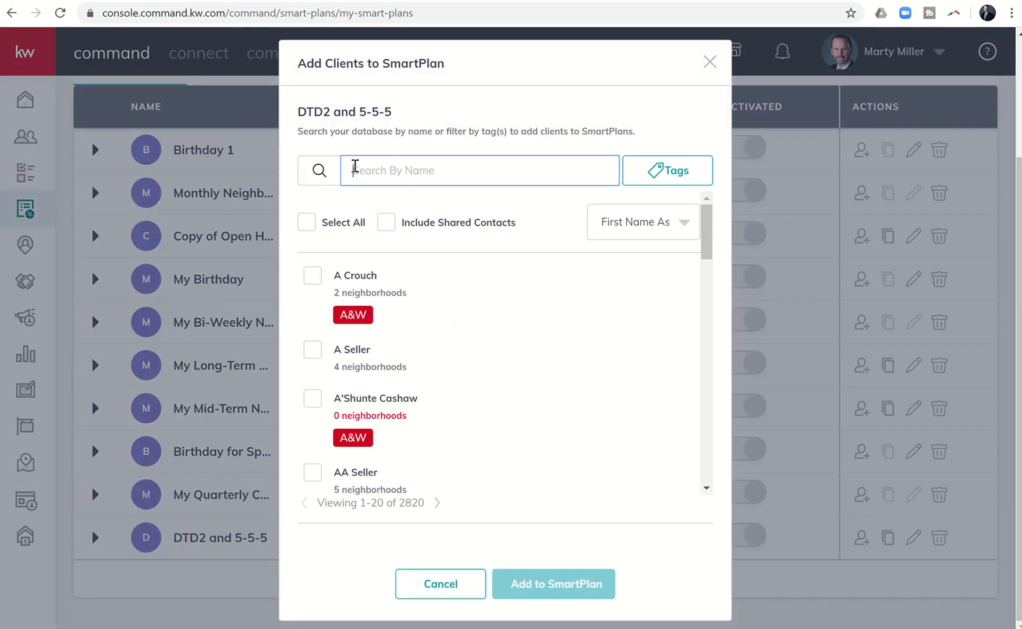
pyautogui.write('Marty Miller')
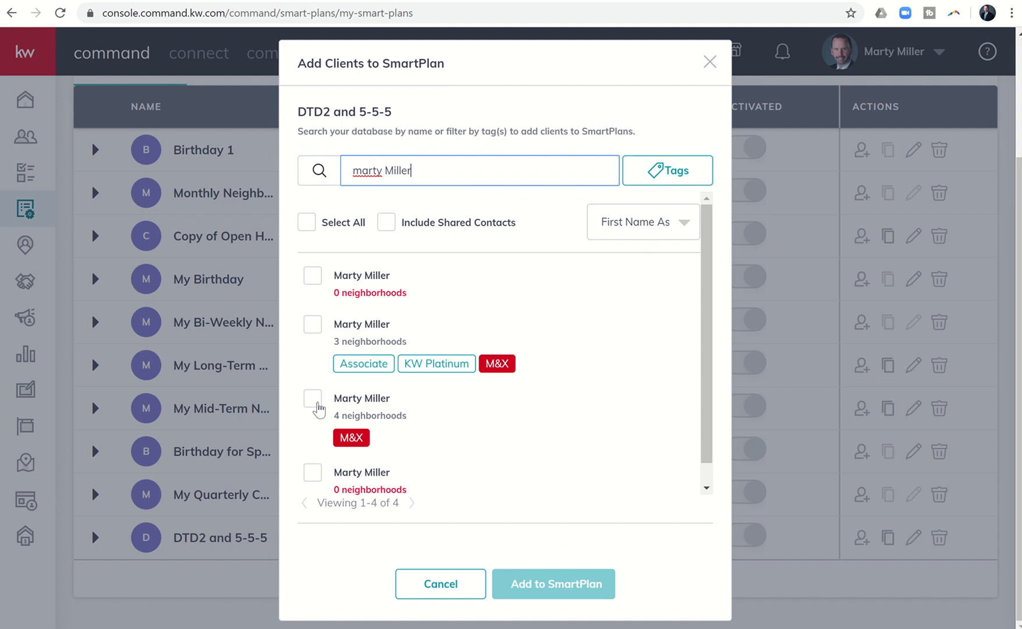
pyautogui.click(312, 398)
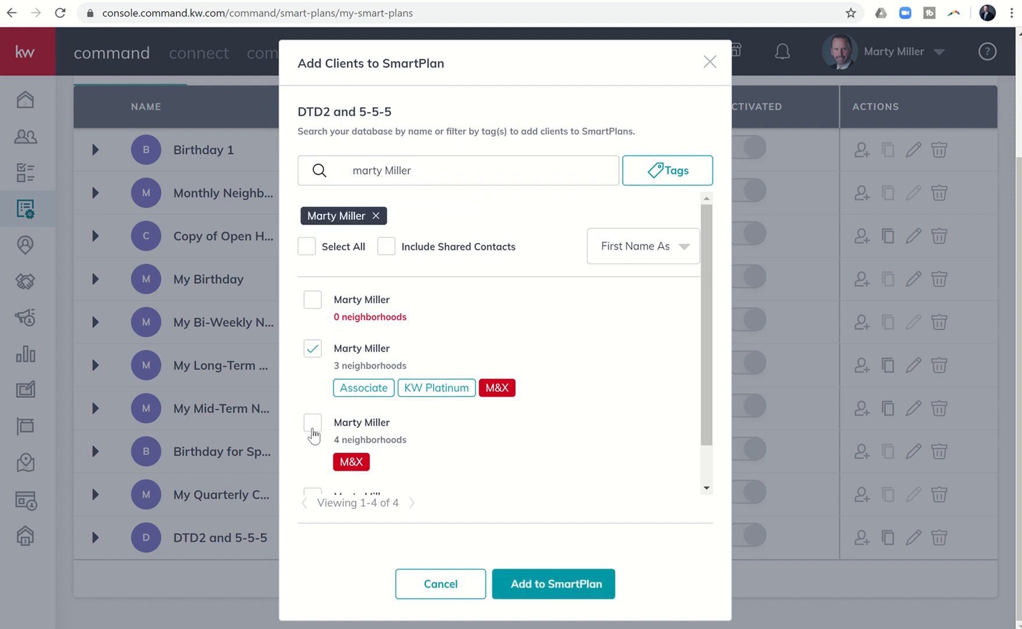
pyautogui.click(554, 583)
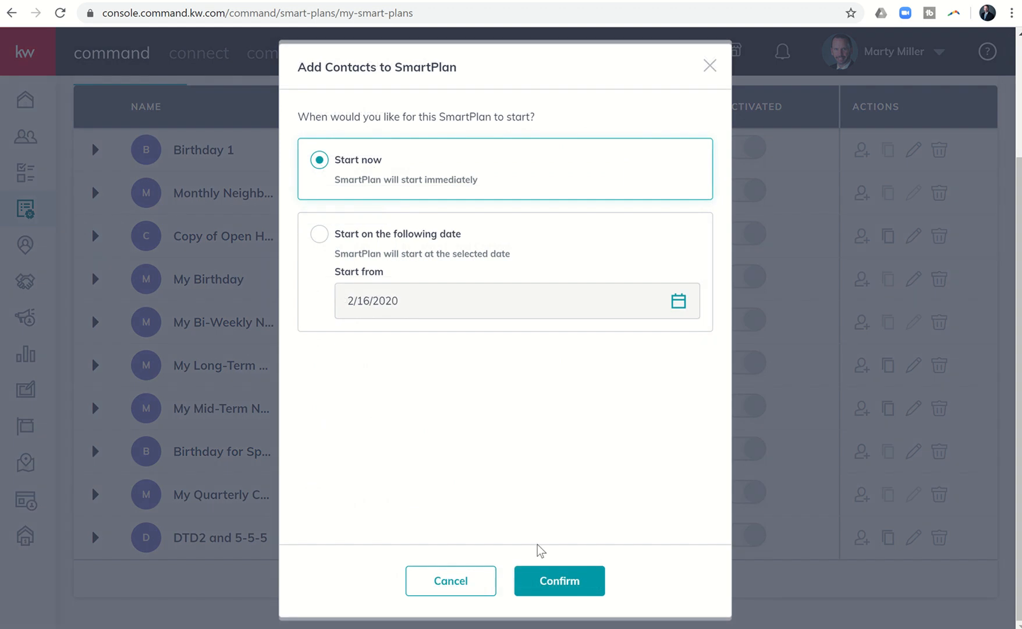
pyautogui.click(559, 580)
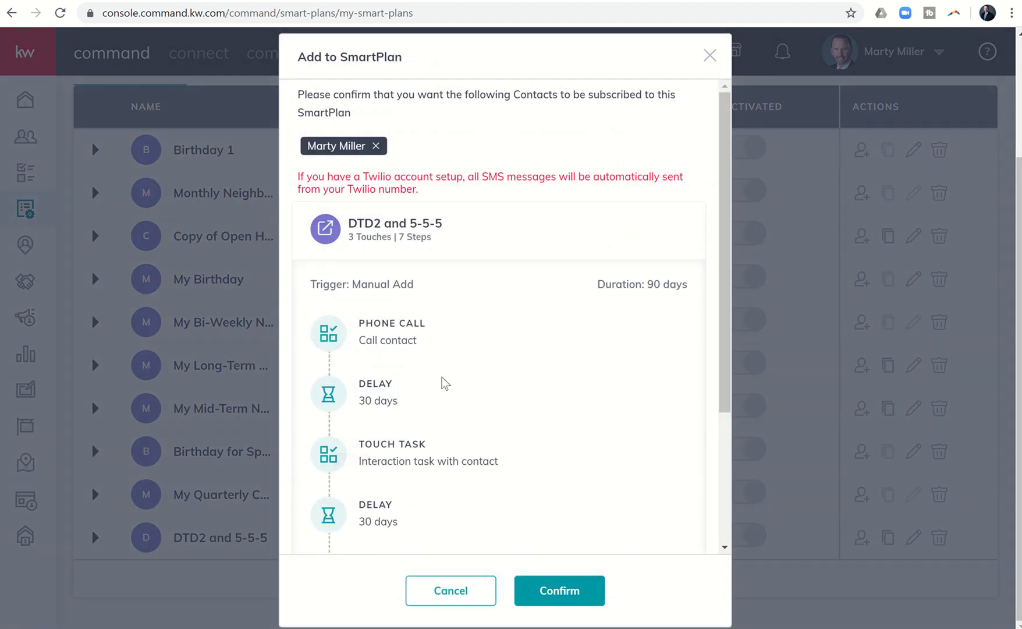
pyautogui.scroll(-3)
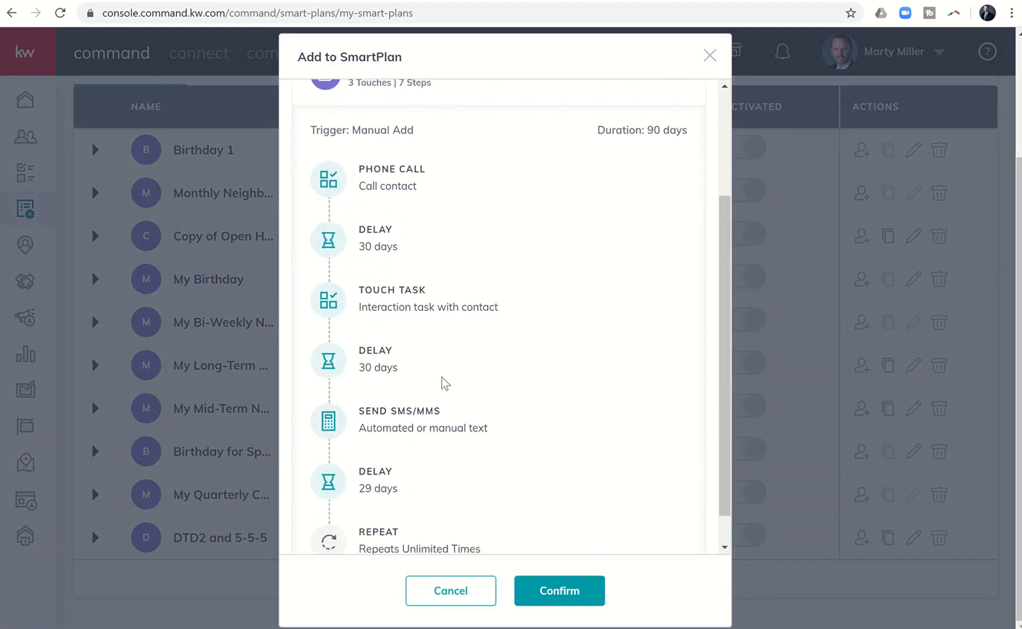
pyautogui.scroll(-3)
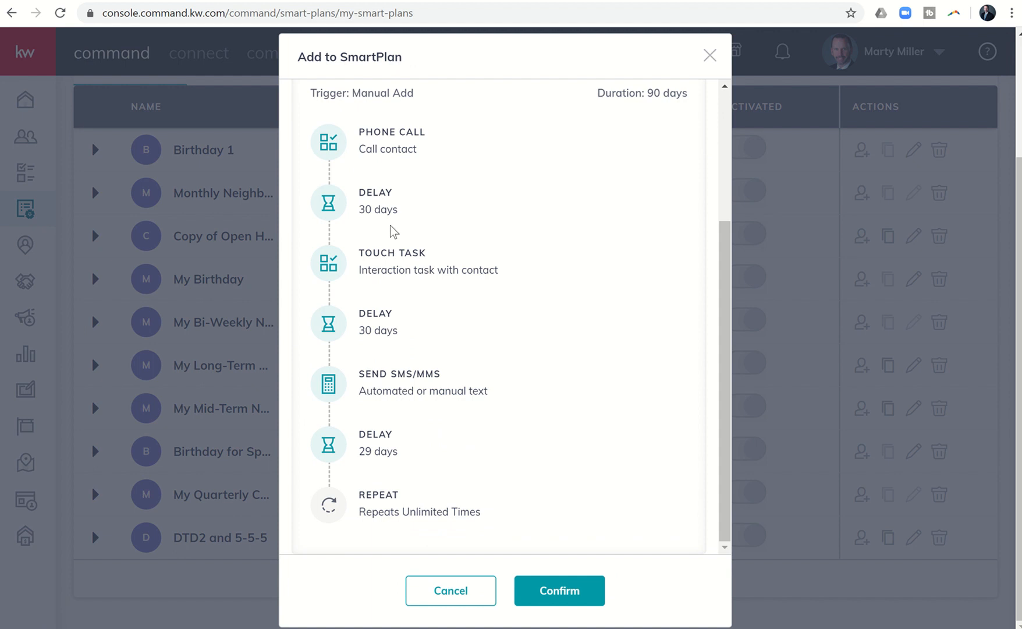
pyautogui.click(559, 591)
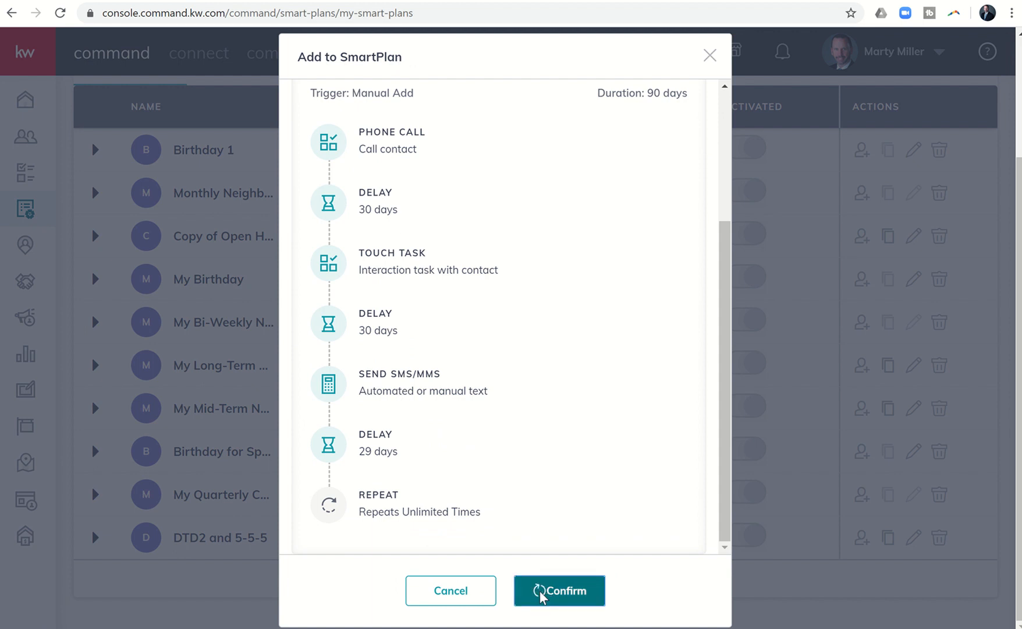
pyautogui.click(559, 590)
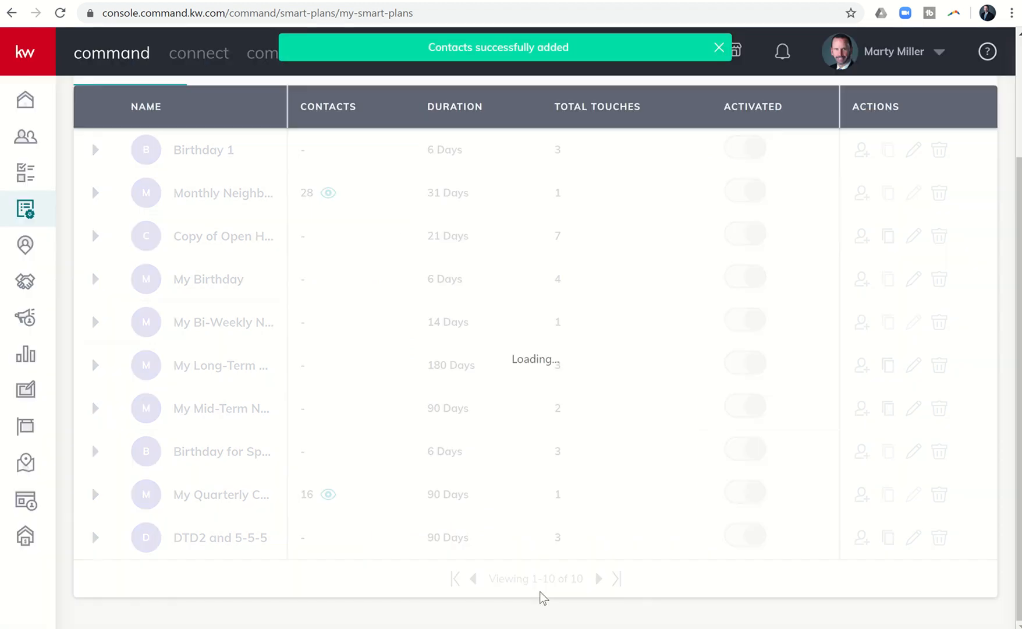